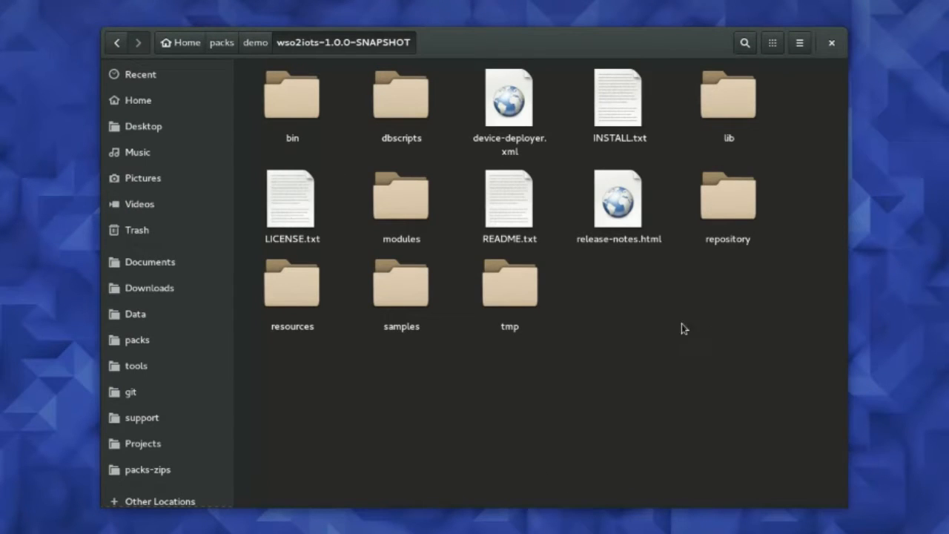
{"action": "mouse_move", "coordinate": [454, 335]}
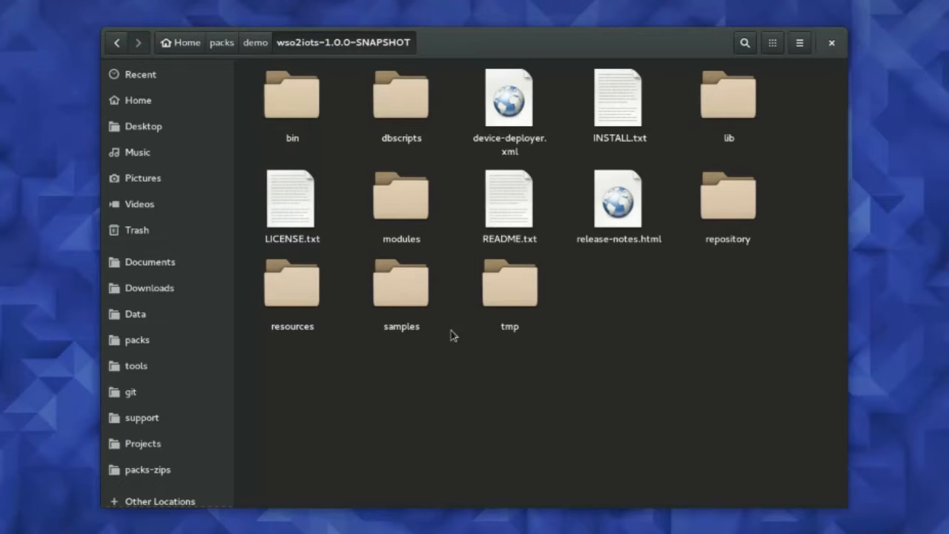
- Navigate into samples and then the firealarm sample folder in the server pack
{"action": "left_click", "coordinate": [401, 284]}
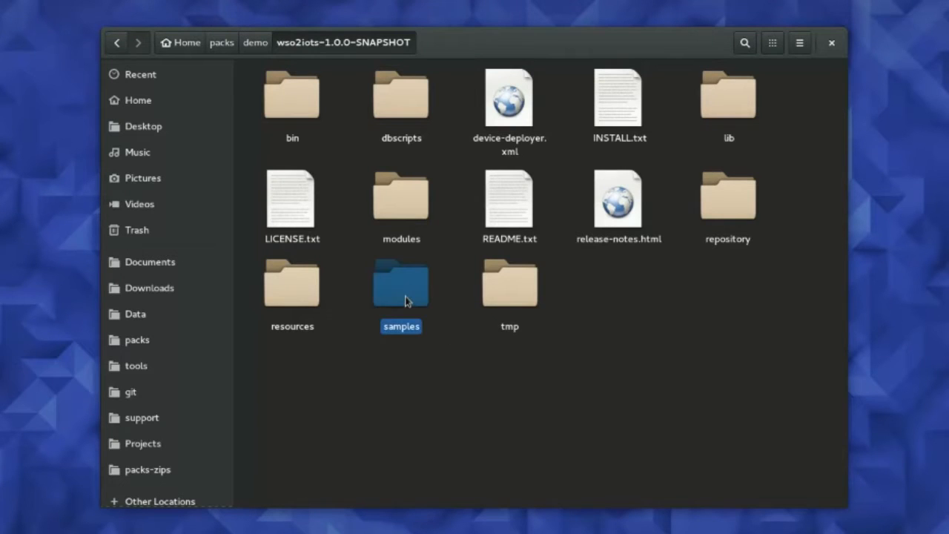
{"action": "double_click", "coordinate": [401, 283]}
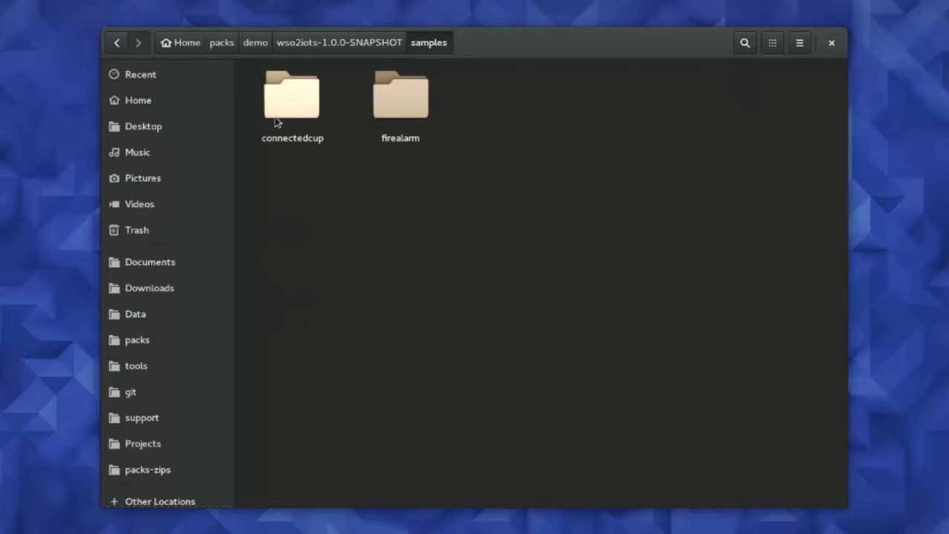
{"action": "mouse_move", "coordinate": [423, 122]}
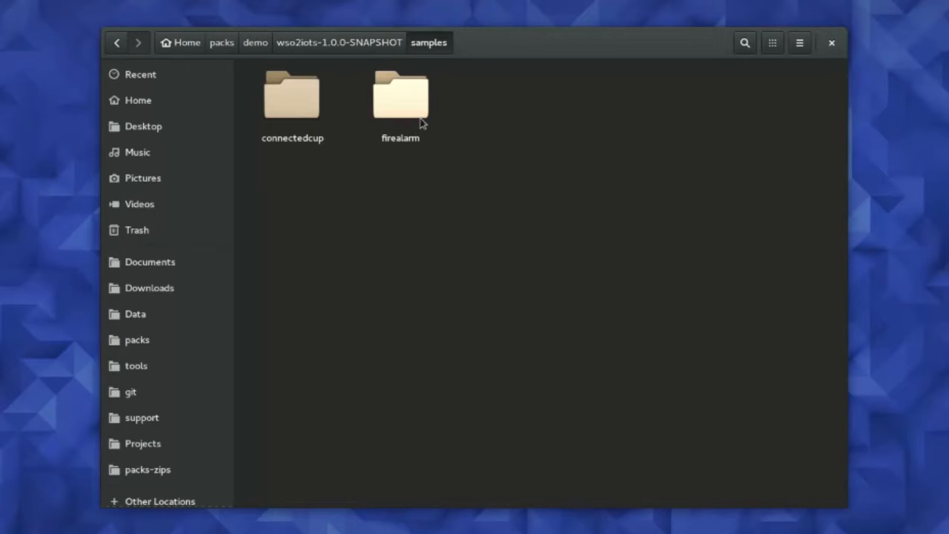
{"action": "mouse_move", "coordinate": [408, 121]}
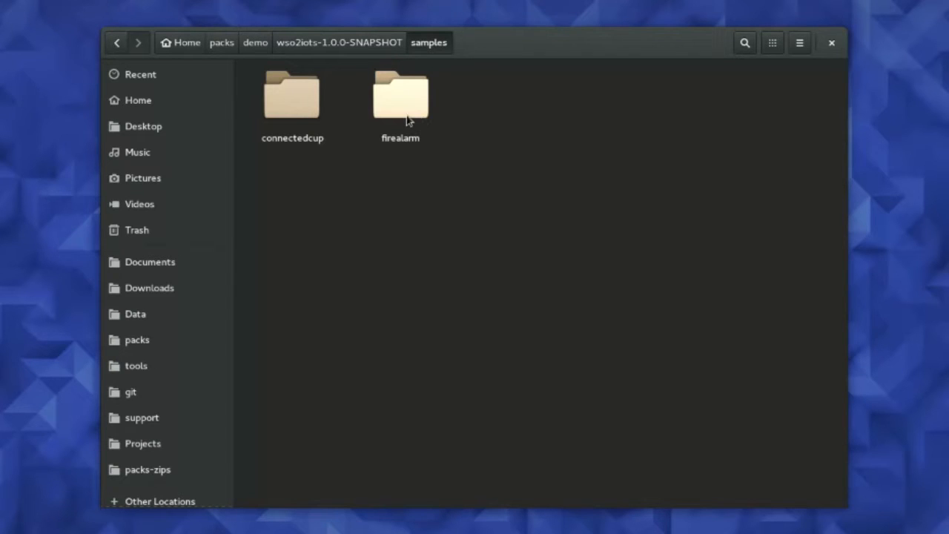
{"action": "double_click", "coordinate": [401, 95]}
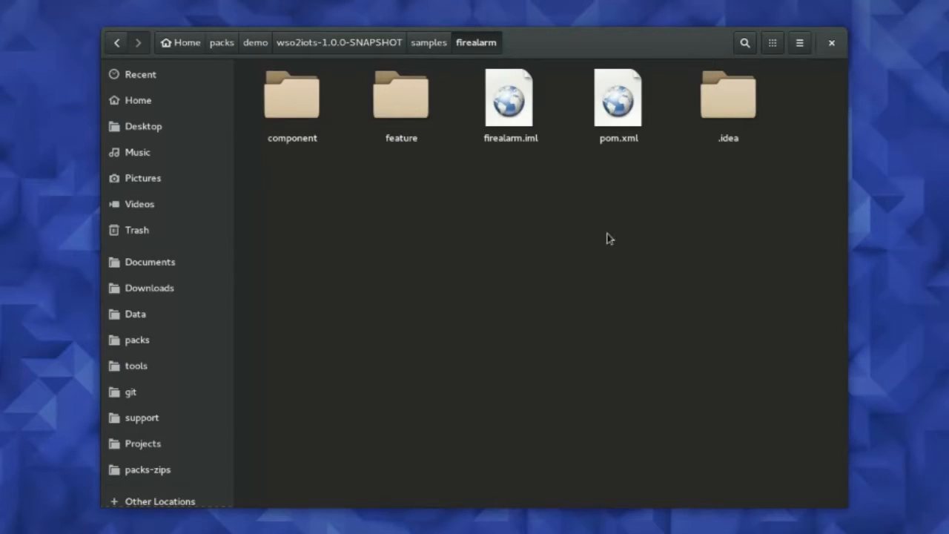
{"action": "mouse_move", "coordinate": [379, 141]}
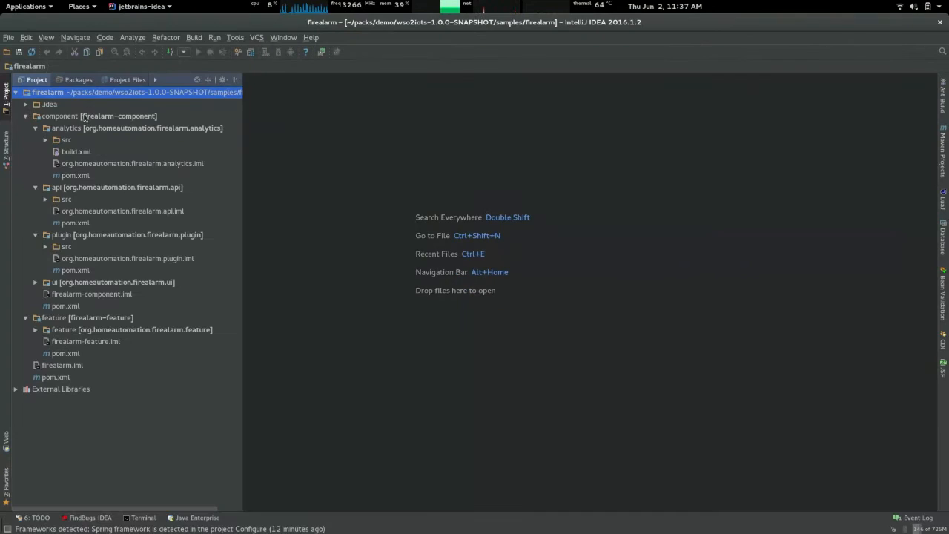
{"action": "mouse_move", "coordinate": [64, 119]}
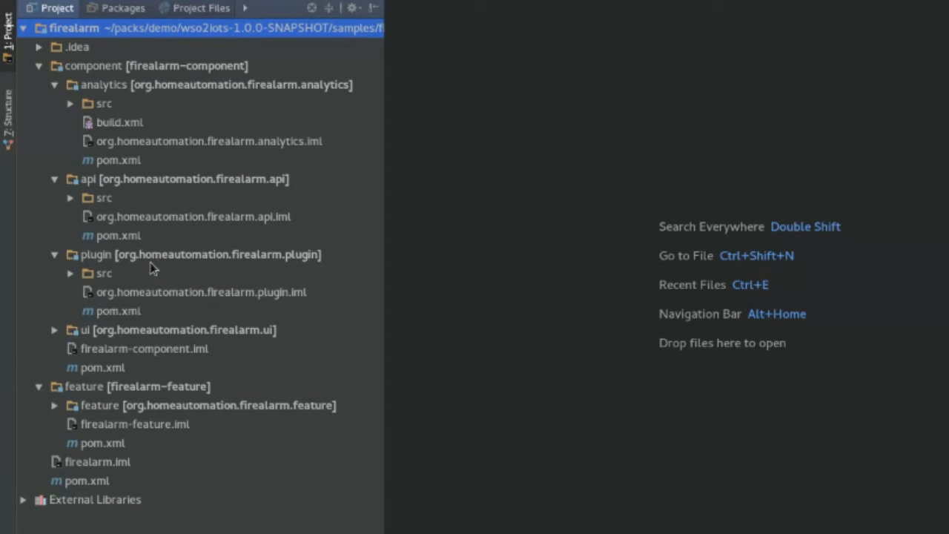
{"action": "mouse_move", "coordinate": [85, 143]}
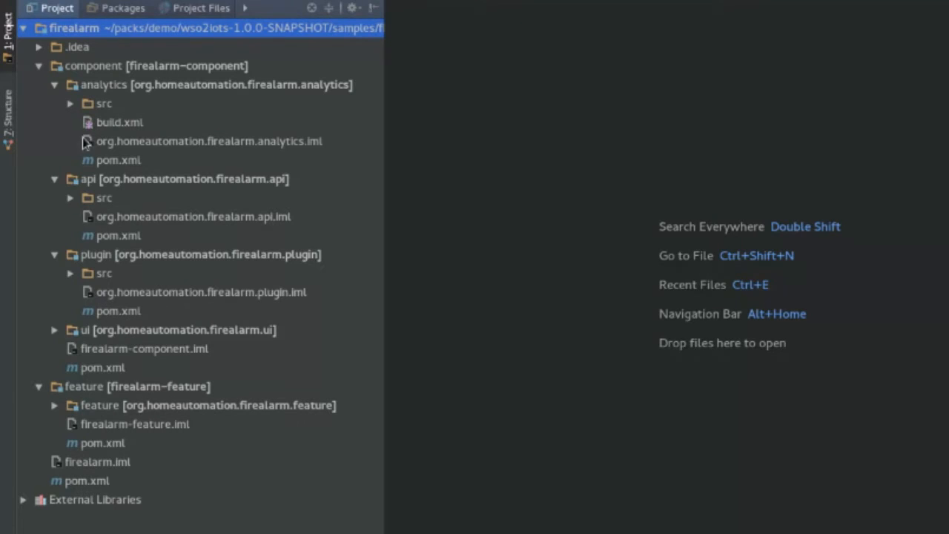
{"action": "mouse_move", "coordinate": [65, 111]}
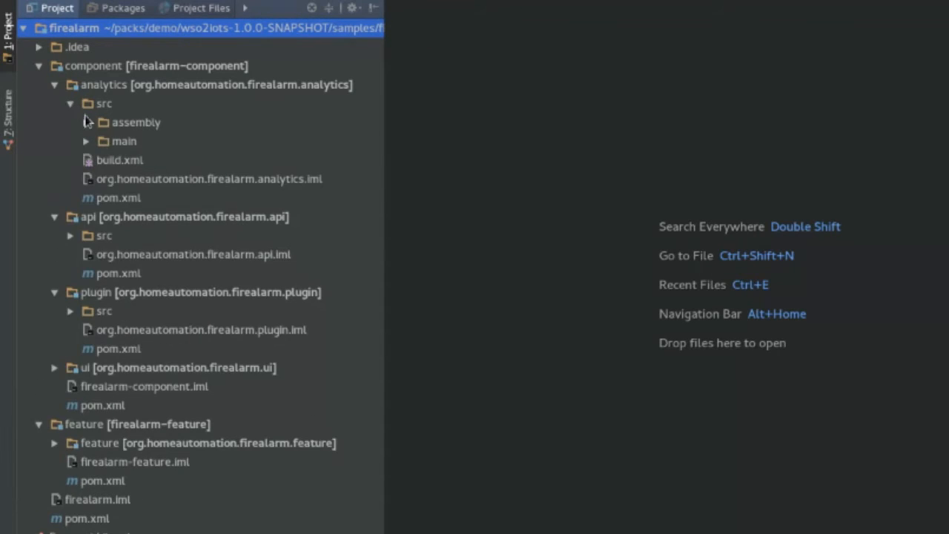
- Expand the analytics main sources and the firealarm carbon app folder in the Project tree
{"action": "left_click", "coordinate": [86, 141]}
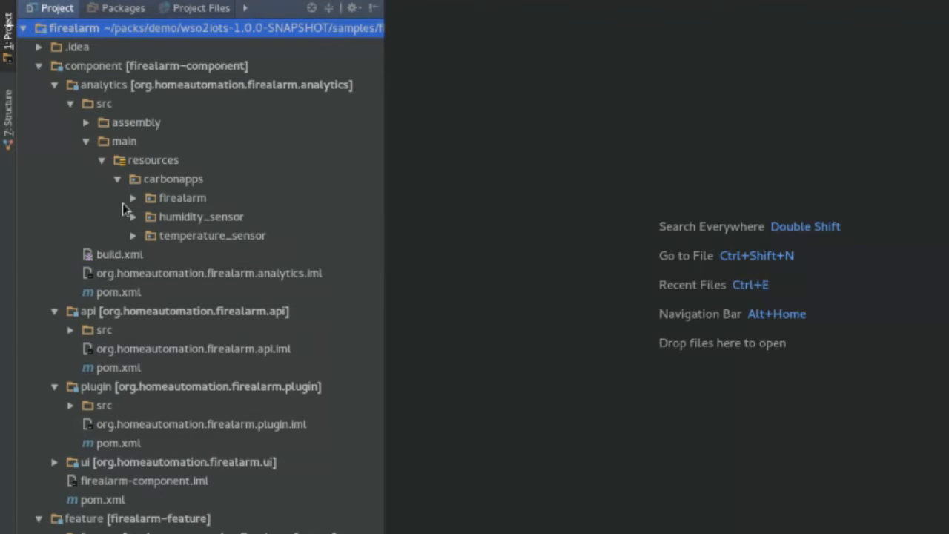
{"action": "left_click", "coordinate": [132, 197]}
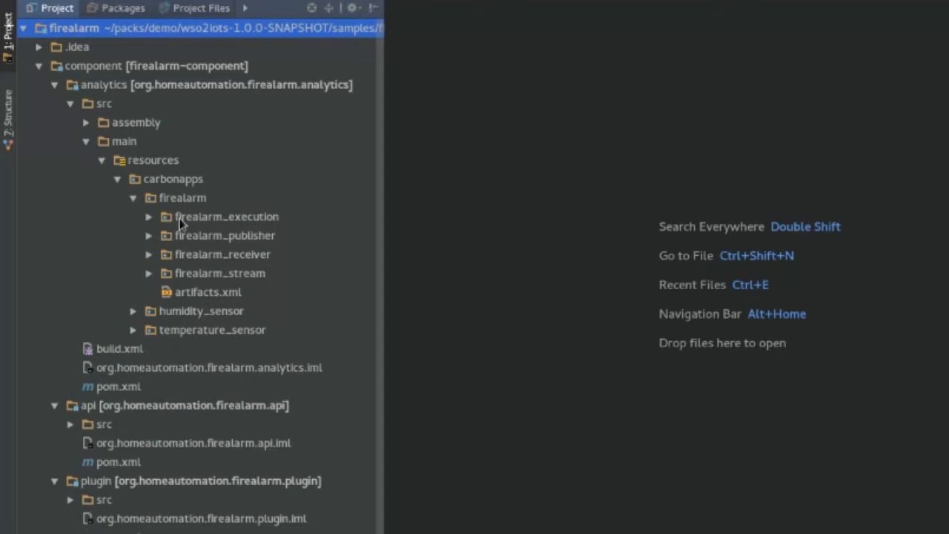
{"action": "mouse_move", "coordinate": [210, 262]}
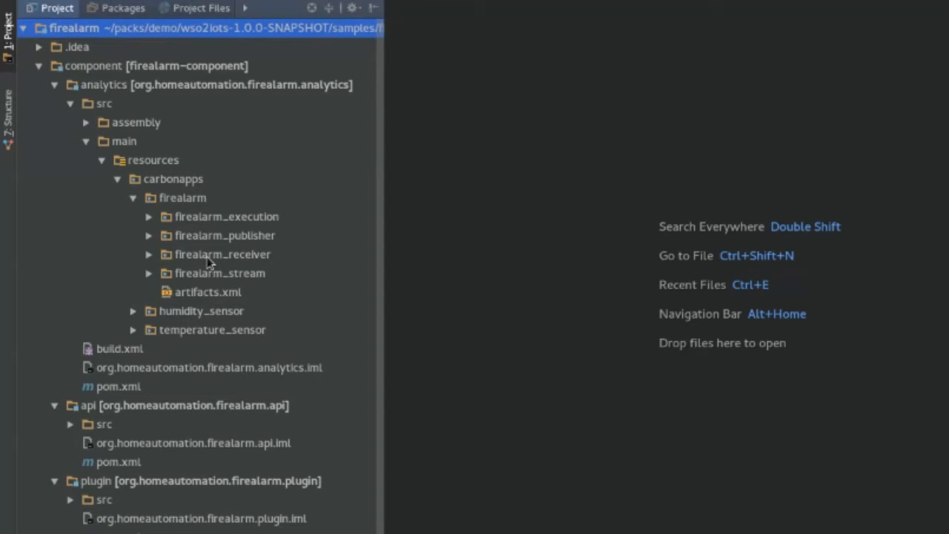
{"action": "mouse_move", "coordinate": [198, 292]}
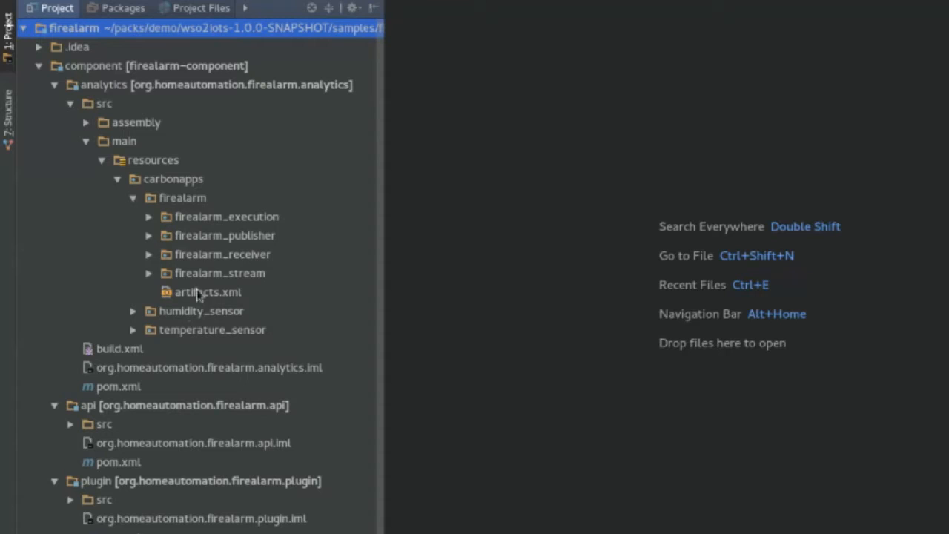
{"action": "mouse_move", "coordinate": [177, 317]}
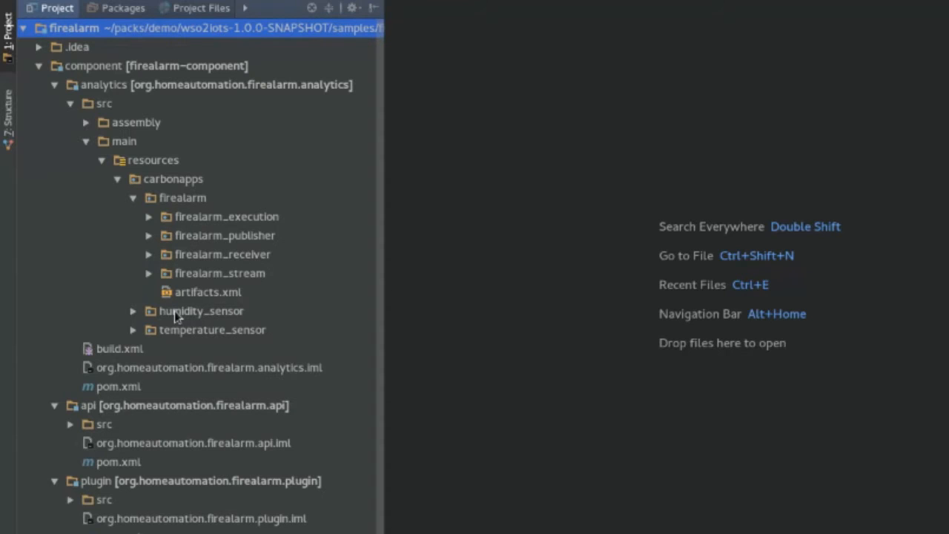
{"action": "mouse_move", "coordinate": [151, 338]}
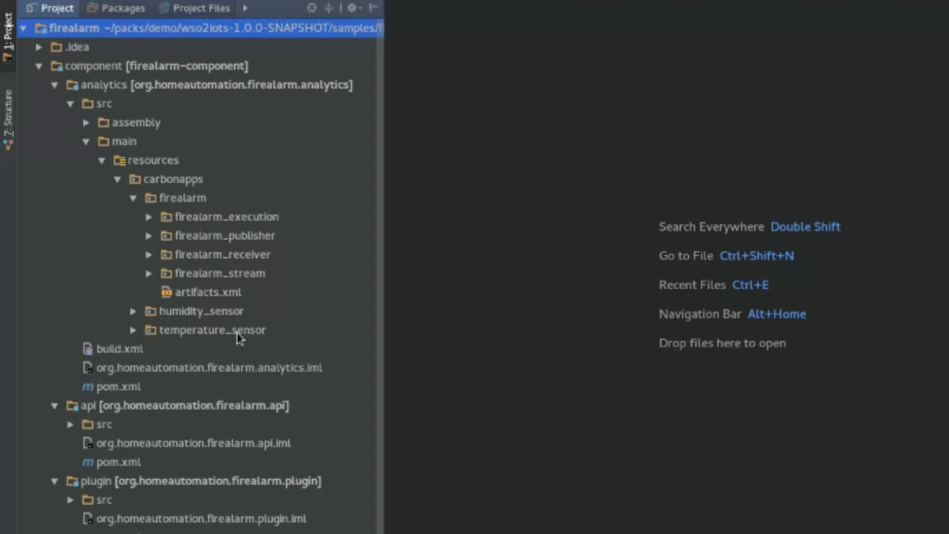
- Expand the humidity and temperature sensor carbon apps and the api module's src folder
{"action": "left_click", "coordinate": [133, 311]}
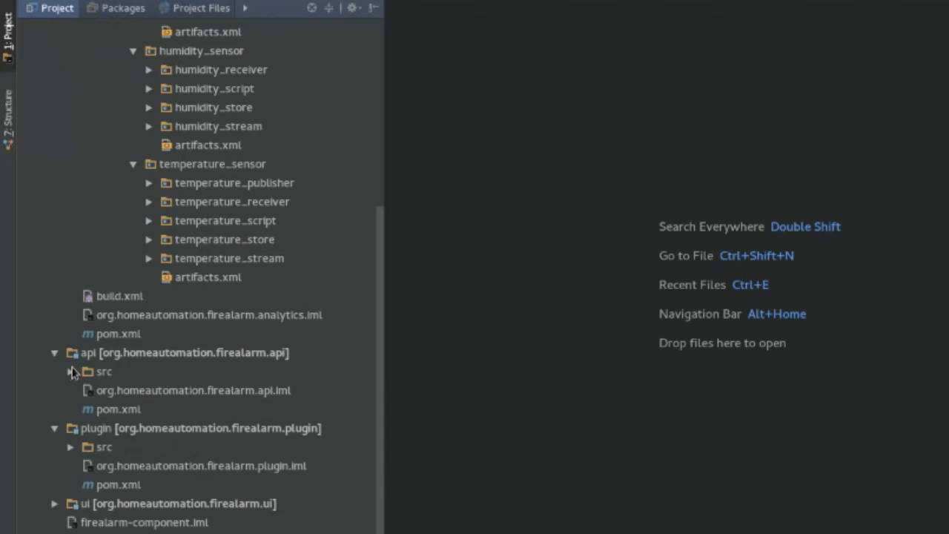
{"action": "left_click", "coordinate": [69, 371]}
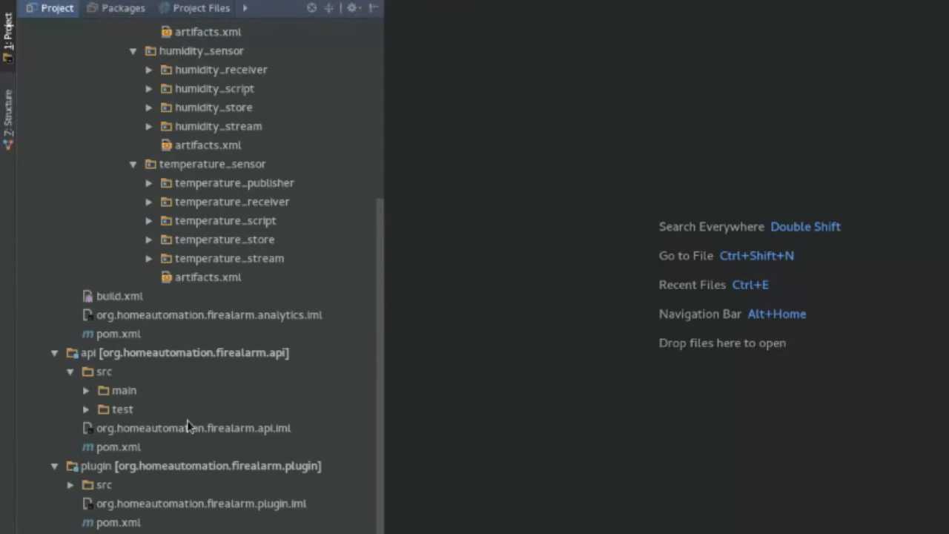
{"action": "scroll", "scroll_direction": "down", "scroll_amount": 3}
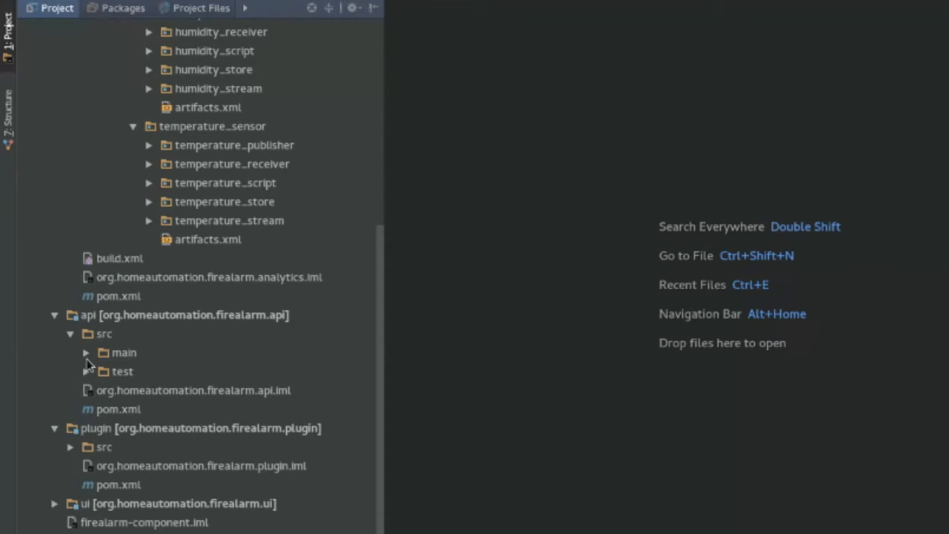
{"action": "mouse_move", "coordinate": [167, 384]}
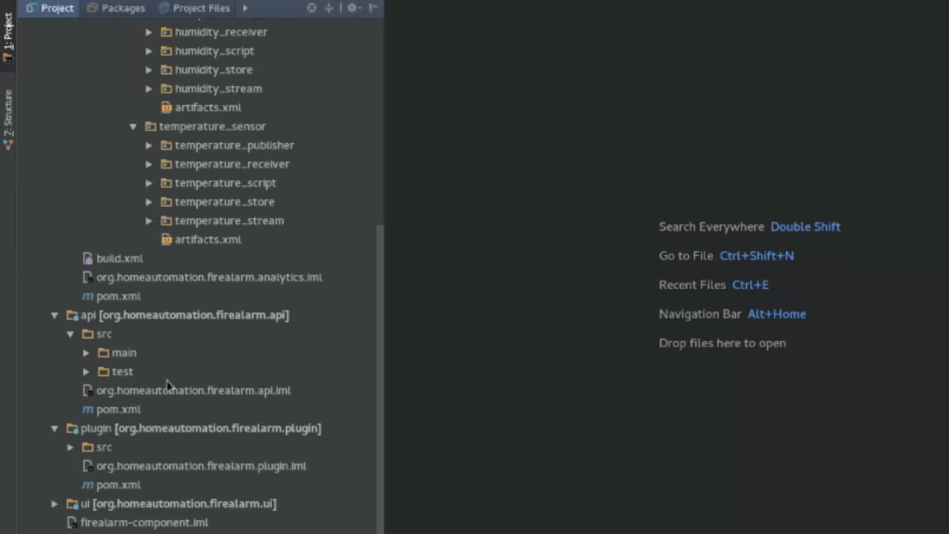
{"action": "mouse_move", "coordinate": [219, 434]}
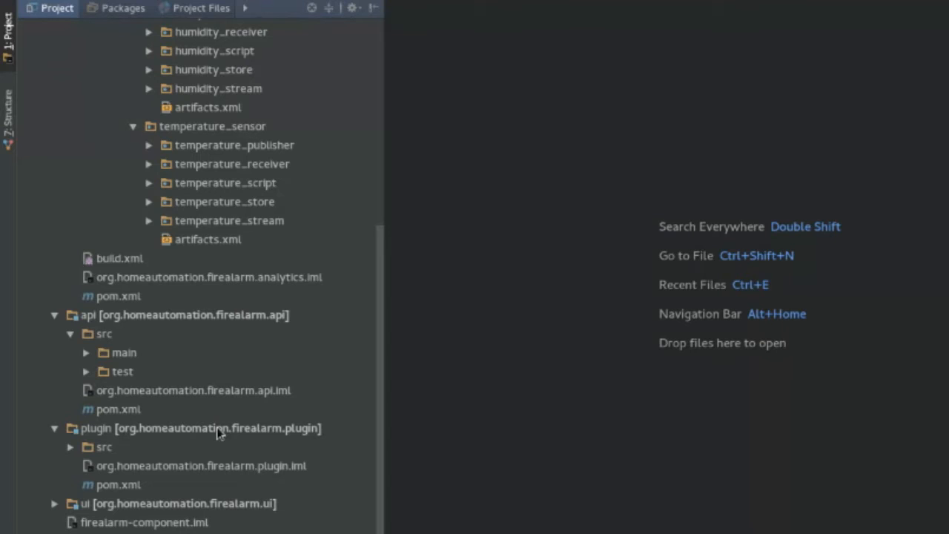
{"action": "mouse_move", "coordinate": [186, 447]}
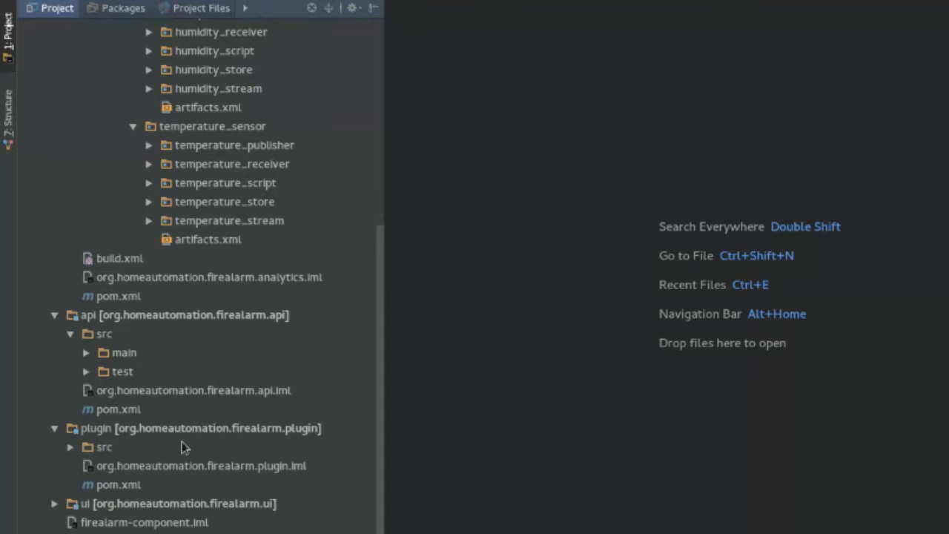
{"action": "mouse_move", "coordinate": [58, 514]}
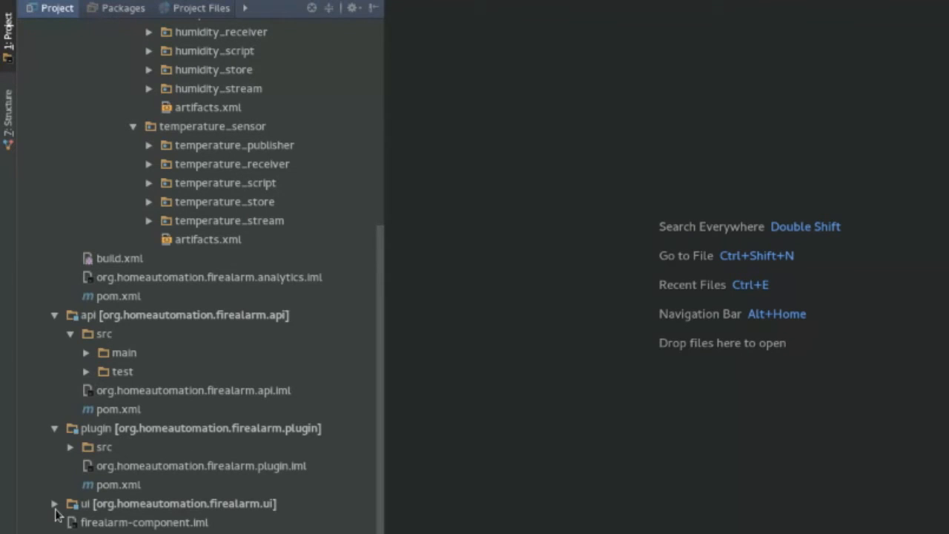
- Expand the ui module and its src folder in the Project tree
{"action": "left_click", "coordinate": [54, 504]}
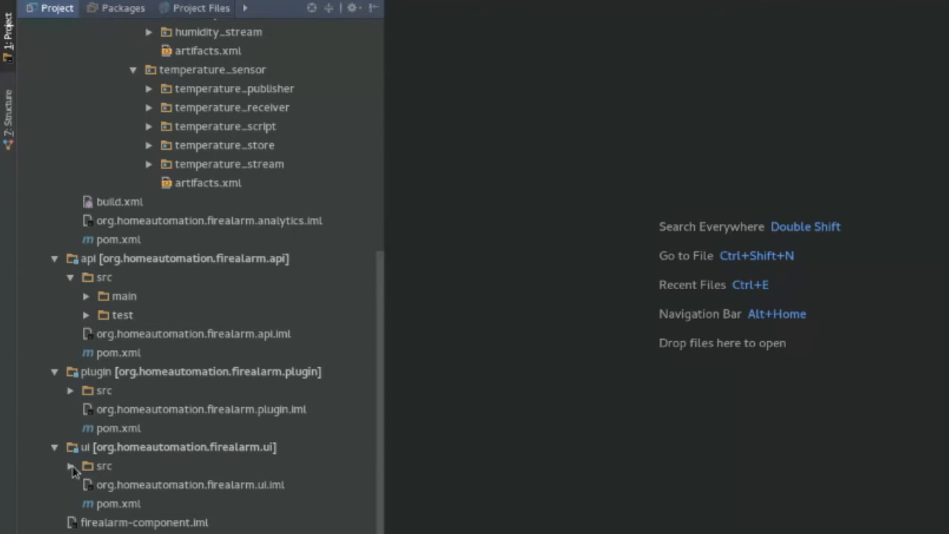
{"action": "left_click", "coordinate": [71, 466]}
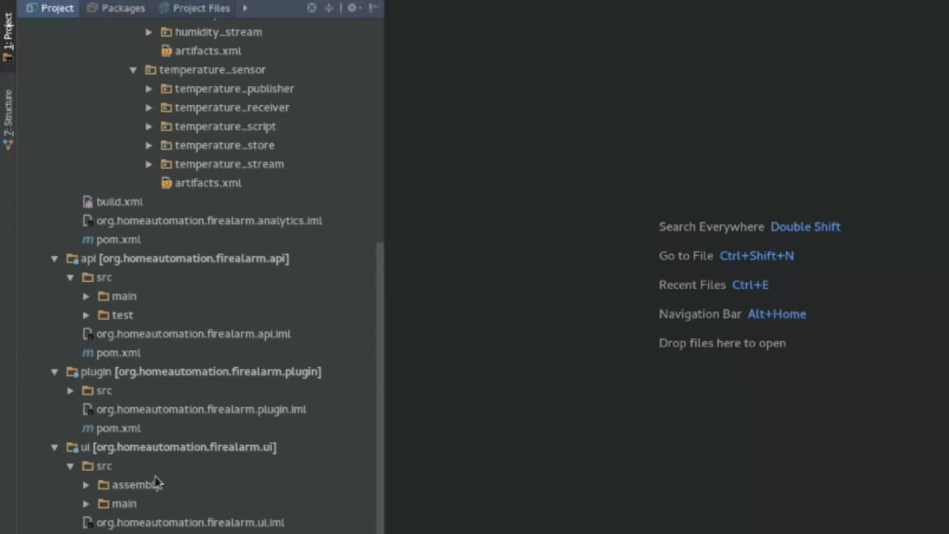
{"action": "mouse_move", "coordinate": [208, 508]}
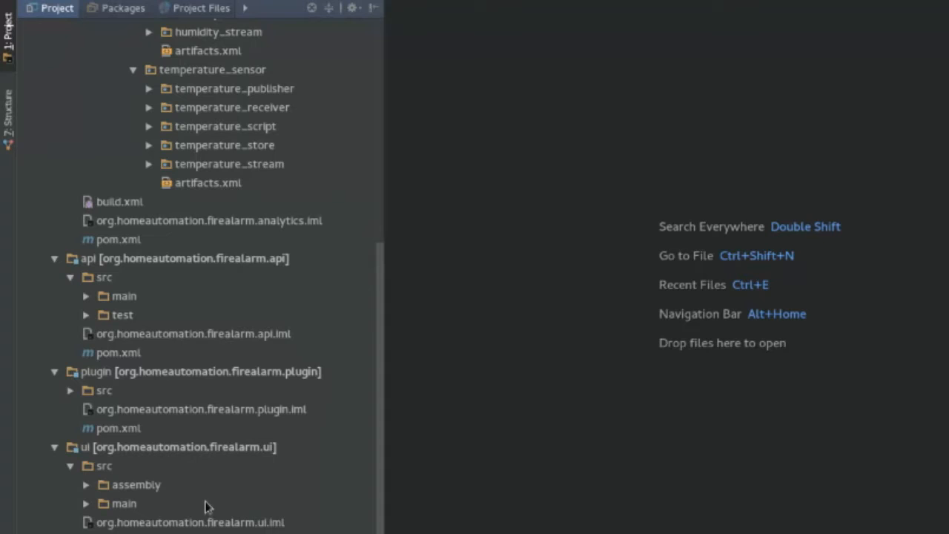
{"action": "scroll", "scroll_direction": "down", "scroll_amount": 3}
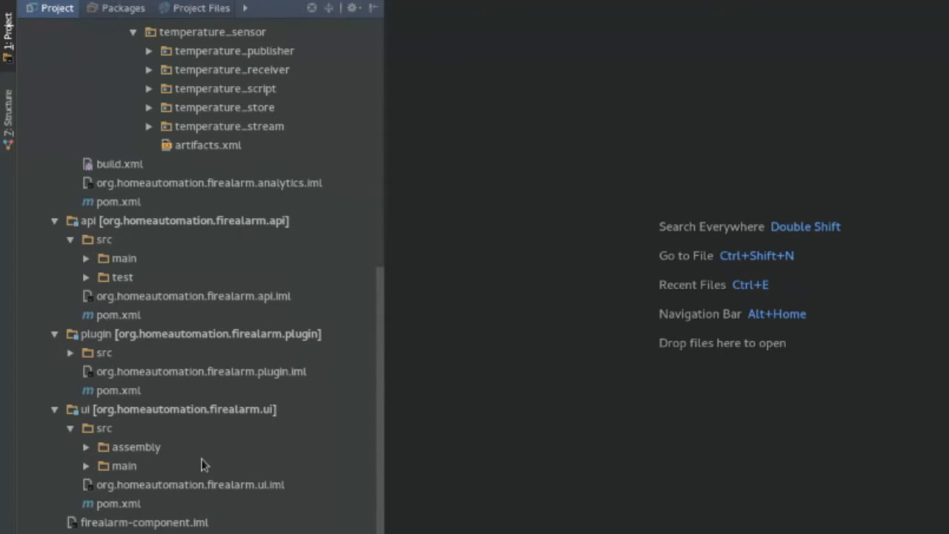
{"action": "scroll", "scroll_direction": "up", "scroll_amount": 3}
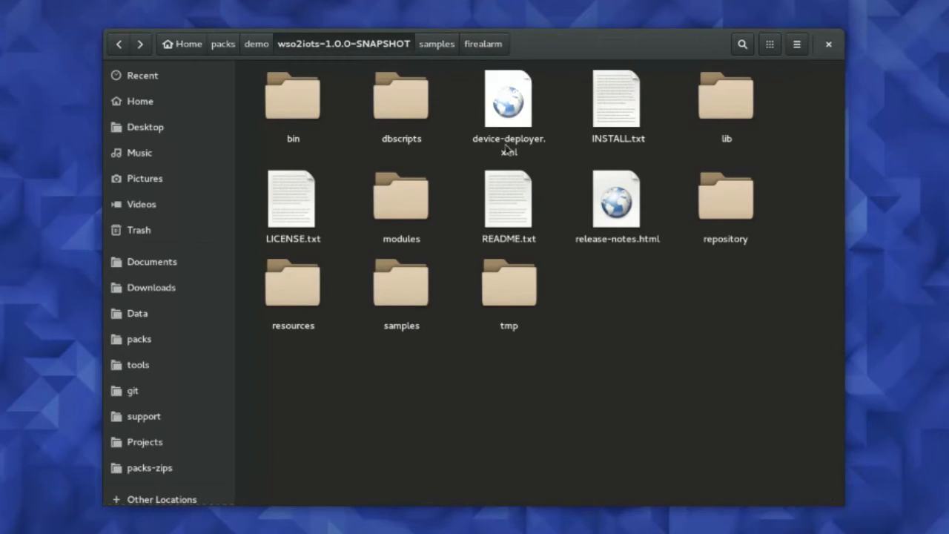
{"action": "mouse_move", "coordinate": [503, 127]}
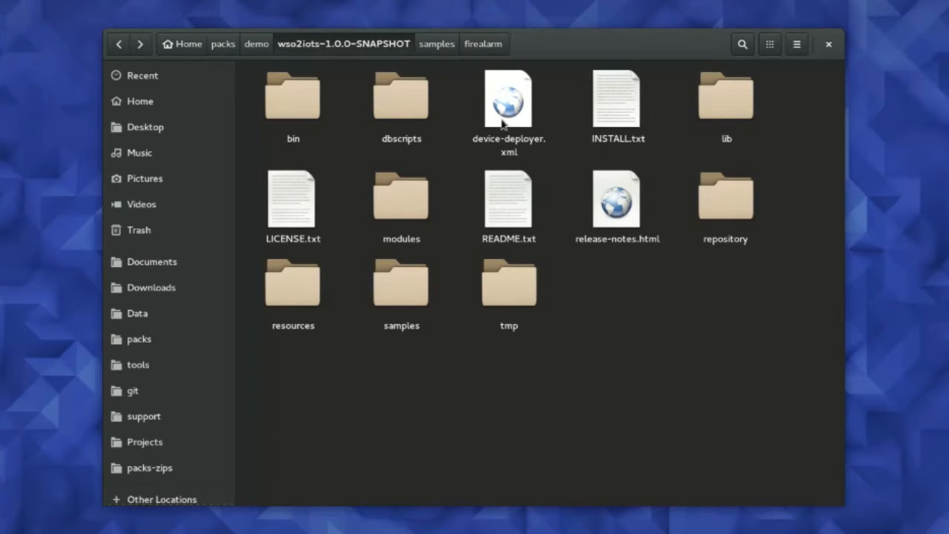
{"action": "mouse_move", "coordinate": [333, 58]}
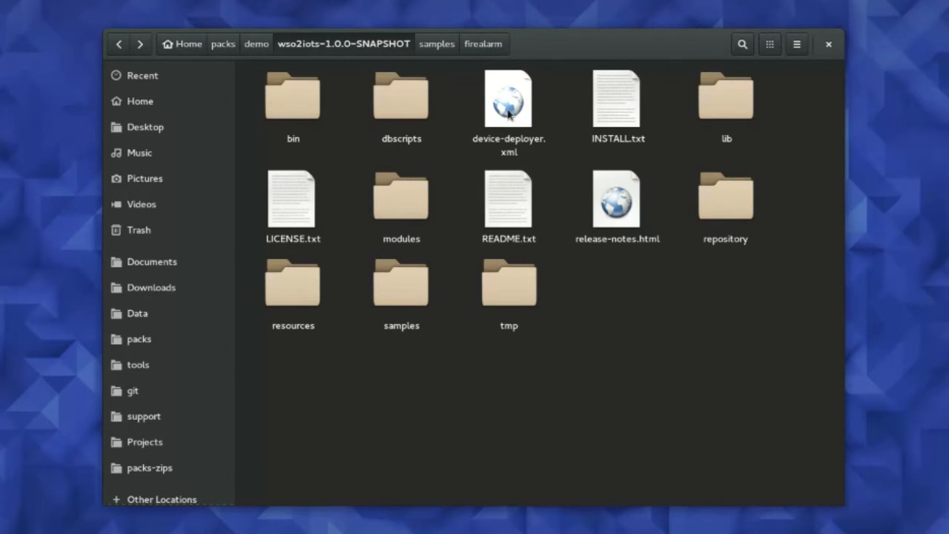
- Open device-deployer.xml from the wso2iots-1.0.0-SNAPSHOT folder in gedit
{"action": "double_click", "coordinate": [509, 99]}
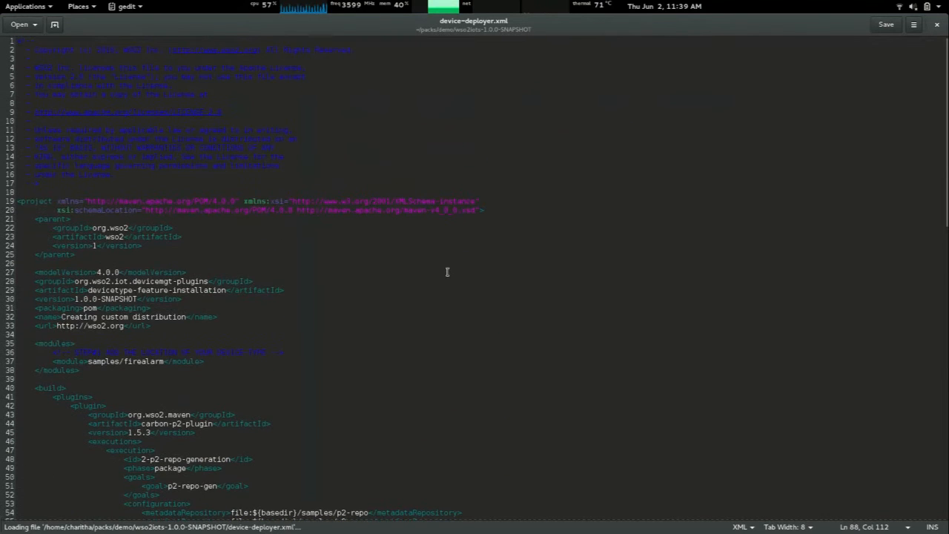
- Scroll through the samples/firealarm module, firealarm featureArtifactDef and feature group install entries
{"action": "scroll", "scroll_direction": "down", "scroll_amount": 3}
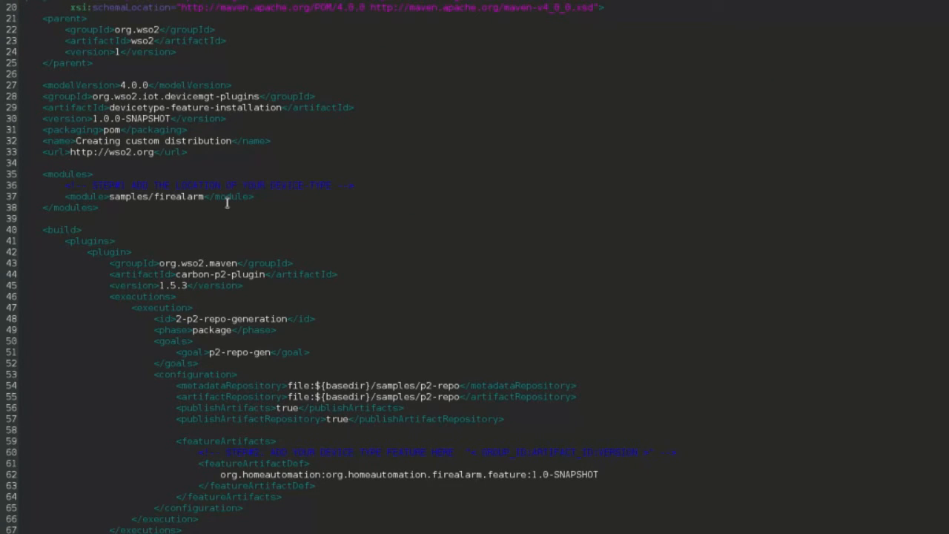
{"action": "scroll", "scroll_direction": "down", "scroll_amount": 3}
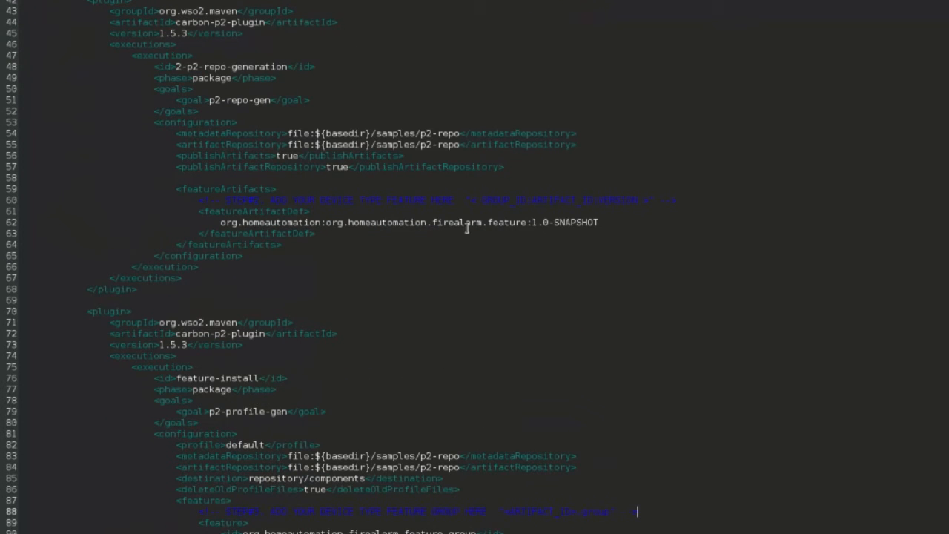
{"action": "mouse_move", "coordinate": [209, 189]}
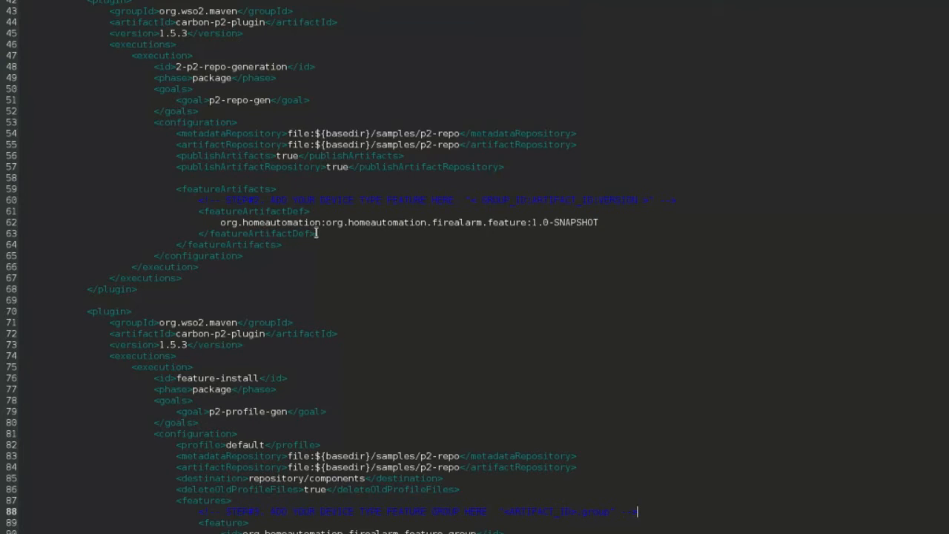
{"action": "mouse_move", "coordinate": [308, 223]}
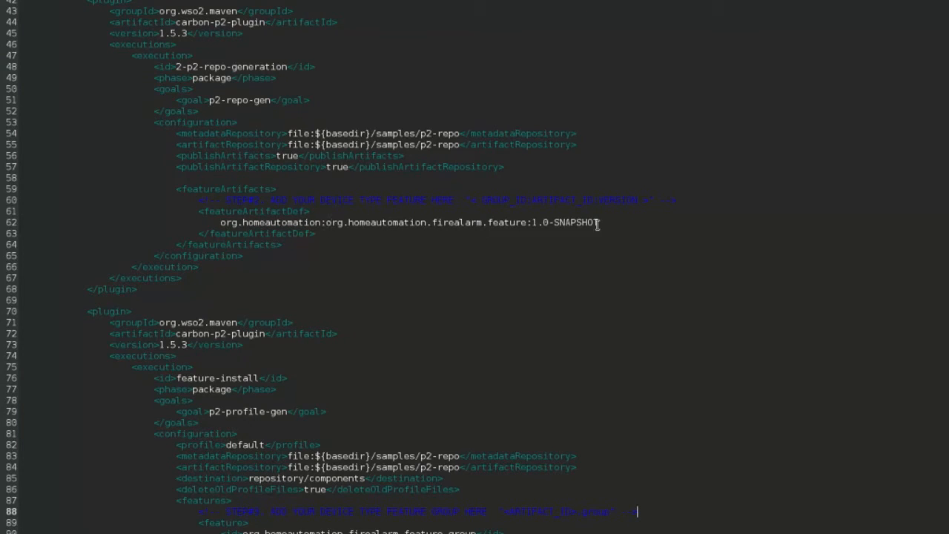
{"action": "scroll", "scroll_direction": "down", "scroll_amount": 3}
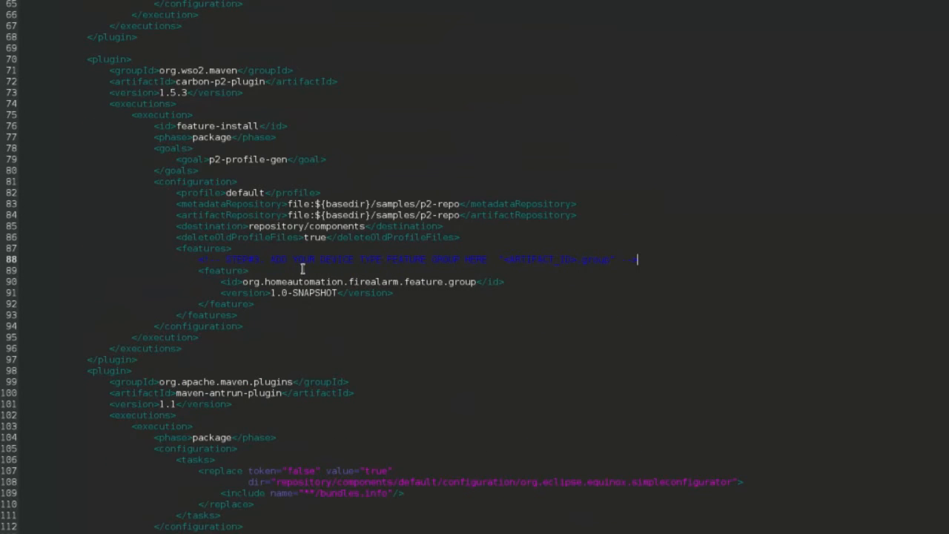
{"action": "mouse_move", "coordinate": [415, 283]}
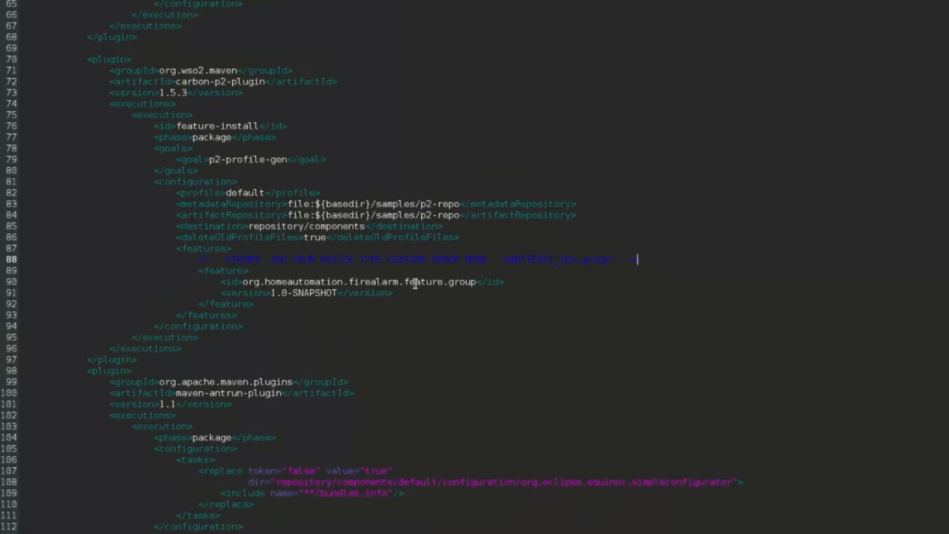
{"action": "mouse_move", "coordinate": [233, 289]}
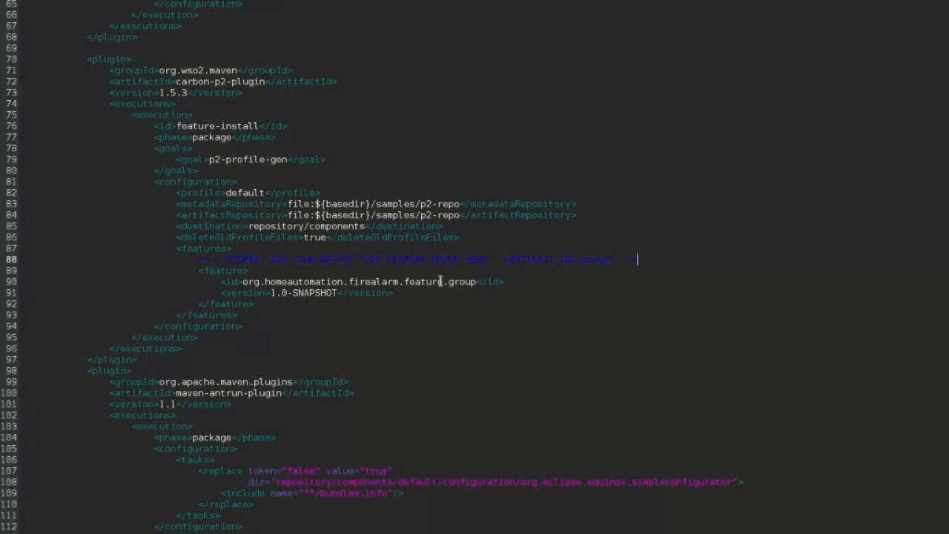
{"action": "mouse_move", "coordinate": [304, 313]}
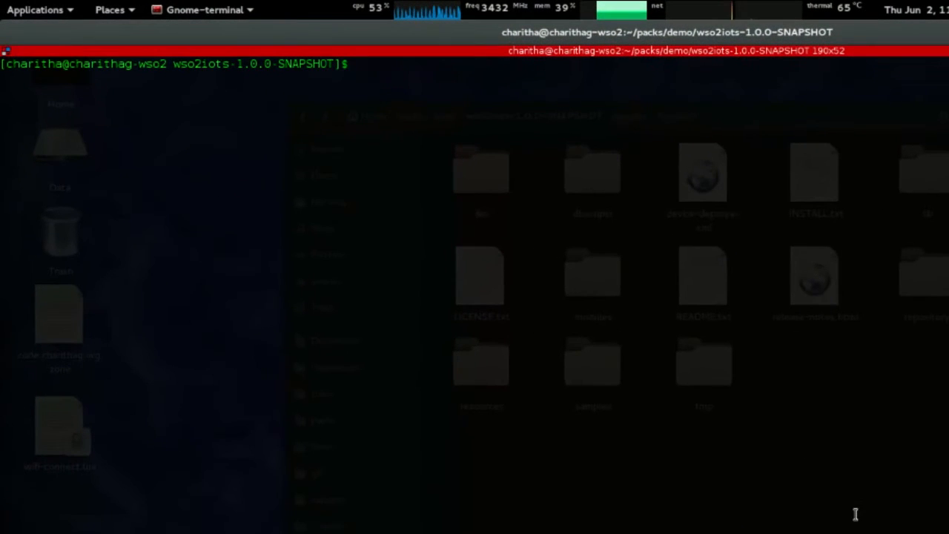
- Run mvn clean install in the wso2iots-1.0.0-SNAPSHOT folder until BUILD SUCCESS
{"action": "type", "text": "mvn c"}
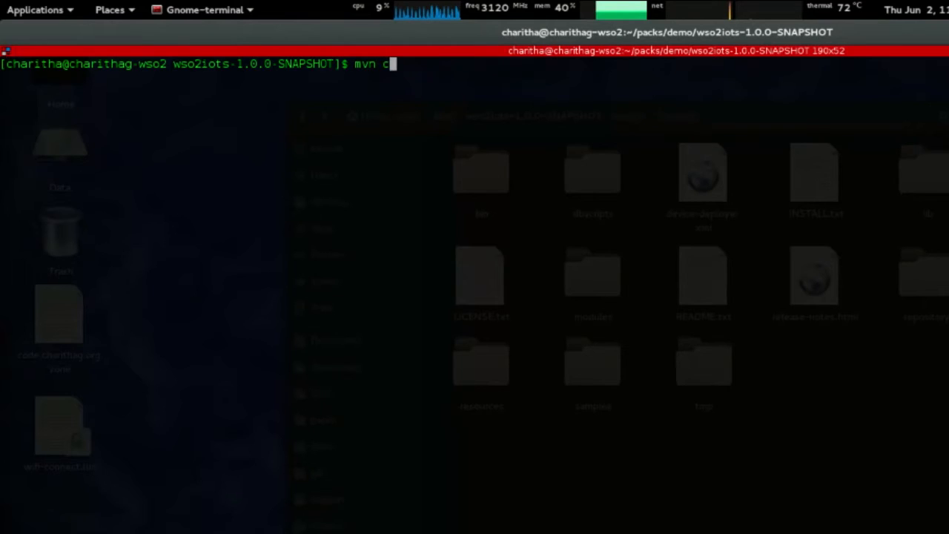
{"action": "type", "text": "lean insta"}
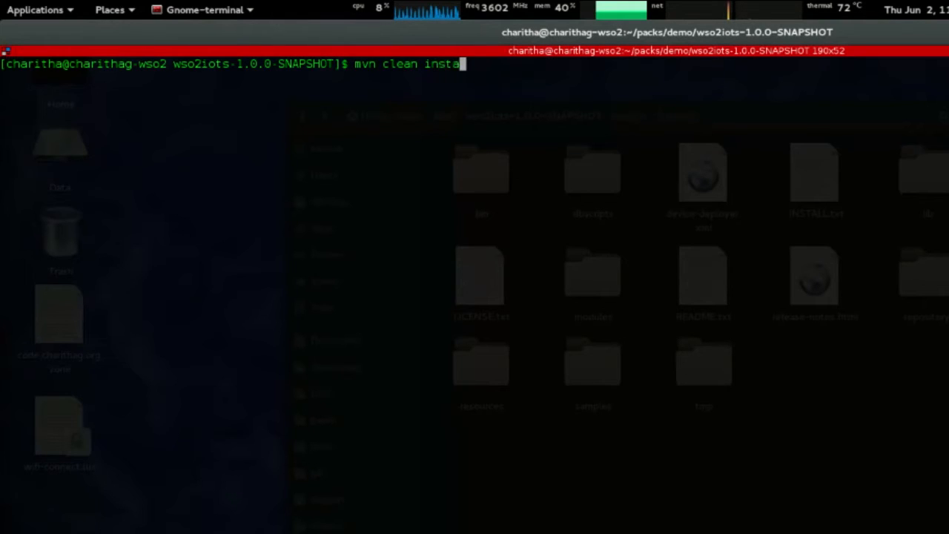
{"action": "key", "text": "Return"}
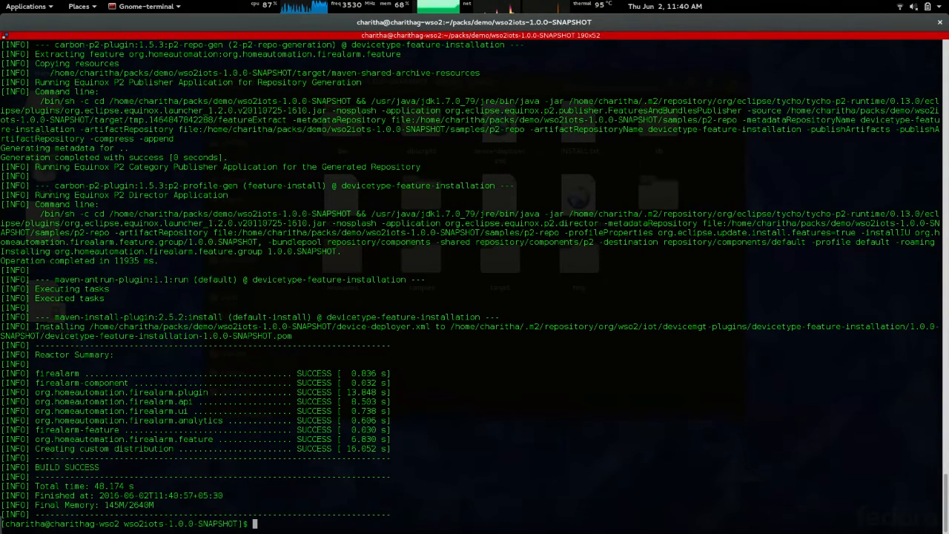
{"action": "mouse_move", "coordinate": [606, 376]}
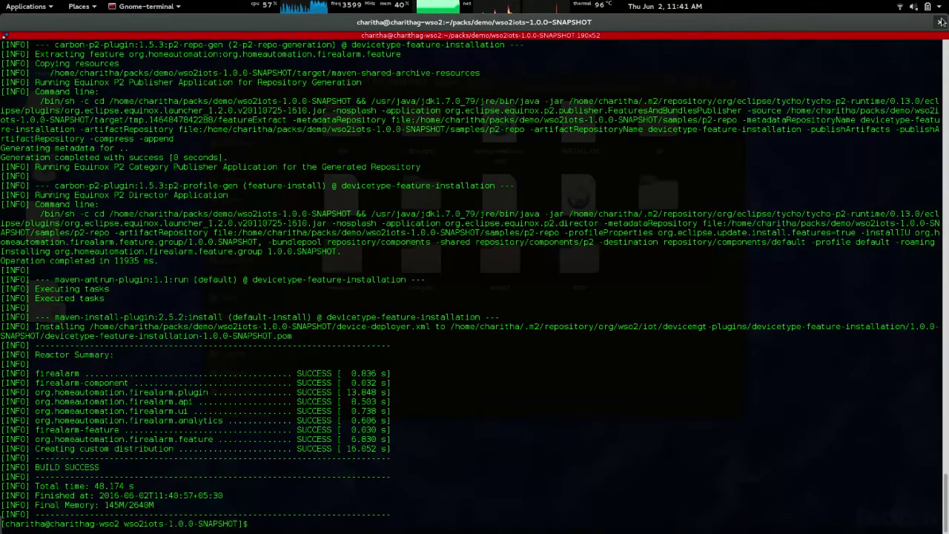
- Close the build terminal and start the server from a new terminal in the bin folder
{"action": "left_click", "coordinate": [941, 21]}
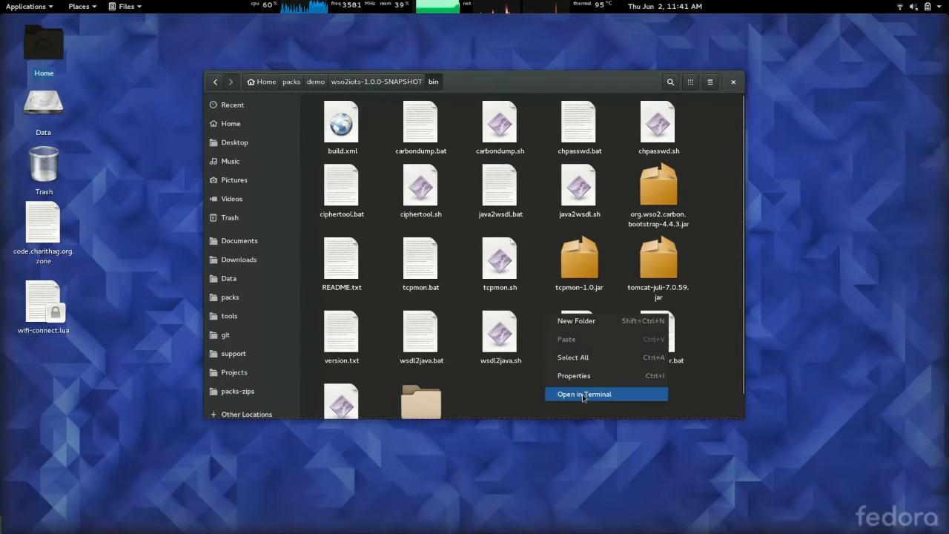
{"action": "left_click", "coordinate": [584, 394]}
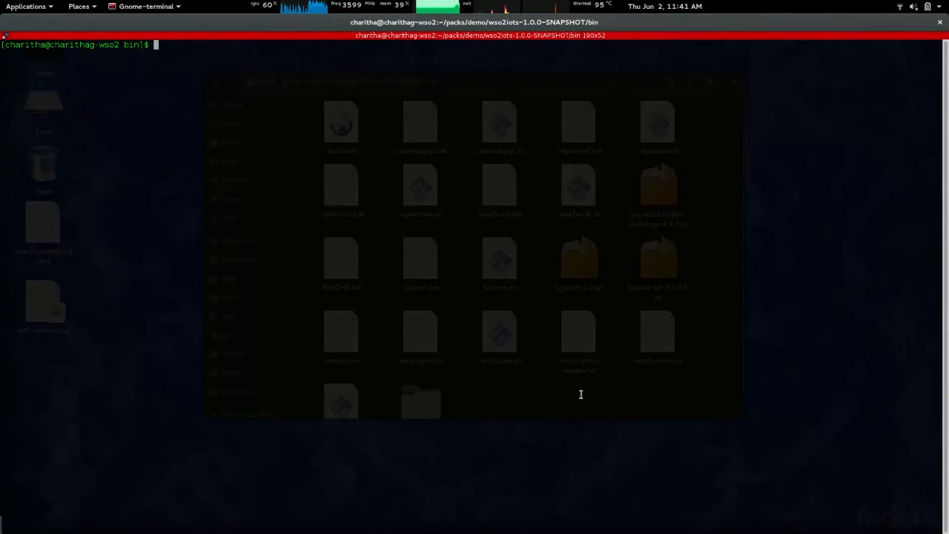
{"action": "key", "text": "Return"}
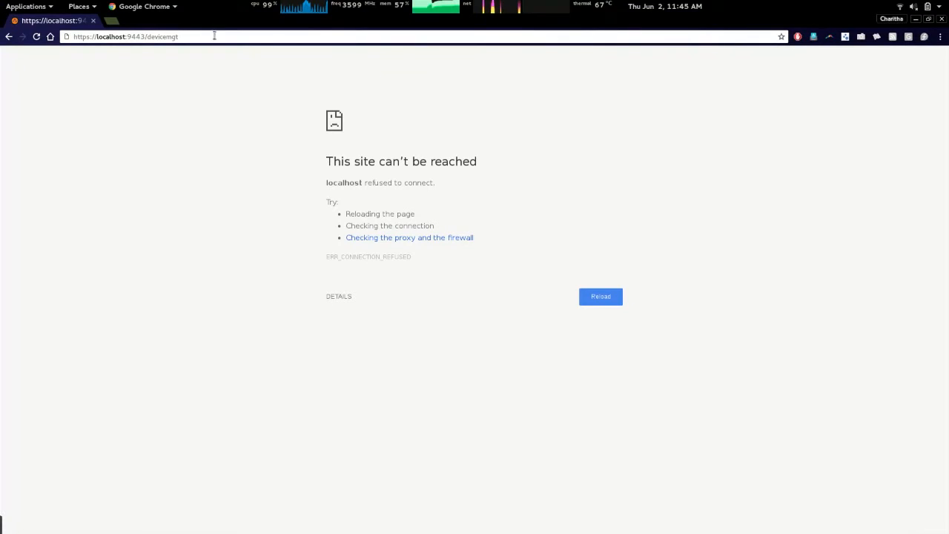
- Reload localhost:9443/devicemgt and sign in as admin to reach the dashboard
{"action": "left_click", "coordinate": [601, 296]}
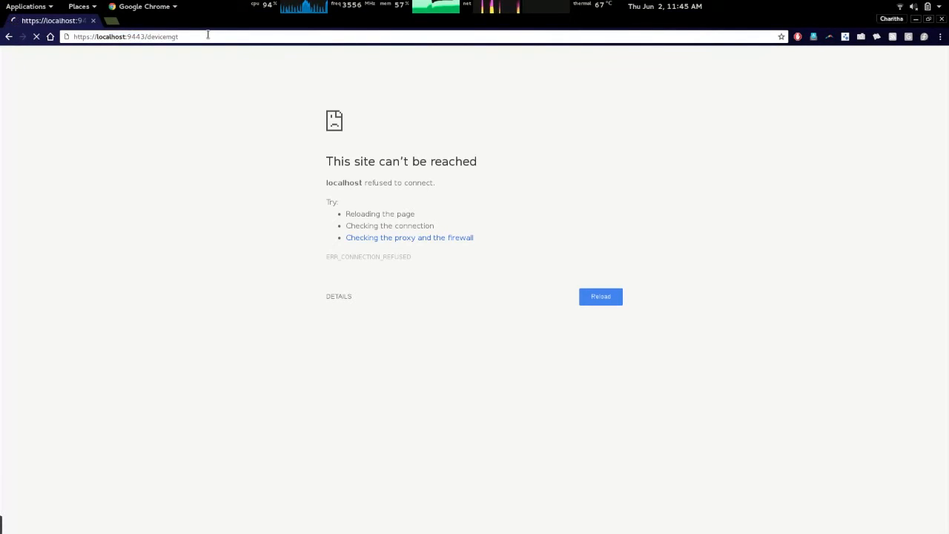
{"action": "left_click", "coordinate": [600, 296]}
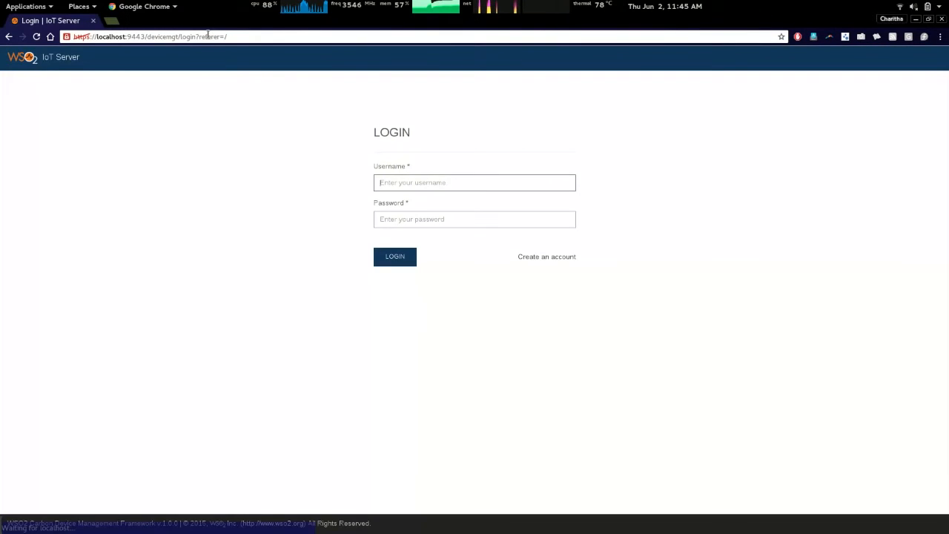
{"action": "type", "text": "ad"}
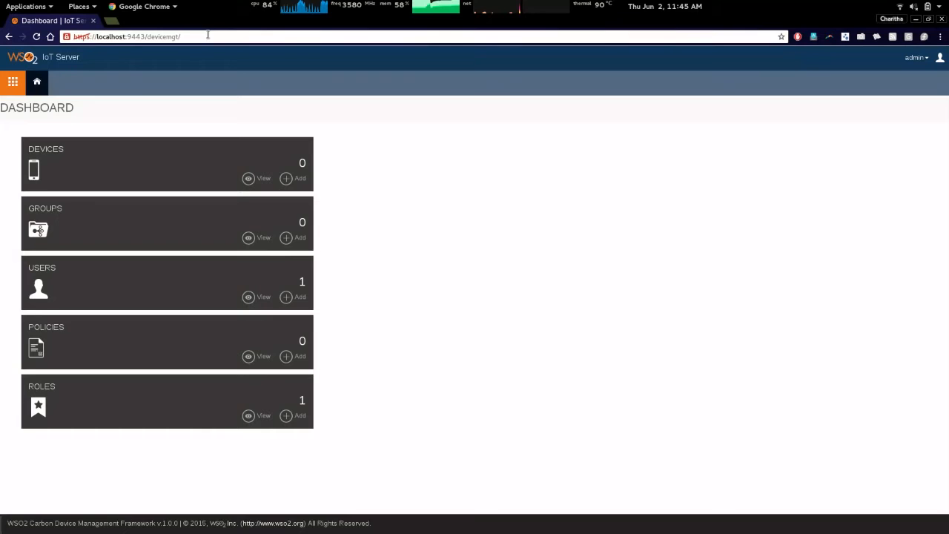
{"action": "mouse_move", "coordinate": [95, 244]}
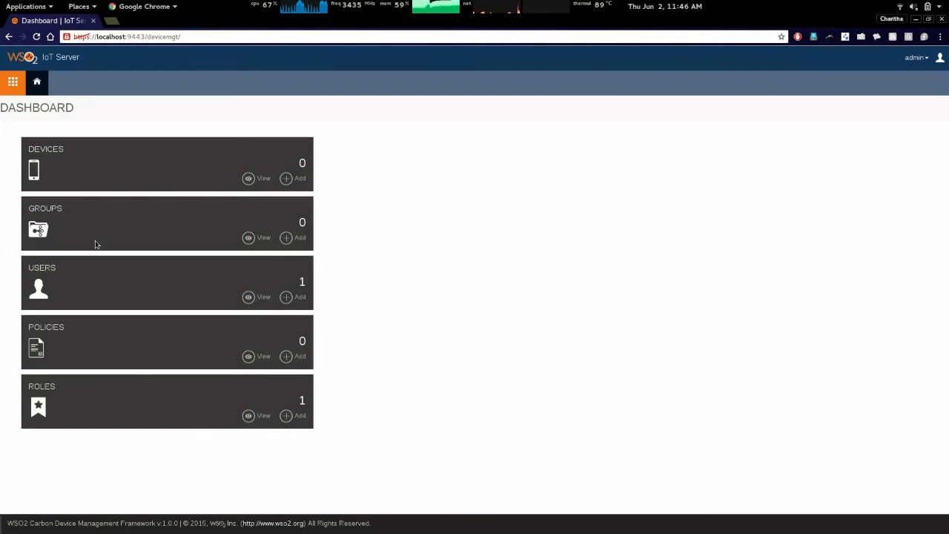
{"action": "mouse_move", "coordinate": [246, 194]}
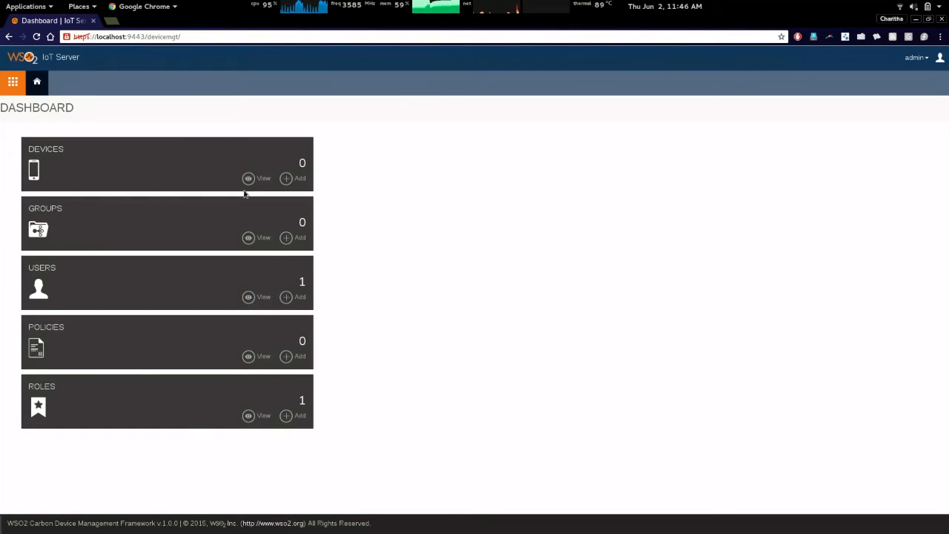
{"action": "mouse_move", "coordinate": [234, 188]}
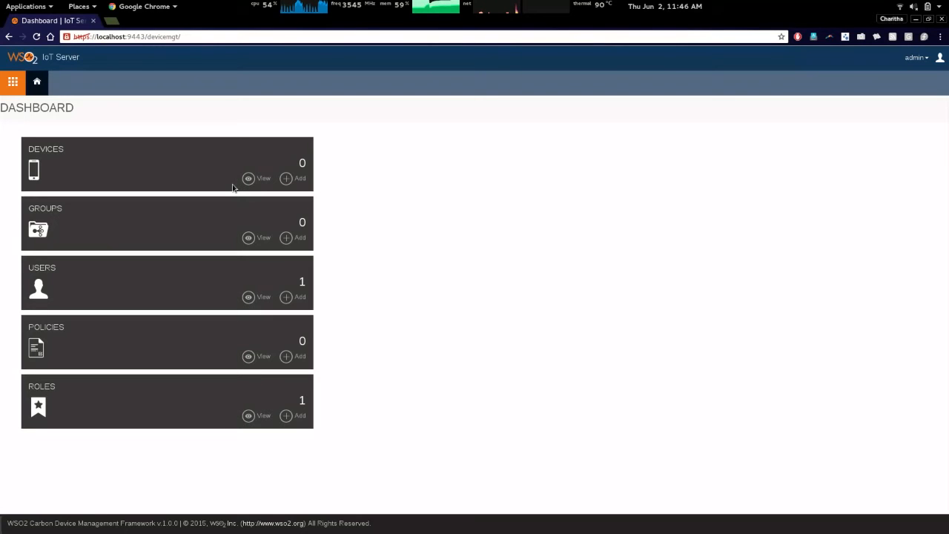
{"action": "mouse_move", "coordinate": [48, 152]}
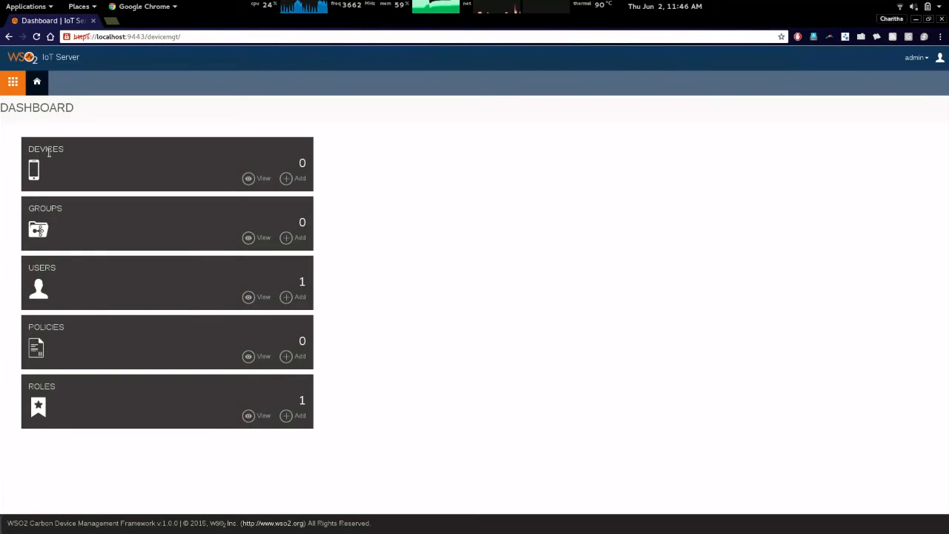
{"action": "mouse_move", "coordinate": [313, 187]}
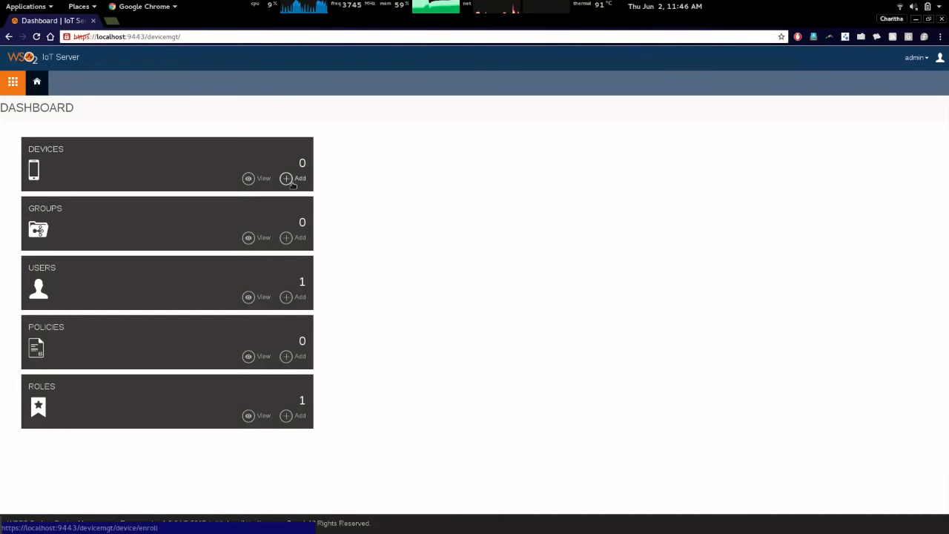
- Use Add on the DEVICES tile to reach the Enroll Device page
{"action": "left_click", "coordinate": [286, 178]}
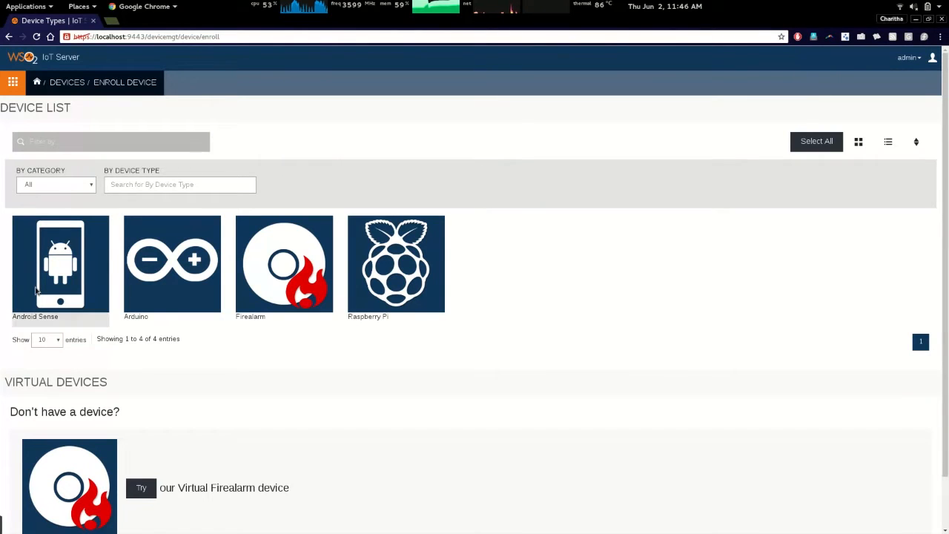
- Choose the Firealarm tile in the device list to load its enrollment page
{"action": "scroll", "scroll_direction": "up", "scroll_amount": 3}
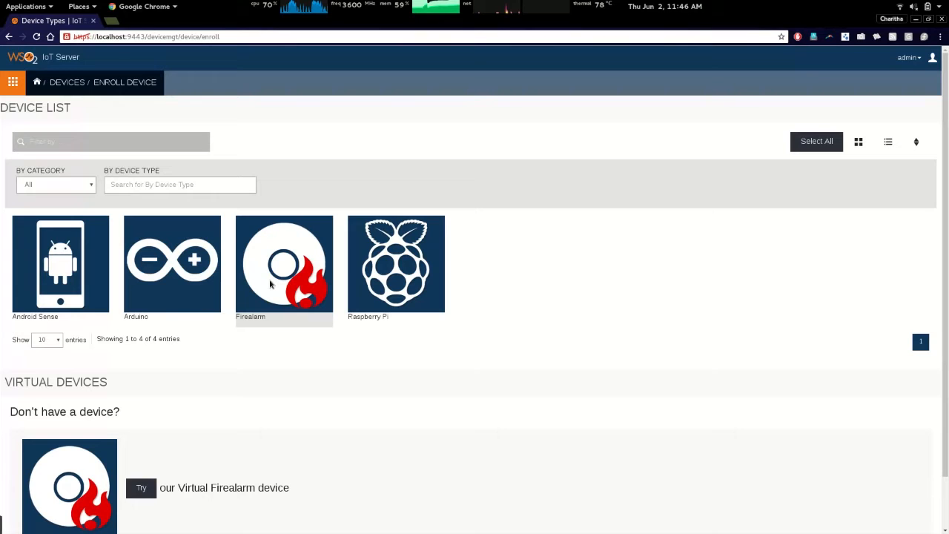
{"action": "left_click", "coordinate": [285, 263]}
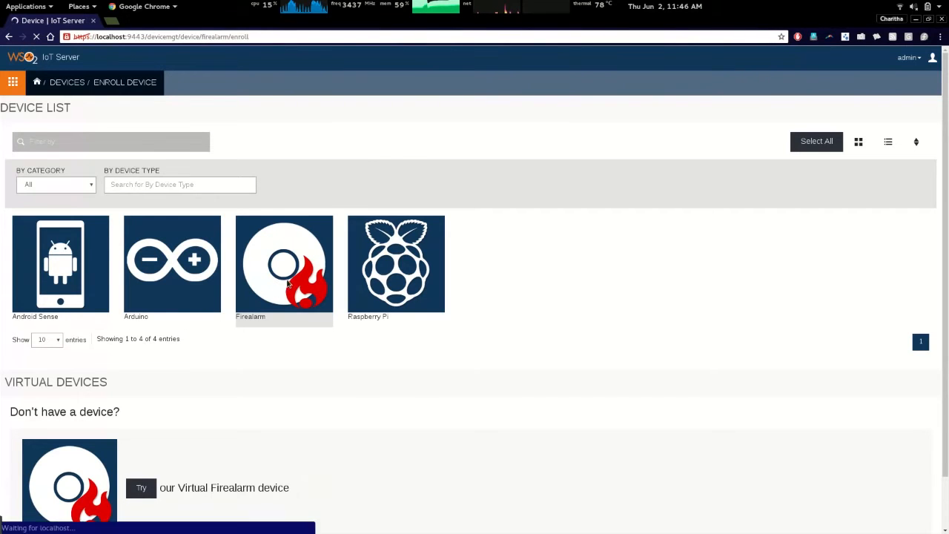
{"action": "left_click", "coordinate": [284, 263]}
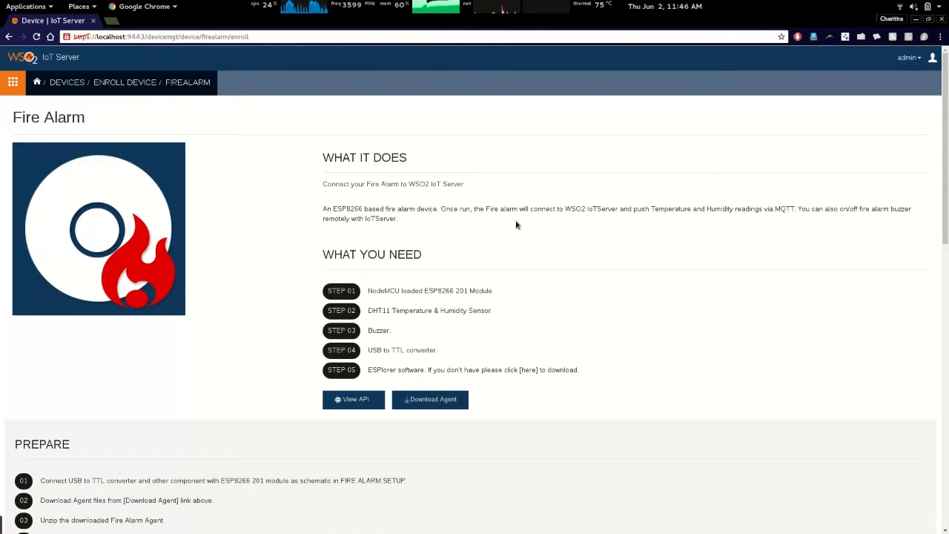
{"action": "mouse_move", "coordinate": [458, 245]}
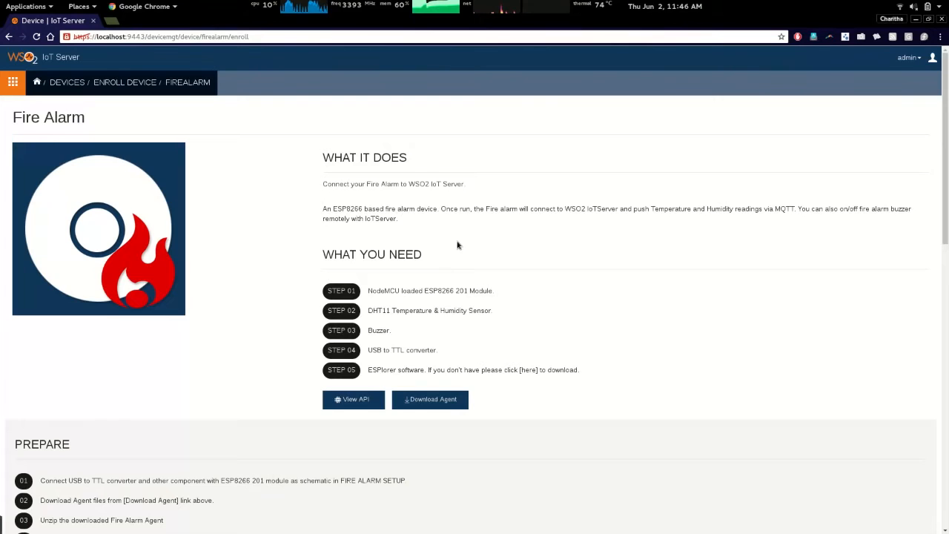
{"action": "scroll", "scroll_direction": "down", "scroll_amount": 3}
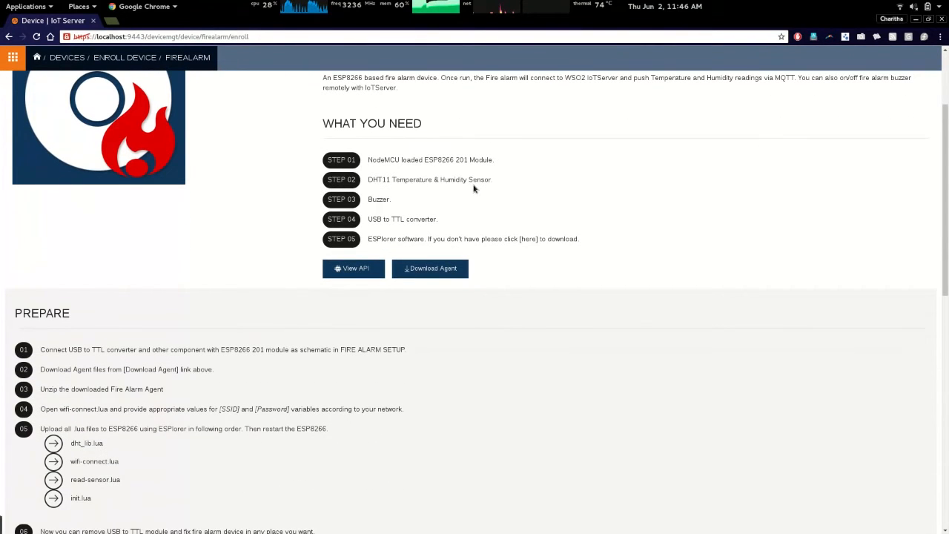
{"action": "mouse_move", "coordinate": [440, 177]}
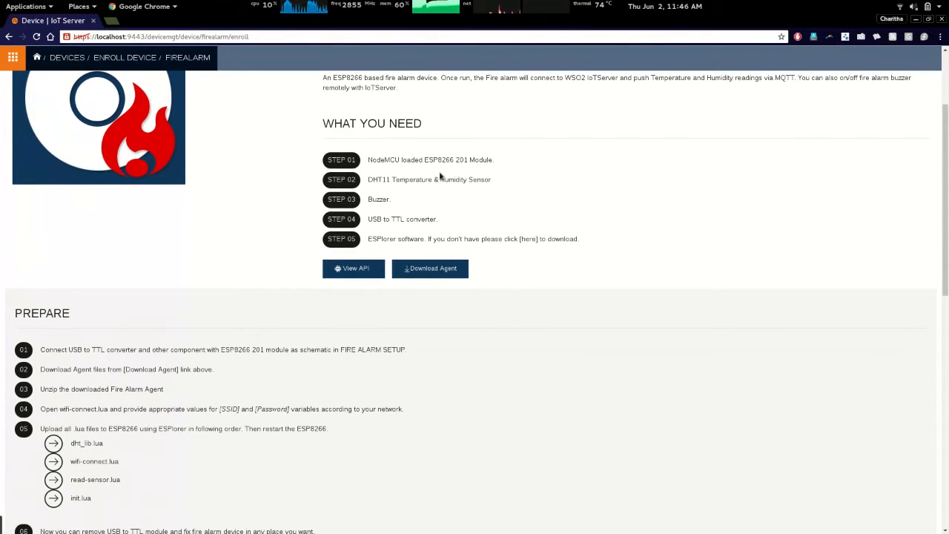
{"action": "mouse_move", "coordinate": [496, 190]}
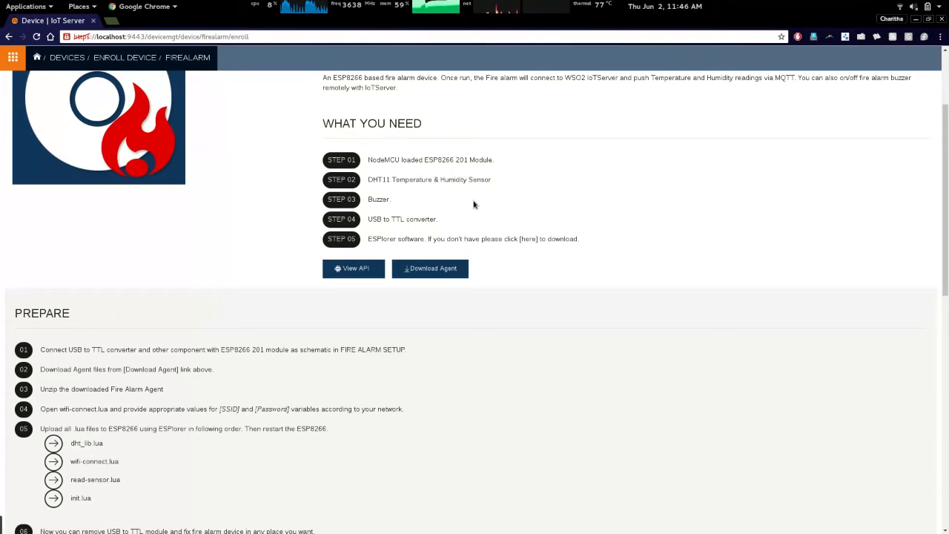
{"action": "scroll", "scroll_direction": "down", "scroll_amount": 3}
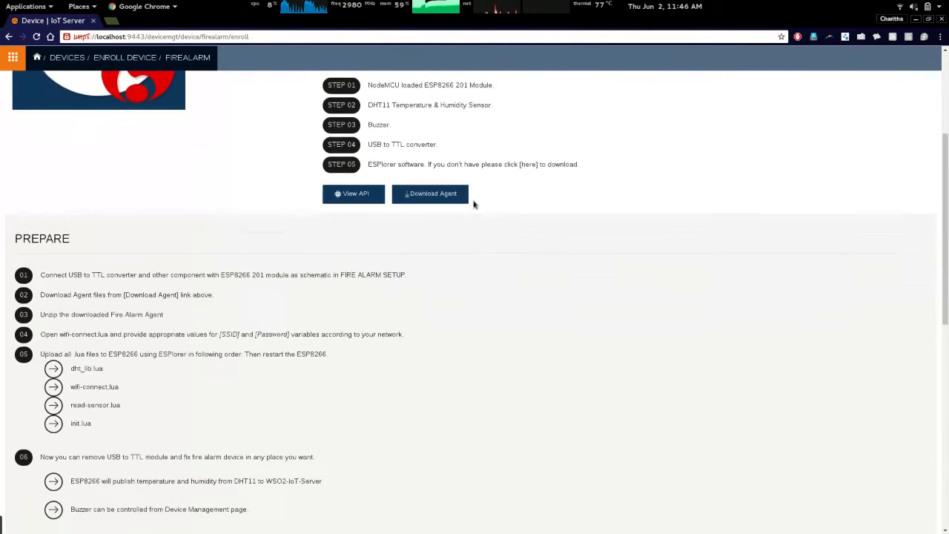
{"action": "scroll", "scroll_direction": "down", "scroll_amount": 3}
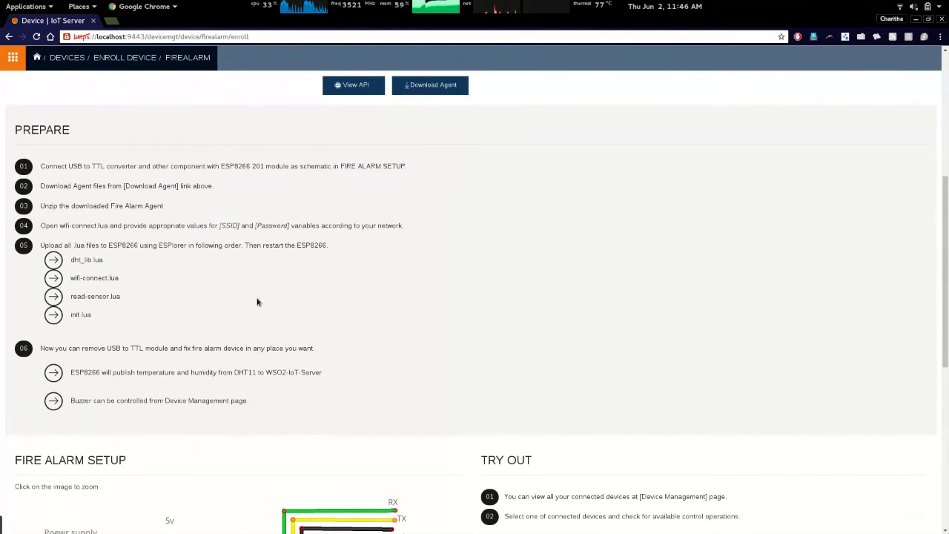
{"action": "mouse_move", "coordinate": [296, 295]}
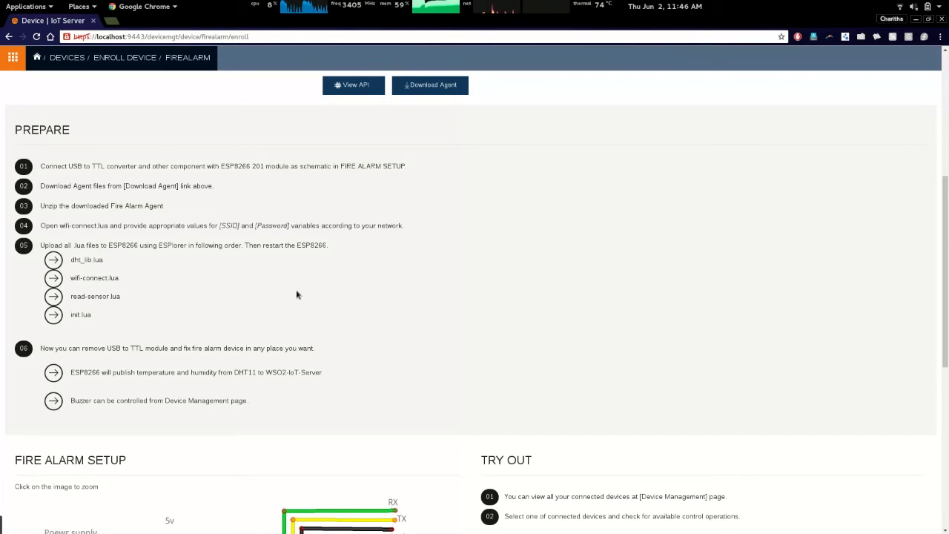
{"action": "scroll", "scroll_direction": "down", "scroll_amount": 3}
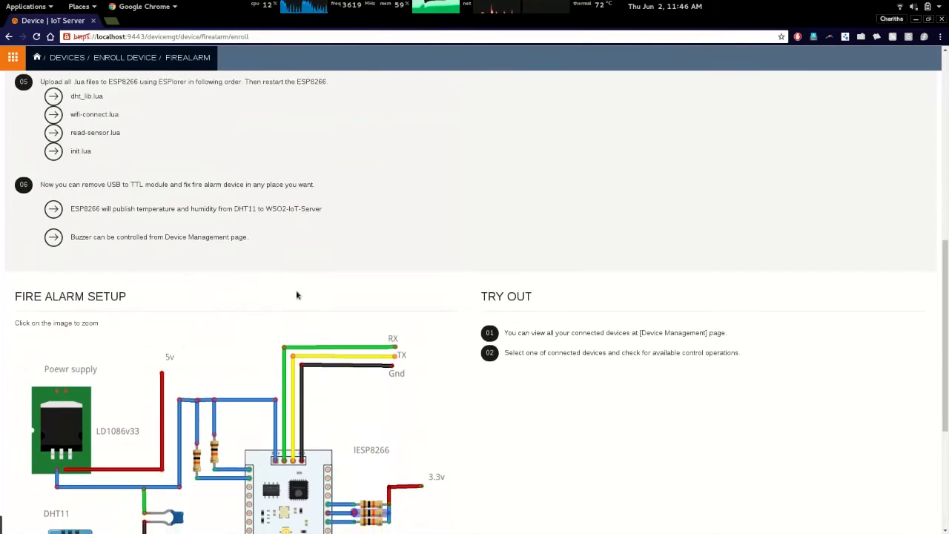
{"action": "scroll", "scroll_direction": "down", "scroll_amount": 3}
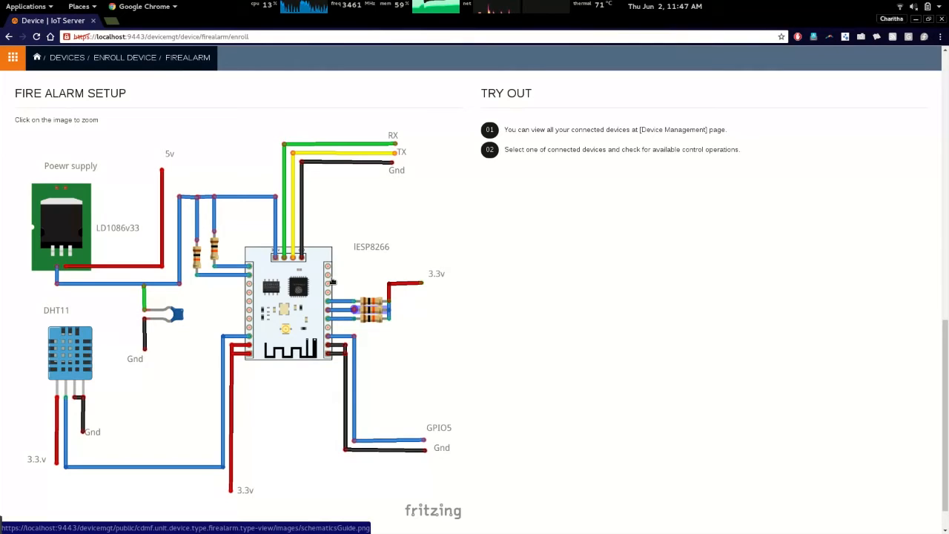
{"action": "mouse_move", "coordinate": [271, 365]}
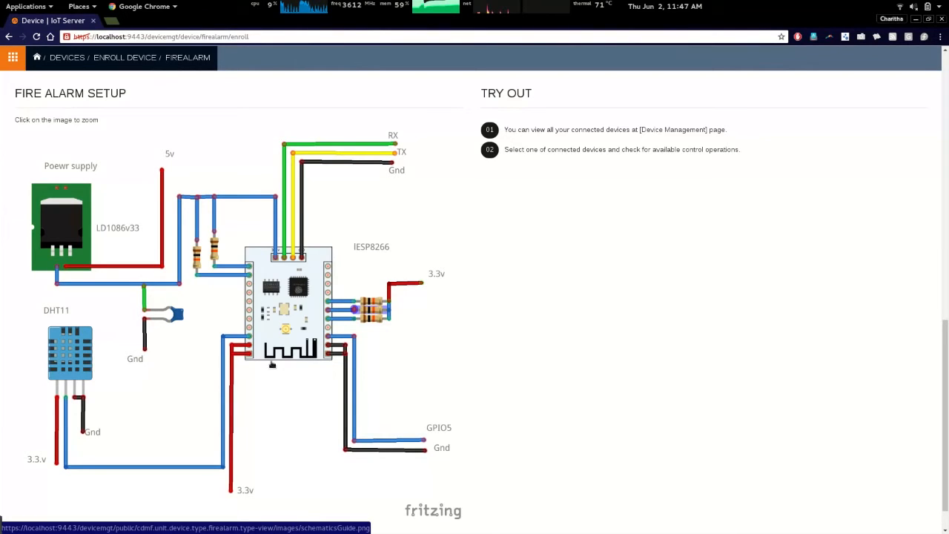
{"action": "mouse_move", "coordinate": [352, 292]}
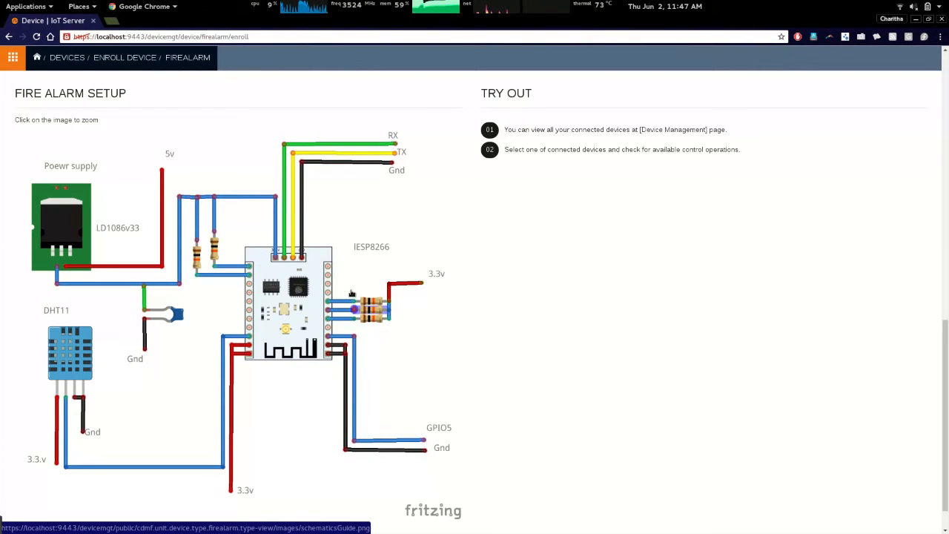
{"action": "mouse_move", "coordinate": [327, 217]}
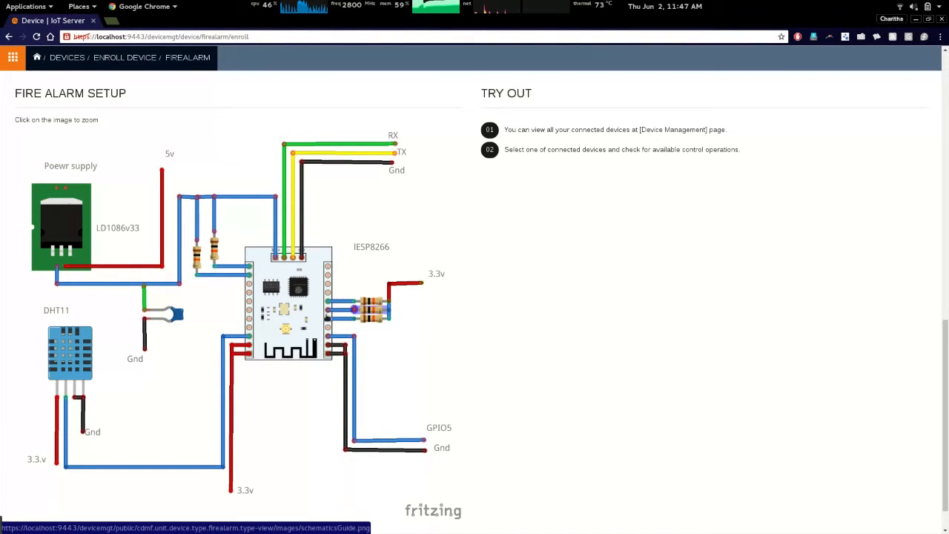
{"action": "mouse_move", "coordinate": [396, 382]}
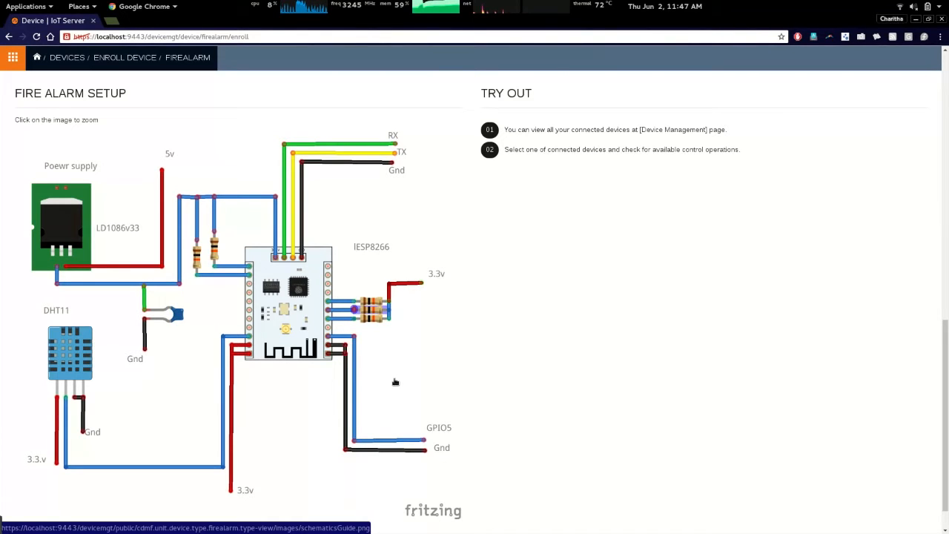
{"action": "scroll", "scroll_direction": "up", "scroll_amount": 3}
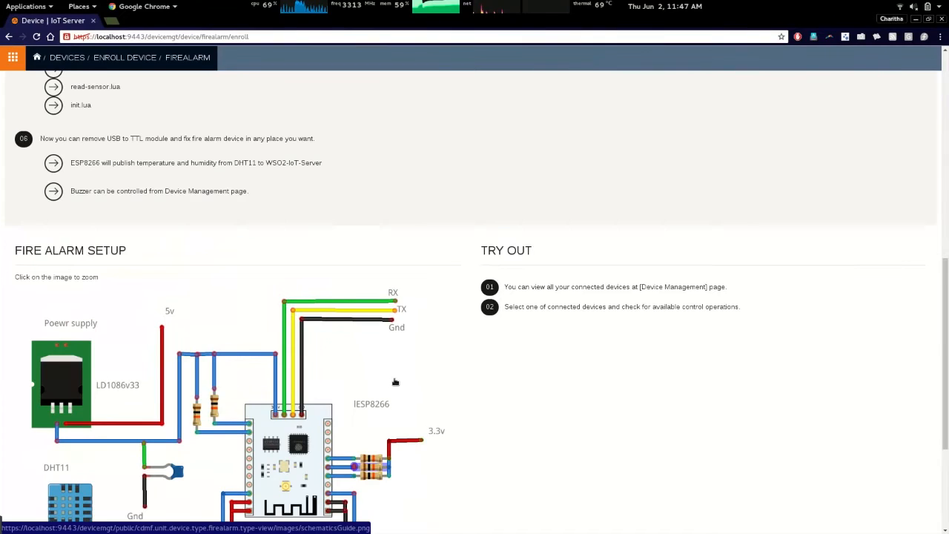
{"action": "scroll", "scroll_direction": "up", "scroll_amount": 3}
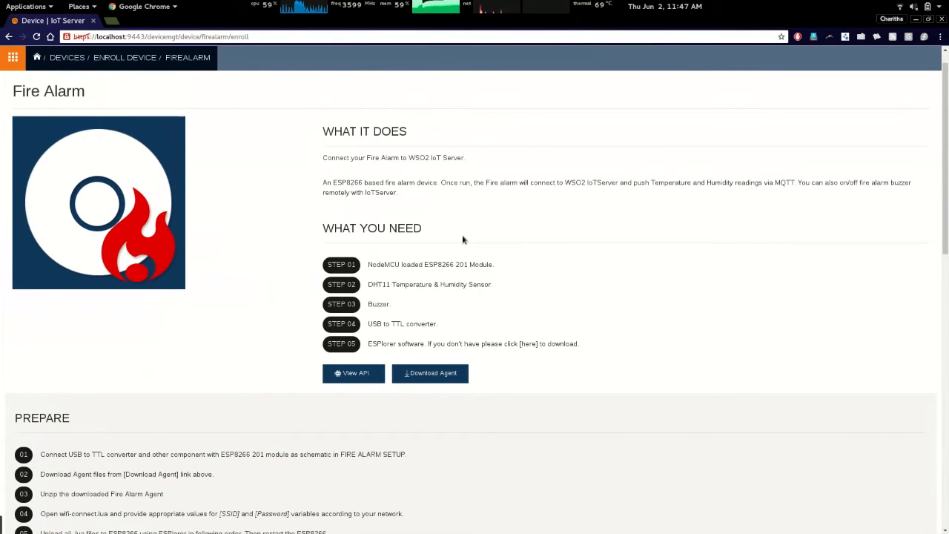
{"action": "left_click", "coordinate": [430, 373]}
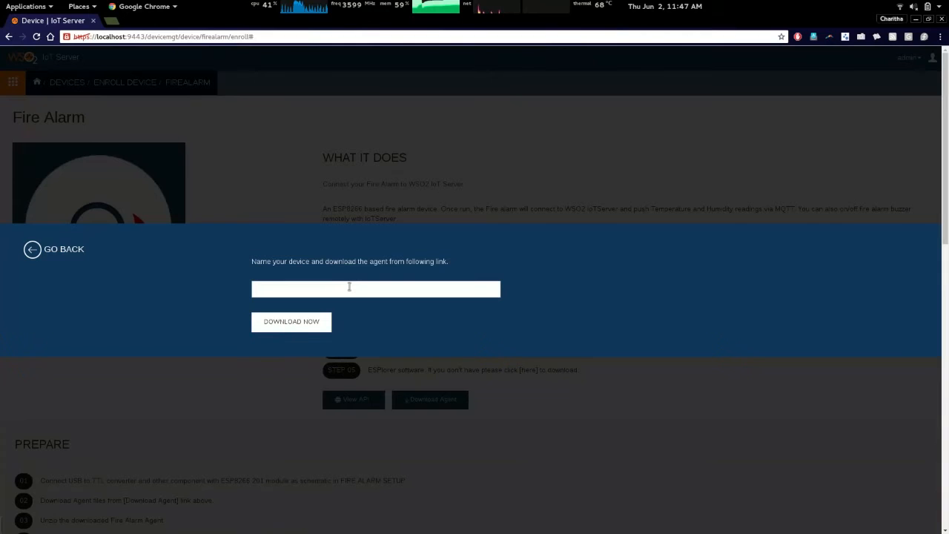
- Download the fire alarm agent for a device named Lobby, saving Lobby.zip to the Desktop
{"action": "type", "text": "Lobbu"}
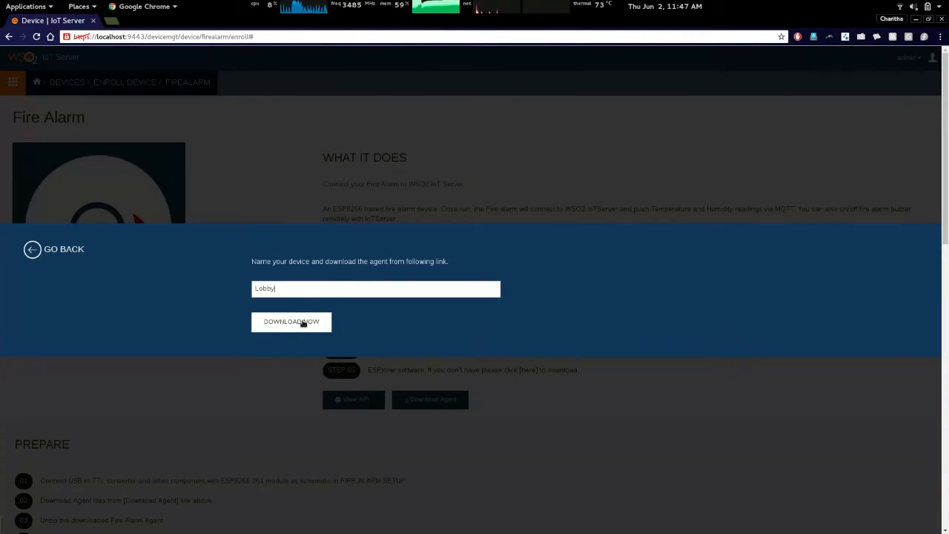
{"action": "left_click", "coordinate": [291, 321]}
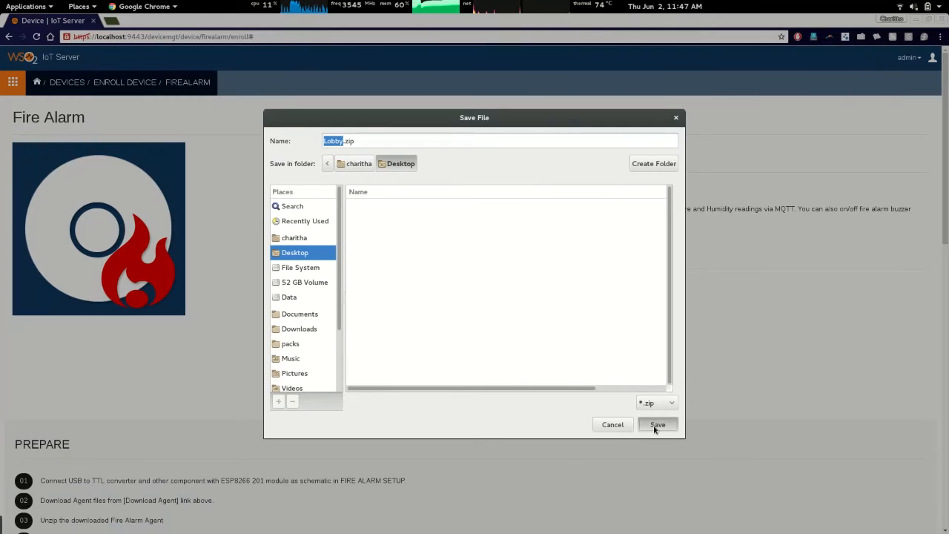
{"action": "left_click", "coordinate": [658, 424]}
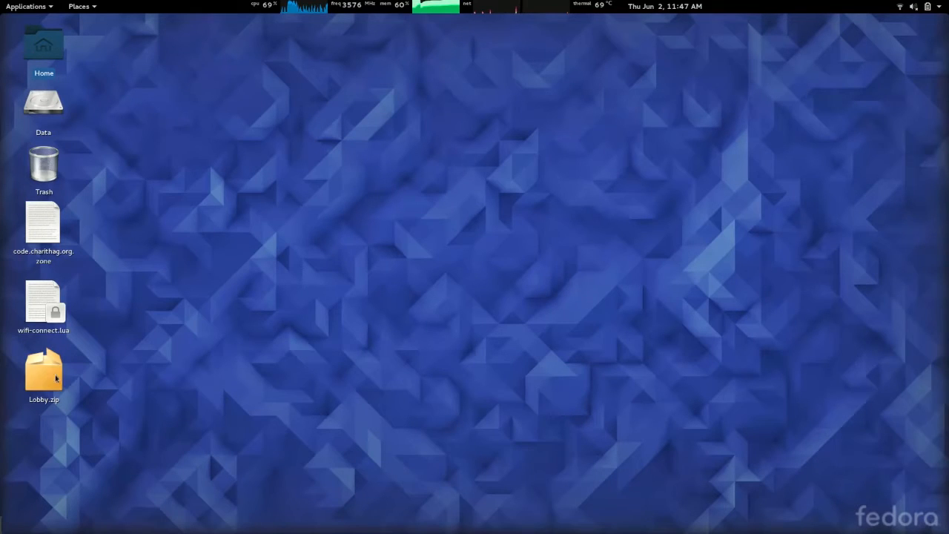
- Extract Lobby.zip on the desktop and enter the extracted Lobby folder
{"action": "right_click", "coordinate": [43, 374]}
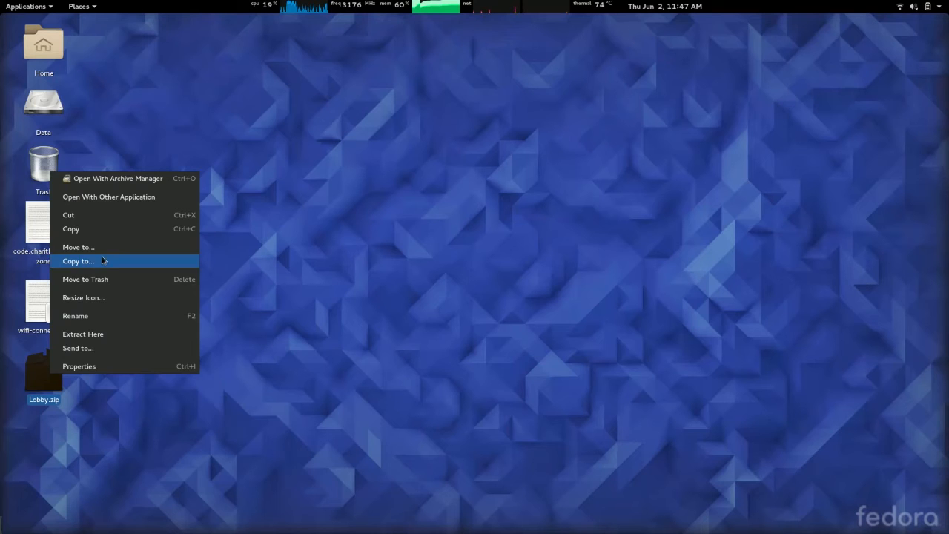
{"action": "left_click", "coordinate": [83, 334]}
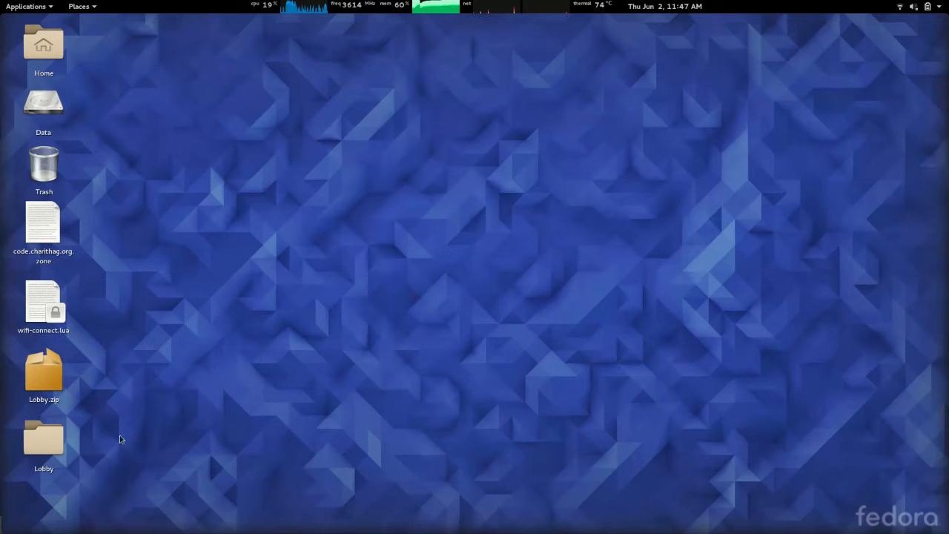
{"action": "double_click", "coordinate": [43, 438]}
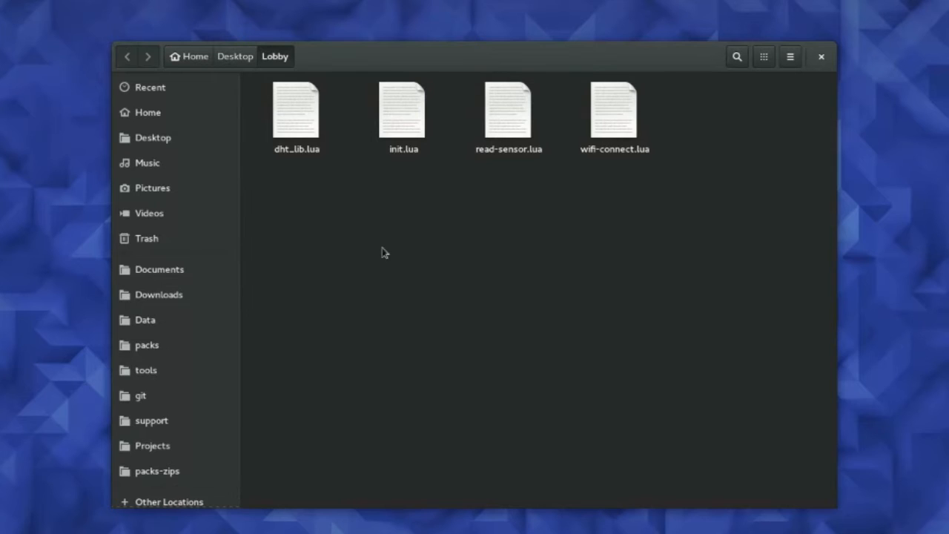
{"action": "mouse_move", "coordinate": [666, 182]}
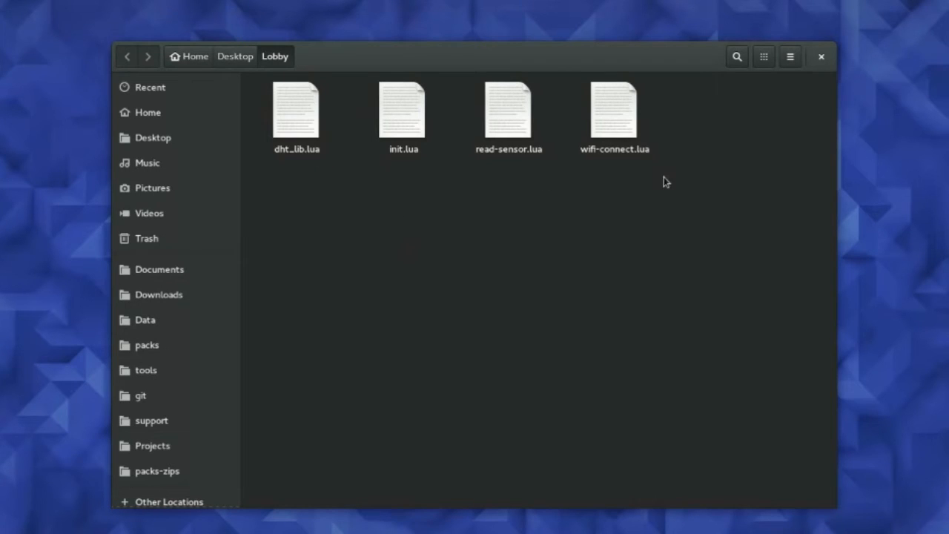
- Go from the Lobby agent folder to the mnt/tools folder listing ESPlorer
{"action": "left_click", "coordinate": [296, 111]}
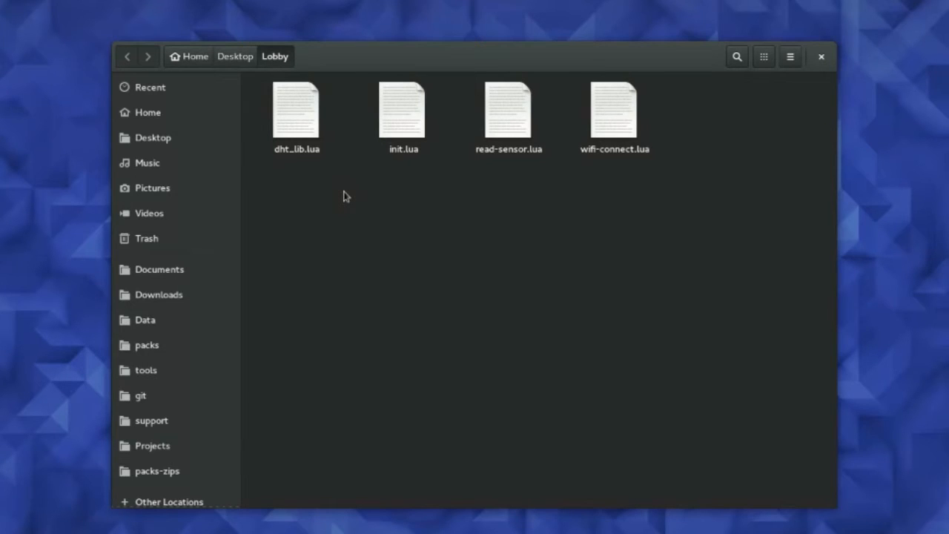
{"action": "mouse_move", "coordinate": [432, 198]}
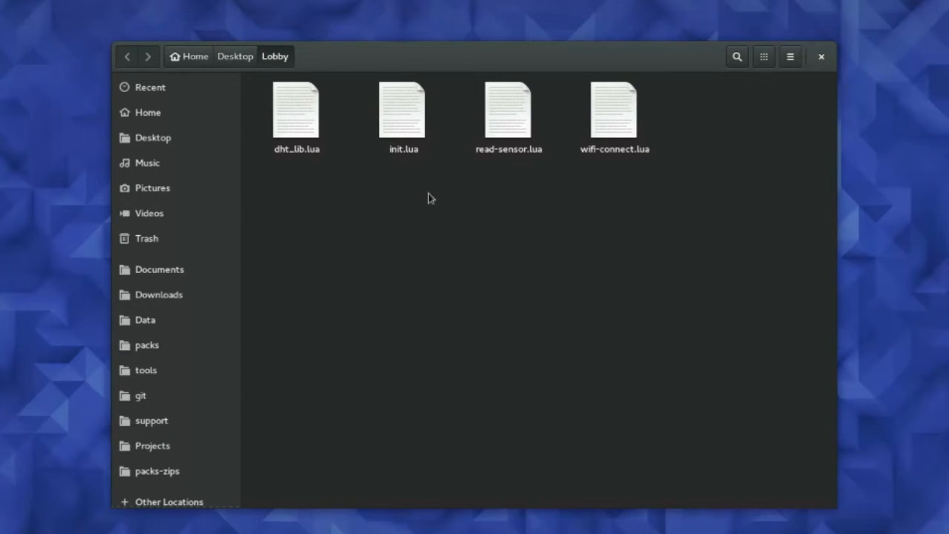
{"action": "mouse_move", "coordinate": [443, 183]}
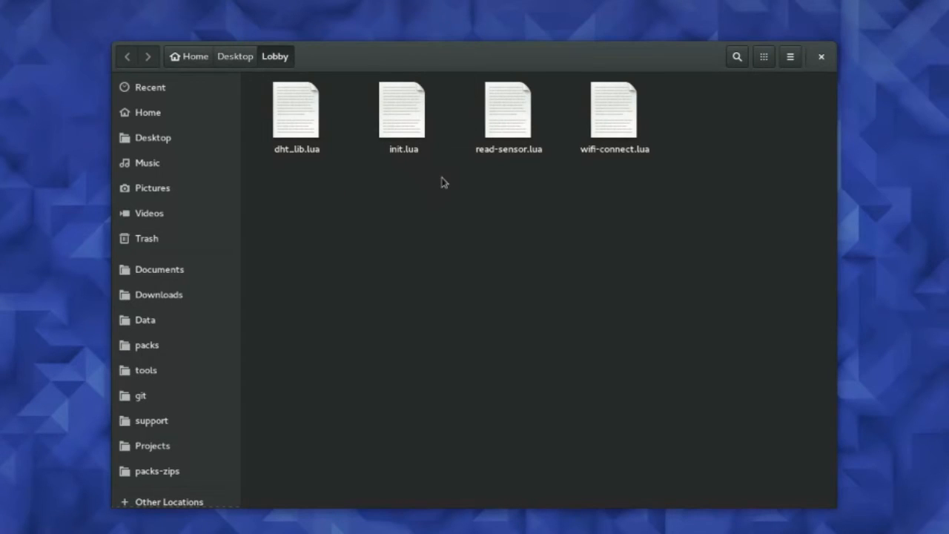
{"action": "mouse_move", "coordinate": [575, 163]}
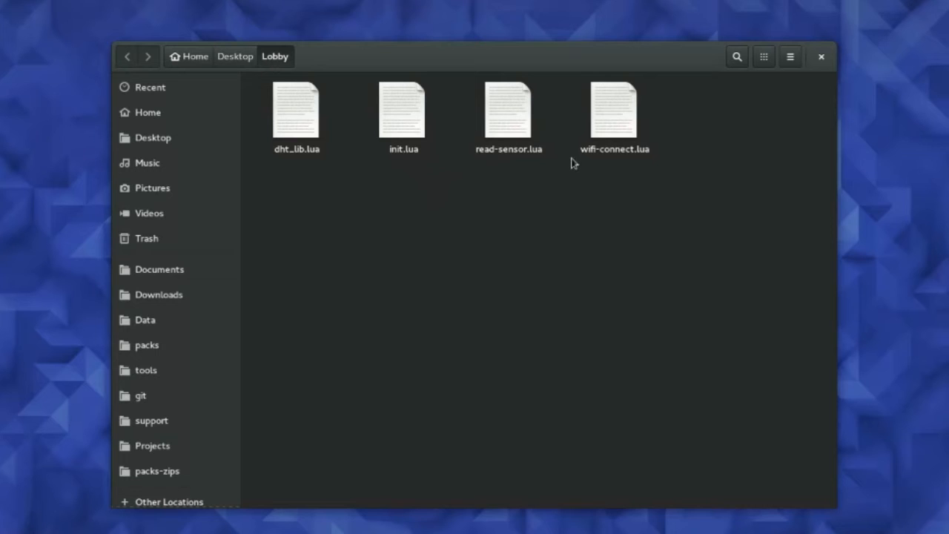
{"action": "mouse_move", "coordinate": [467, 190]}
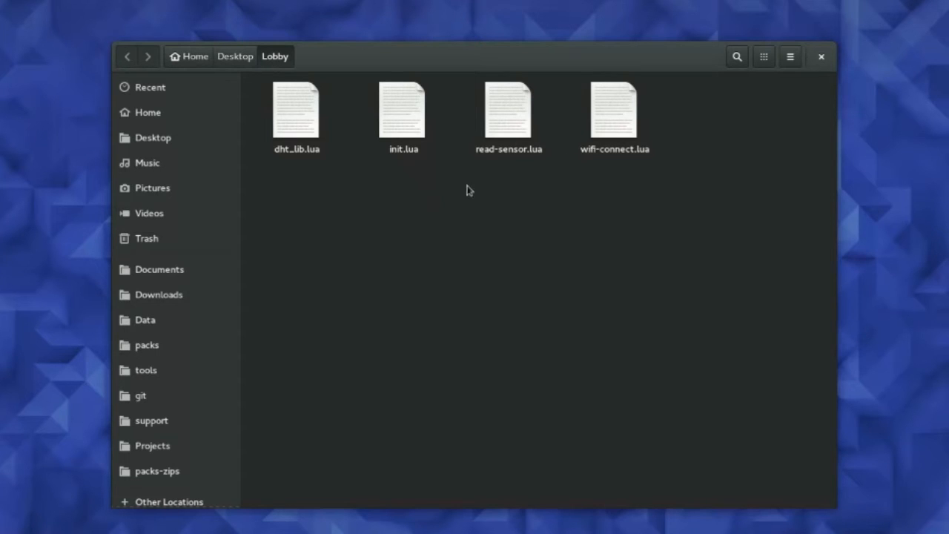
{"action": "mouse_move", "coordinate": [511, 185]}
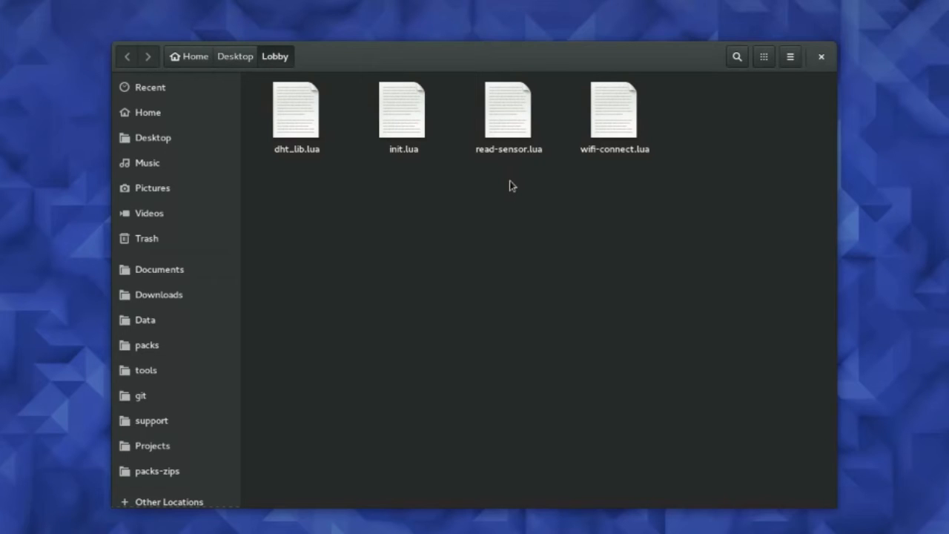
{"action": "mouse_move", "coordinate": [511, 172]}
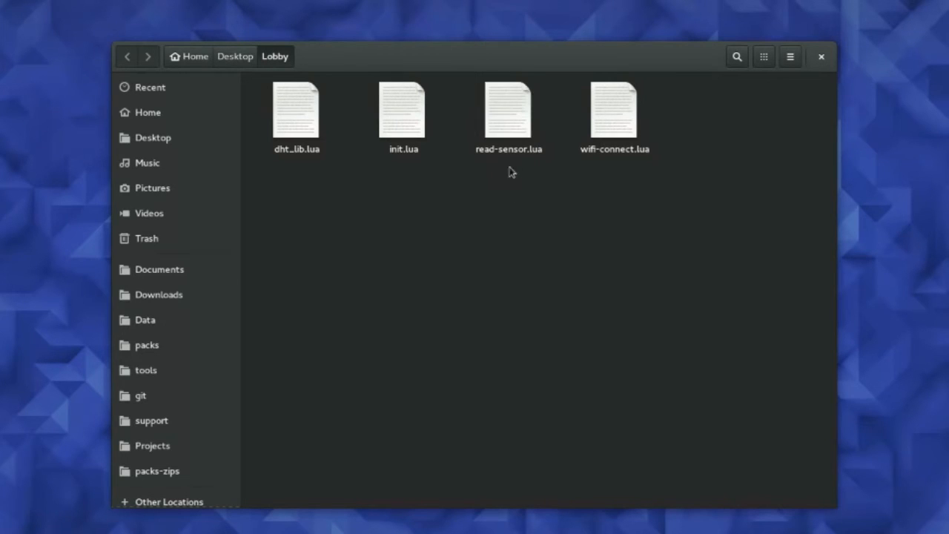
{"action": "mouse_move", "coordinate": [505, 162]}
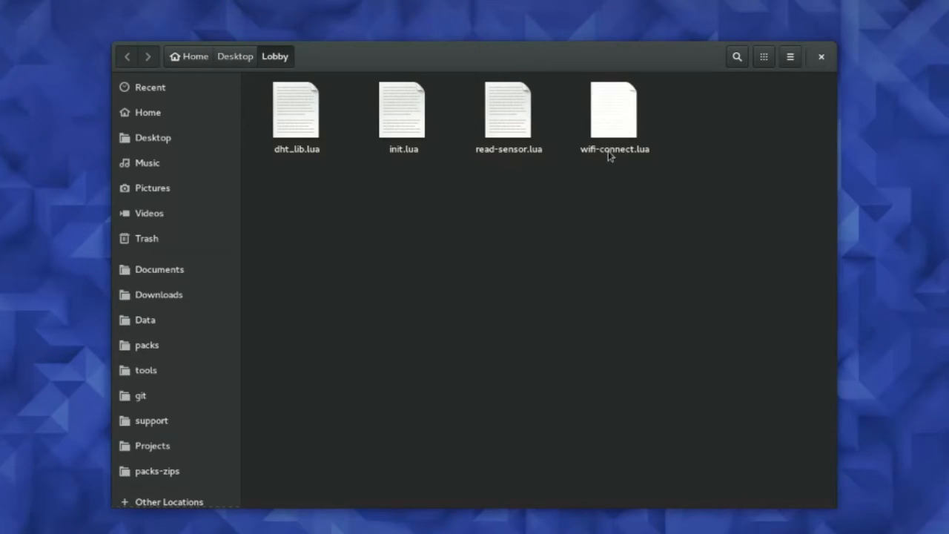
{"action": "mouse_move", "coordinate": [650, 176]}
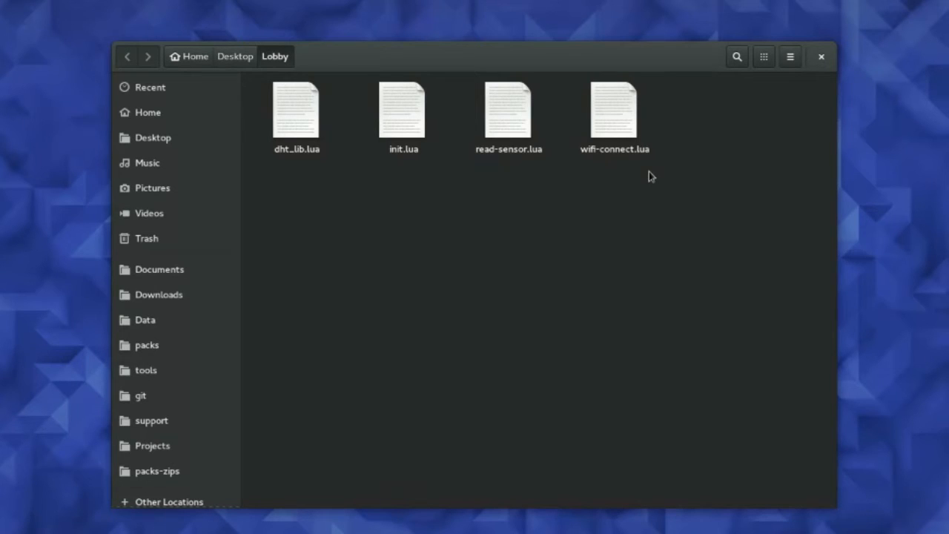
{"action": "mouse_move", "coordinate": [410, 260]}
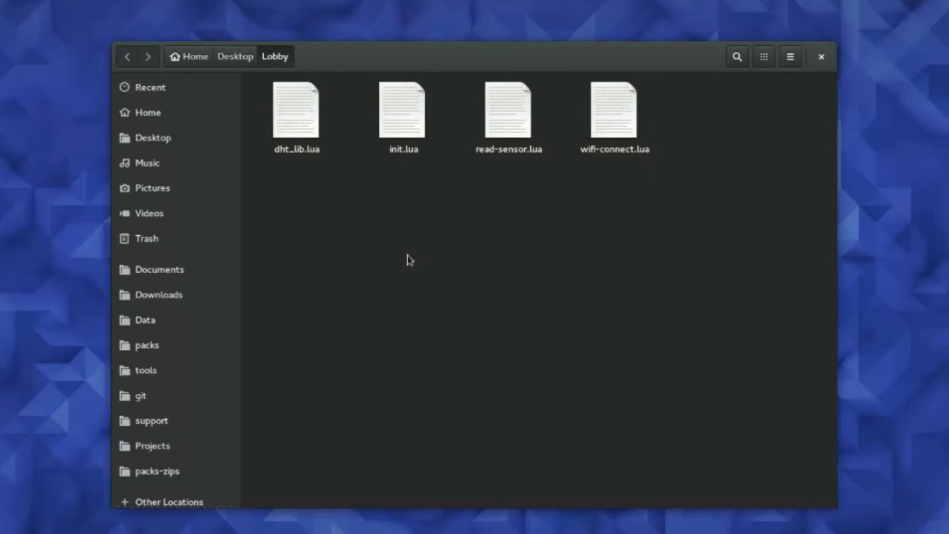
{"action": "mouse_move", "coordinate": [361, 423]}
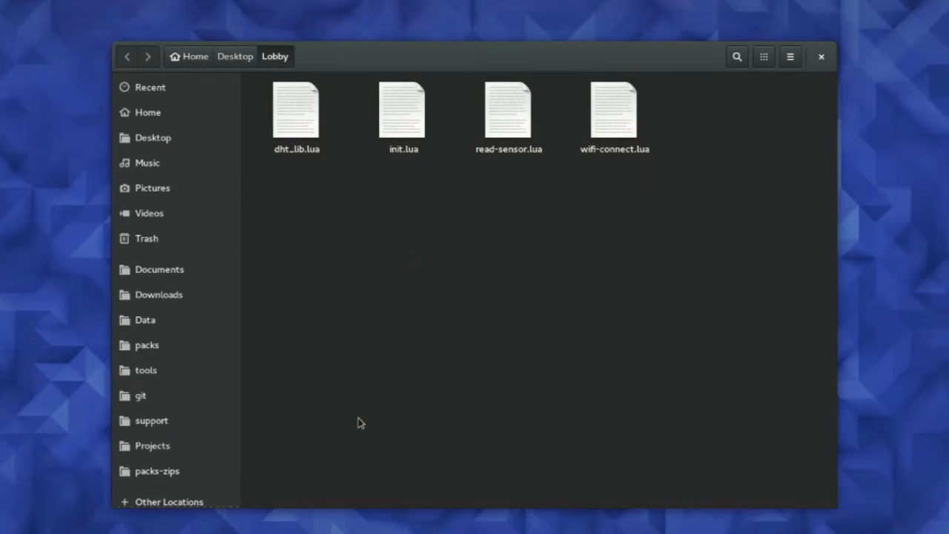
{"action": "left_click", "coordinate": [147, 370]}
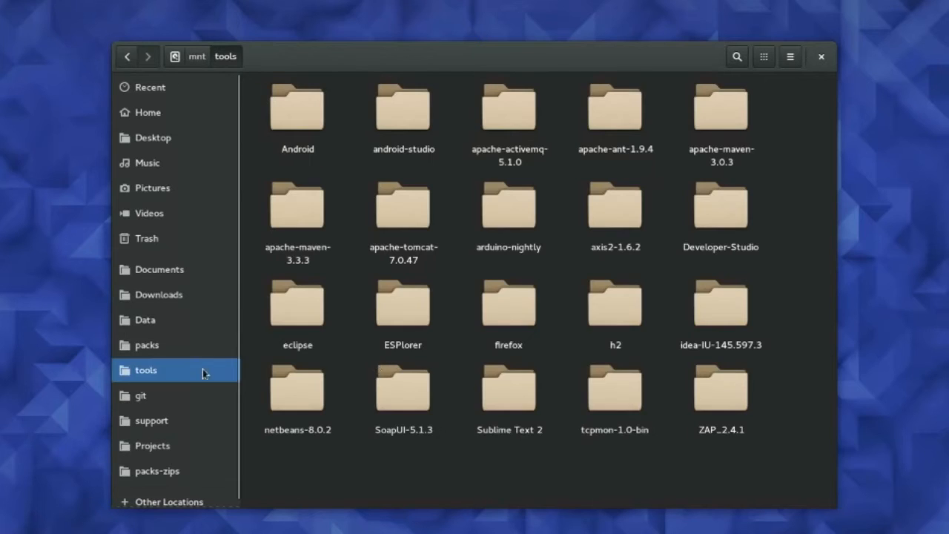
{"action": "mouse_move", "coordinate": [403, 345]}
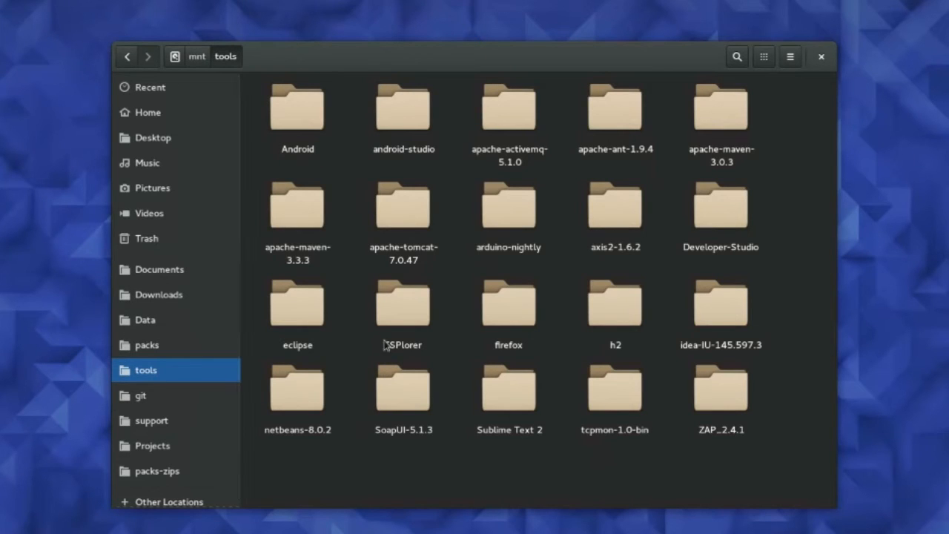
- Enter the ESPlorer folder and launch a terminal there to start ESPlorer
{"action": "double_click", "coordinate": [403, 302]}
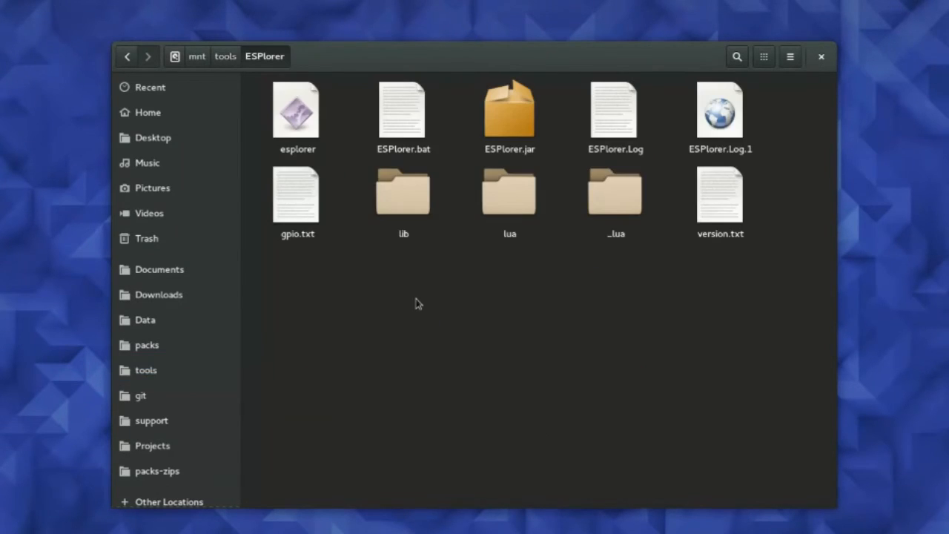
{"action": "right_click", "coordinate": [416, 303]}
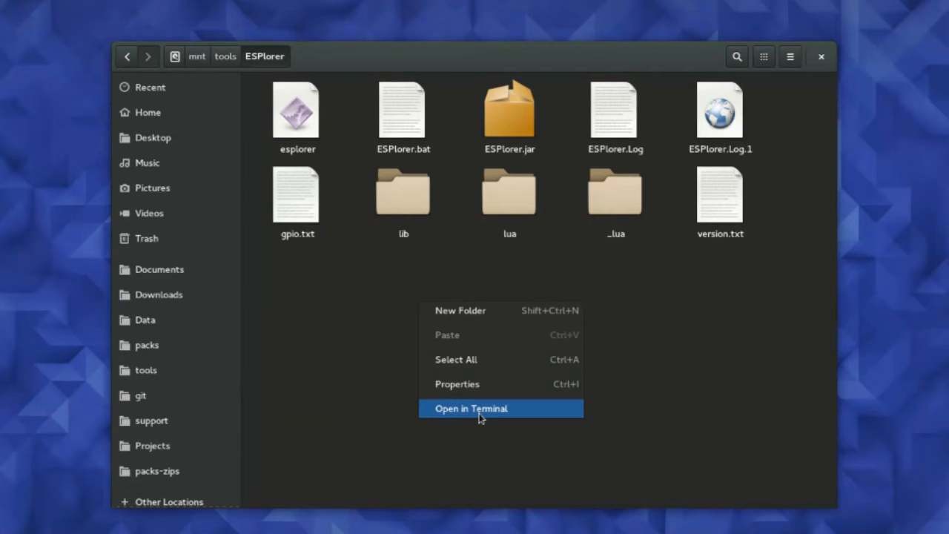
{"action": "left_click", "coordinate": [471, 409]}
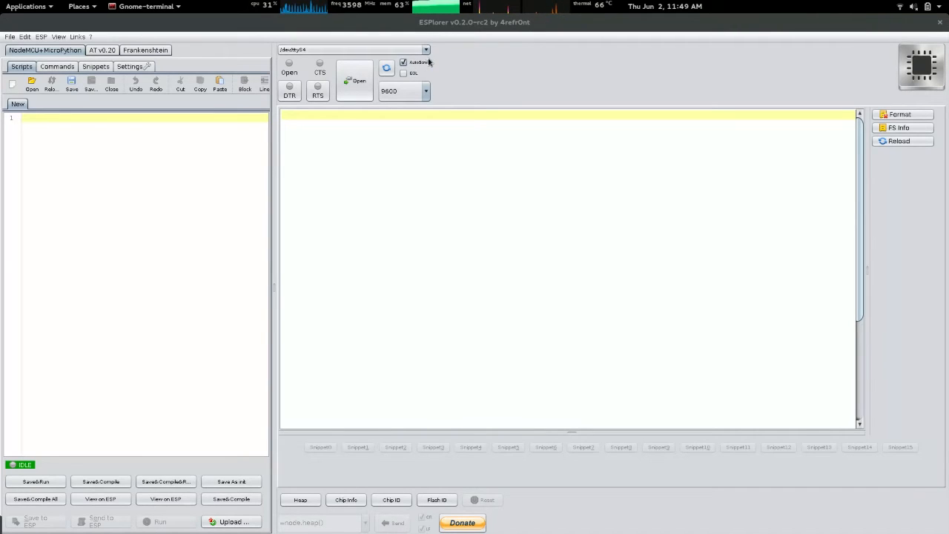
{"action": "mouse_move", "coordinate": [420, 63]}
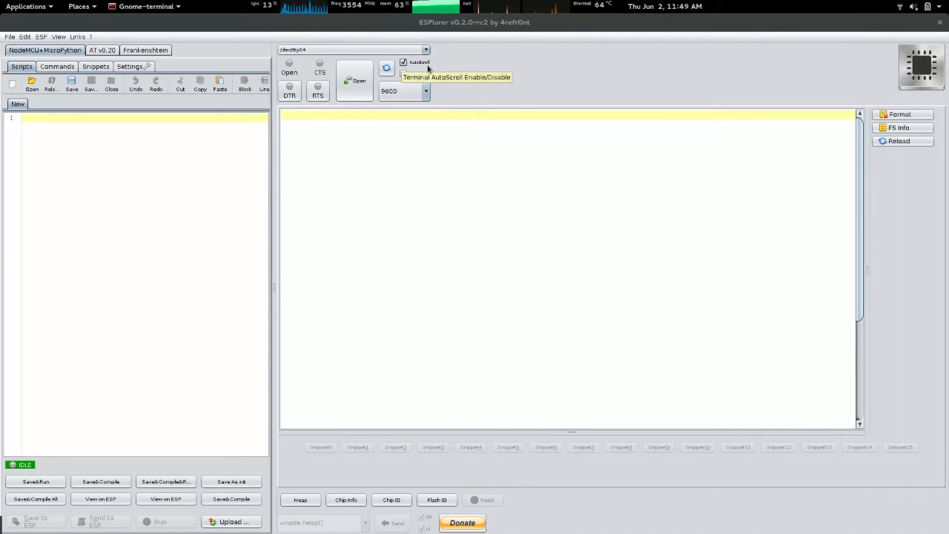
{"action": "mouse_move", "coordinate": [427, 50]}
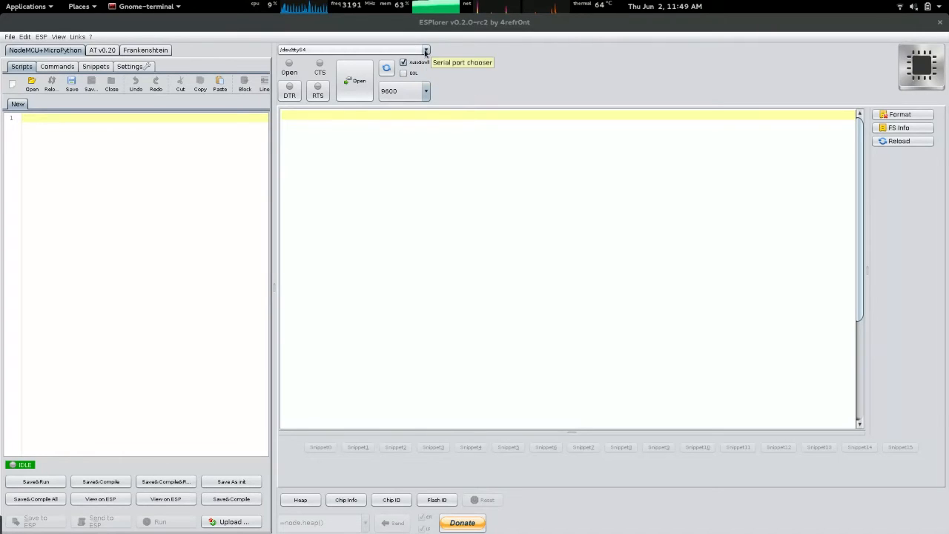
- Choose the board's USB serial port for the 9600 baud connection
{"action": "left_click", "coordinate": [386, 67]}
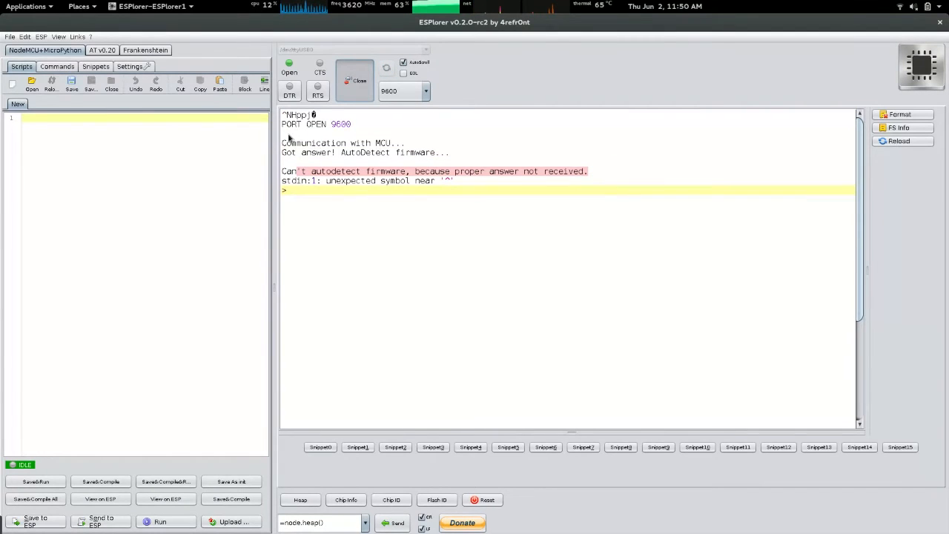
{"action": "mouse_move", "coordinate": [308, 161]}
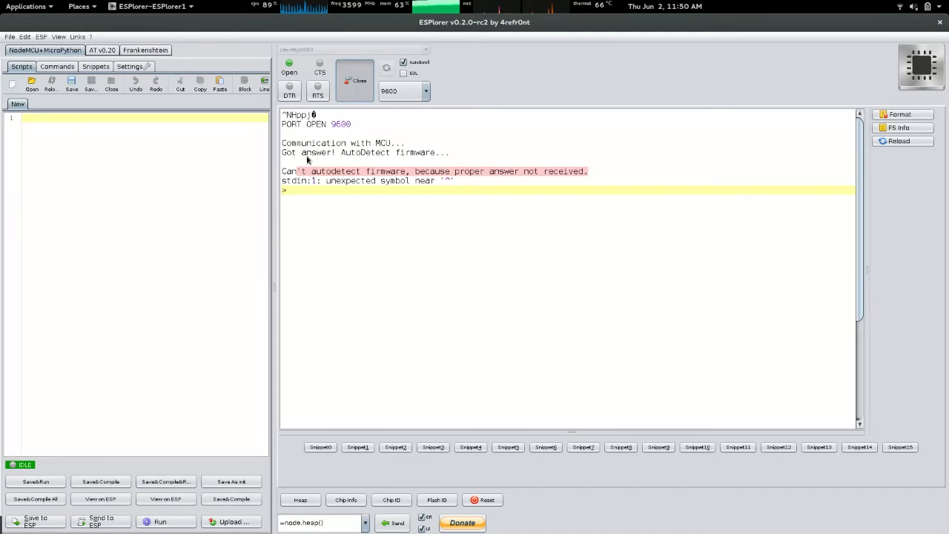
{"action": "mouse_move", "coordinate": [457, 227]}
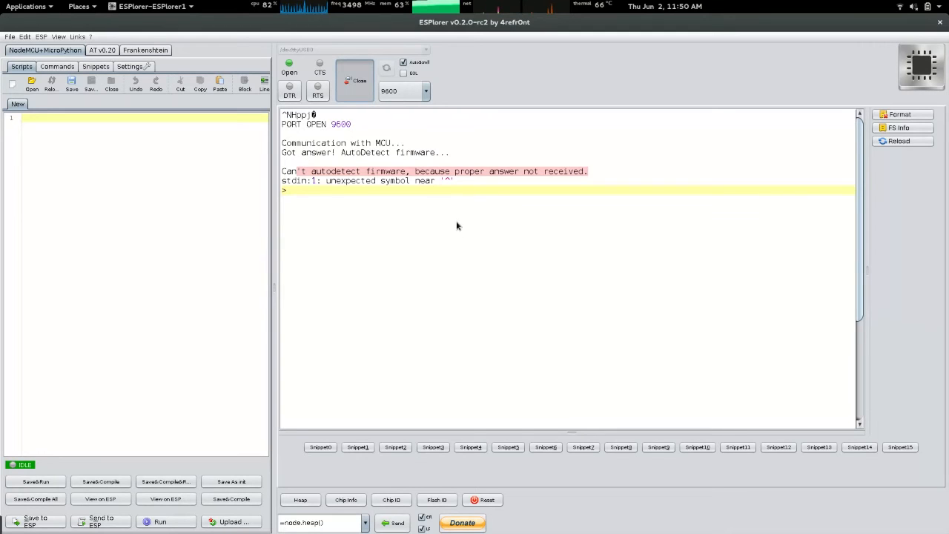
{"action": "mouse_move", "coordinate": [376, 209]}
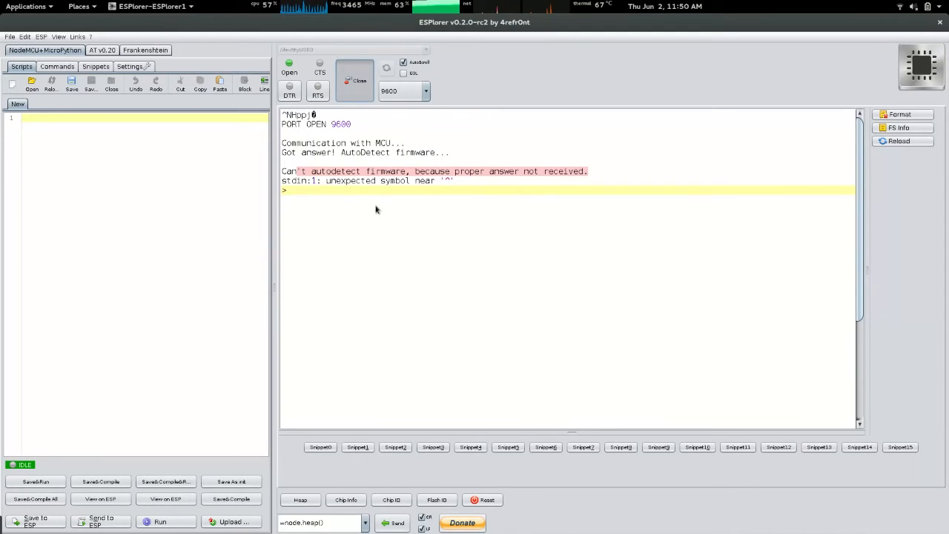
{"action": "mouse_move", "coordinate": [518, 192]}
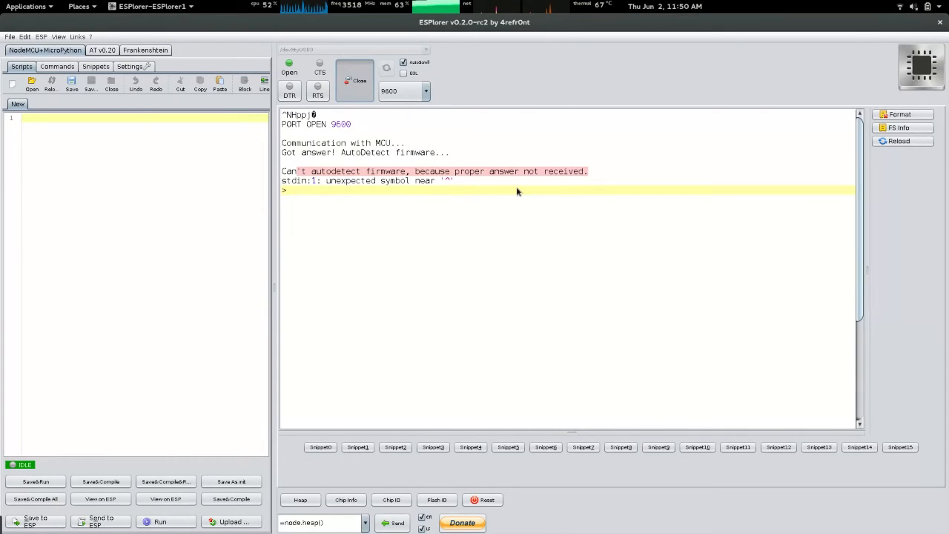
{"action": "mouse_move", "coordinate": [588, 208]}
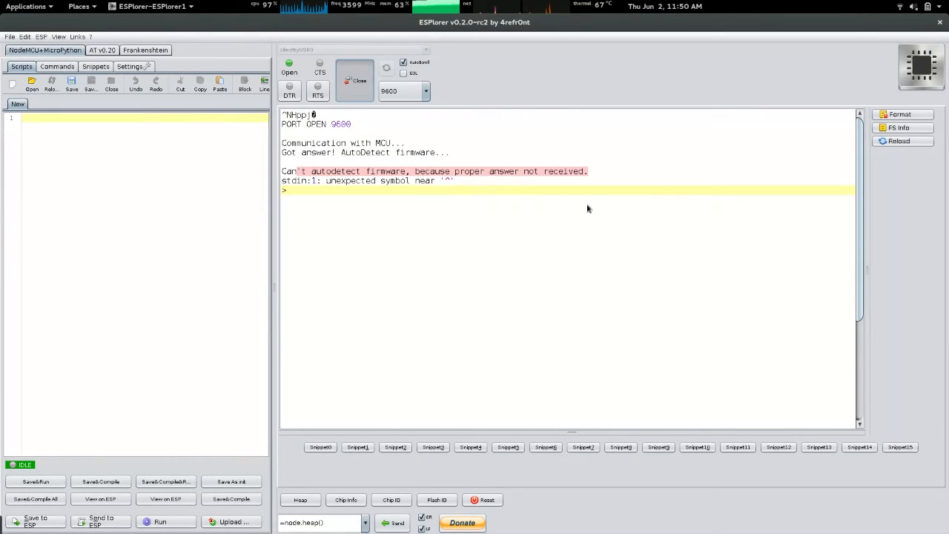
{"action": "mouse_move", "coordinate": [662, 188]}
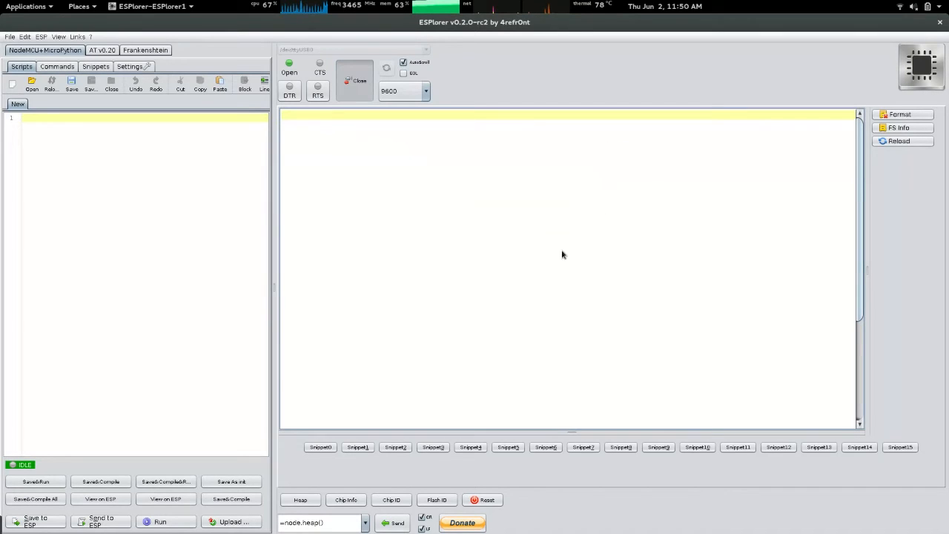
- Load dht_lib.lua, init.lua and read-sensor.lua from Desktop/Lobby into the editor
{"action": "left_click", "coordinate": [31, 83]}
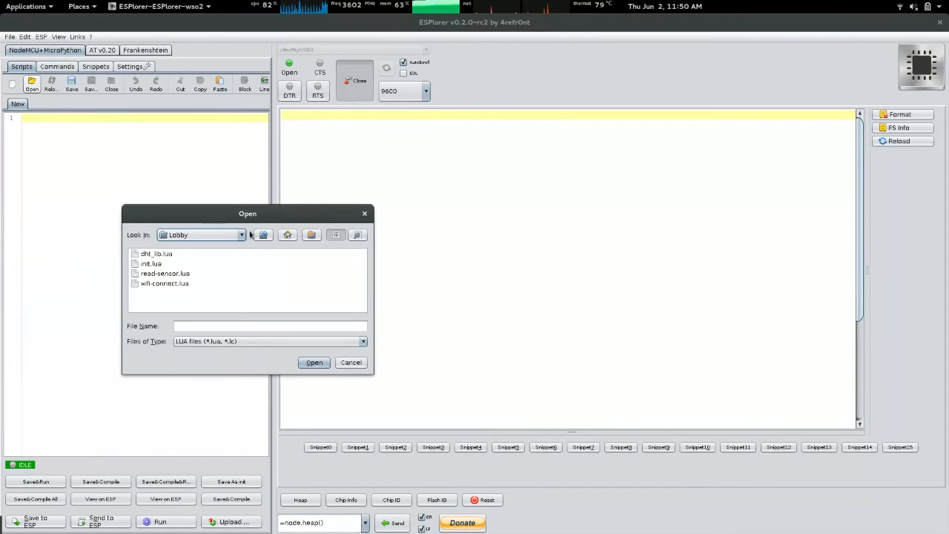
{"action": "left_click", "coordinate": [287, 235]}
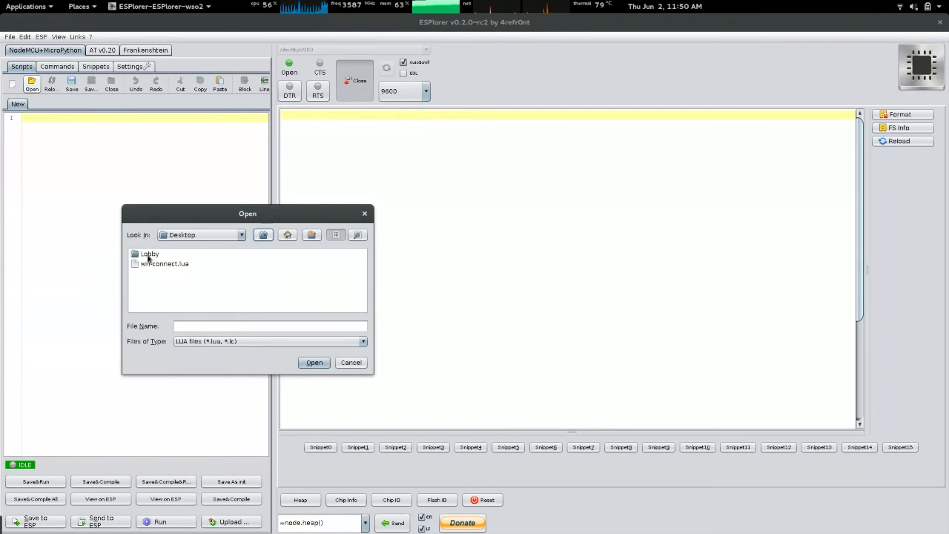
{"action": "double_click", "coordinate": [149, 253]}
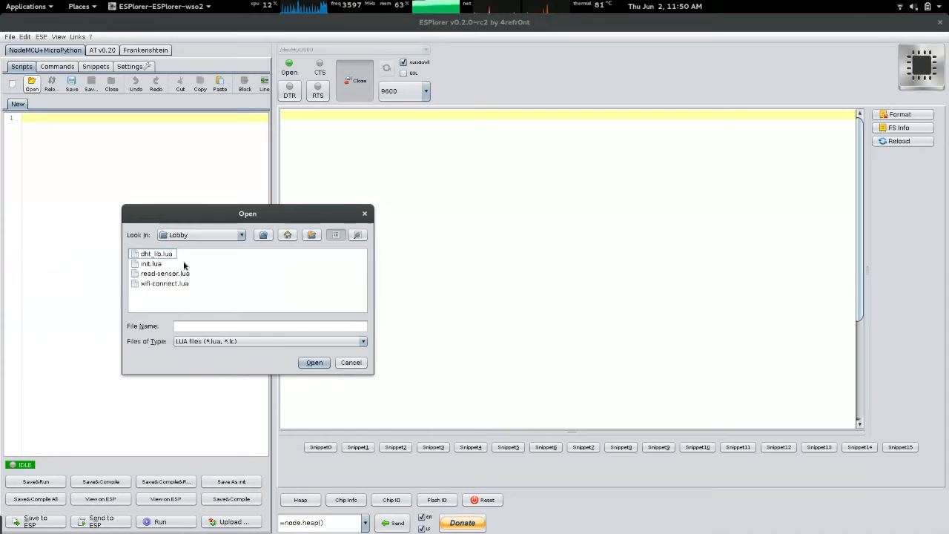
{"action": "left_click", "coordinate": [156, 254]}
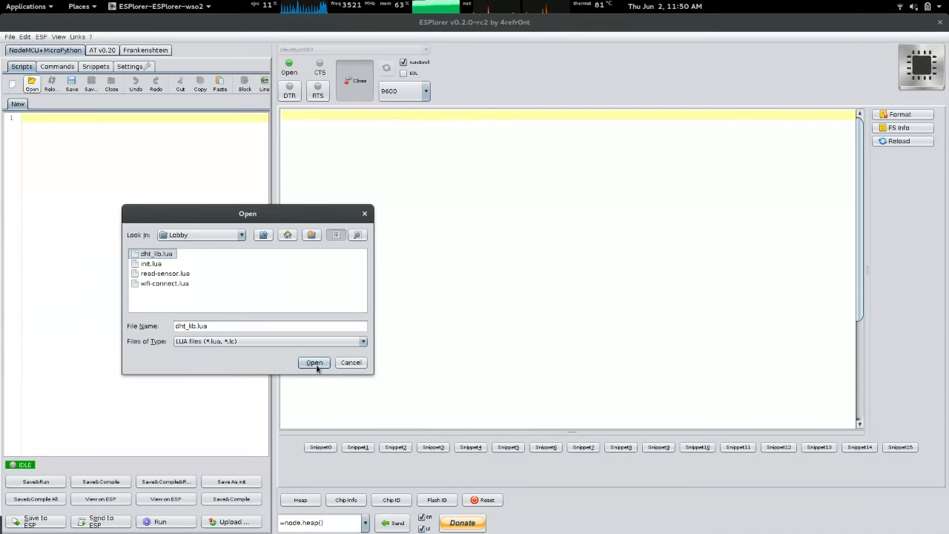
{"action": "left_click", "coordinate": [314, 363]}
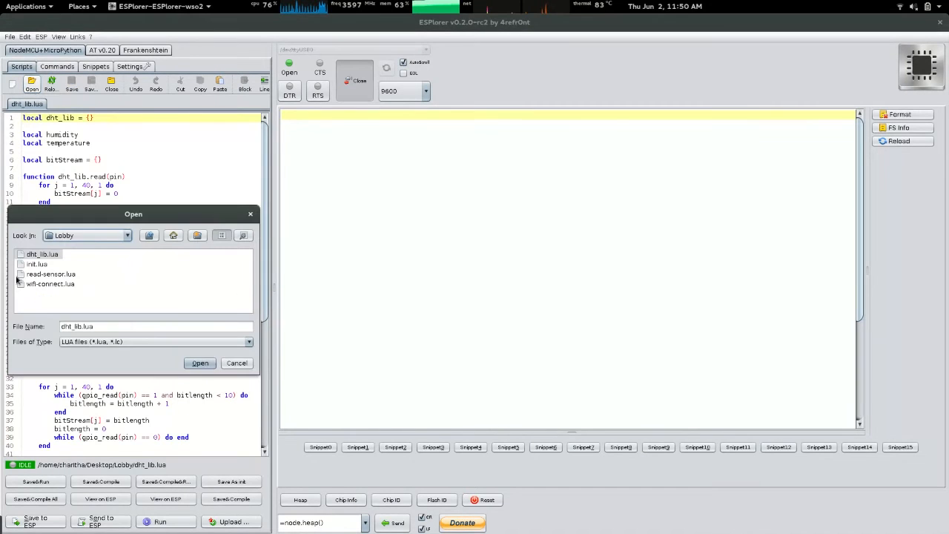
{"action": "left_click", "coordinate": [38, 264]}
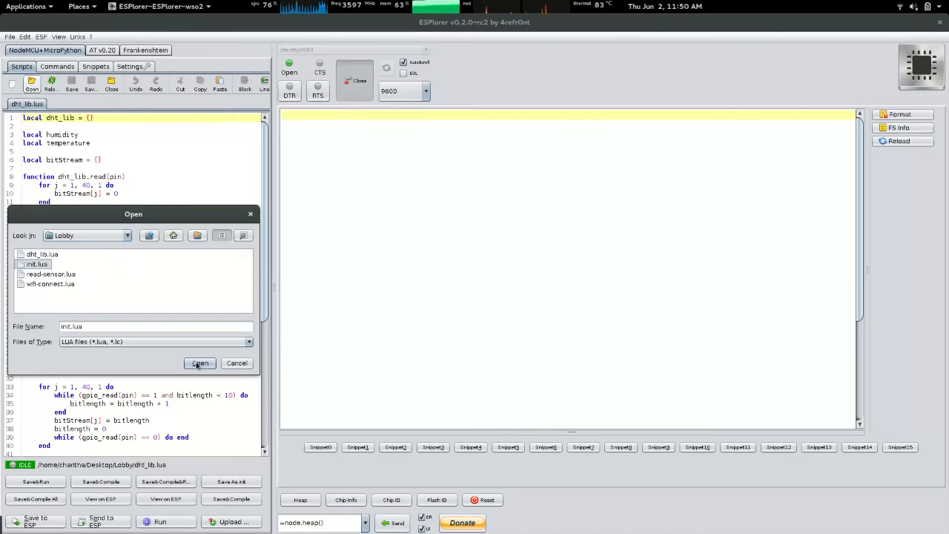
{"action": "left_click", "coordinate": [200, 363]}
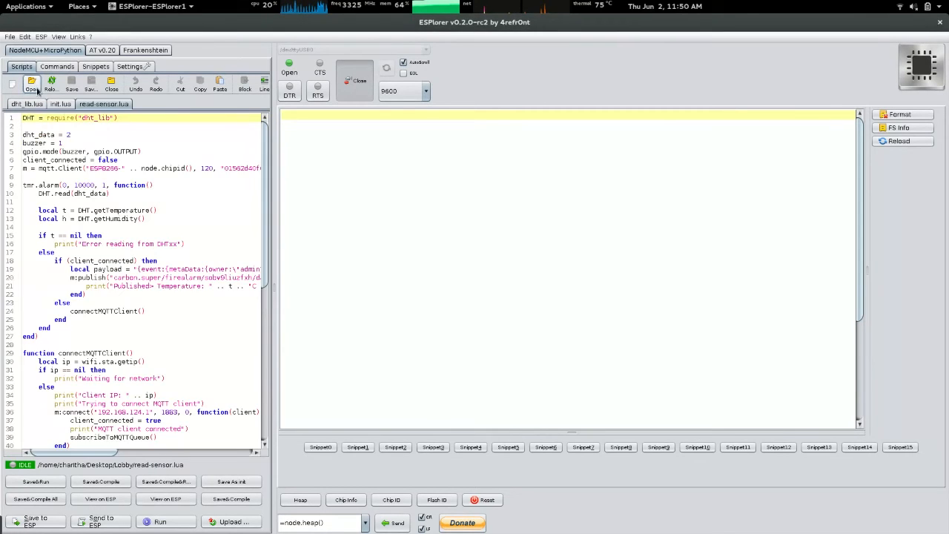
{"action": "left_click", "coordinate": [31, 84]}
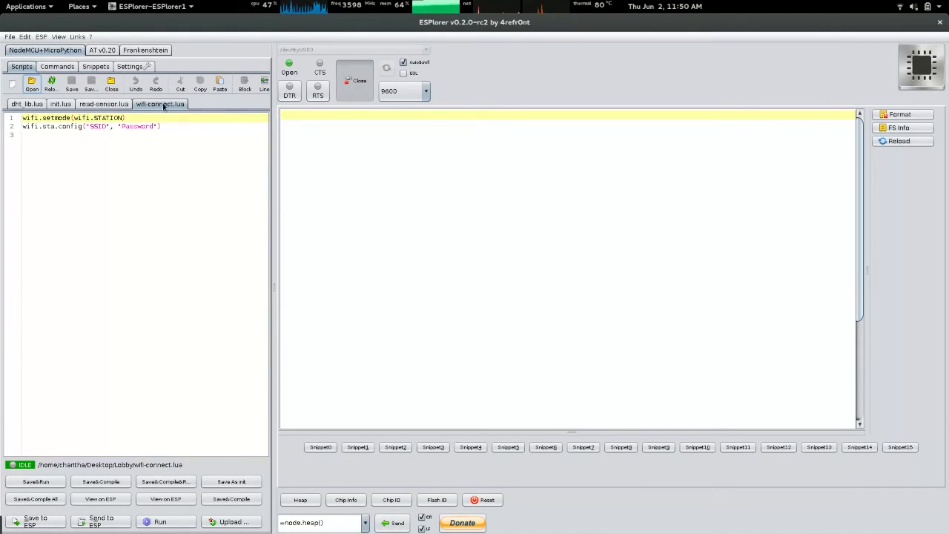
- Replace the Lobby copy of wifi-connect.lua with the Desktop's wifi-connect.lua
{"action": "left_click", "coordinate": [103, 103]}
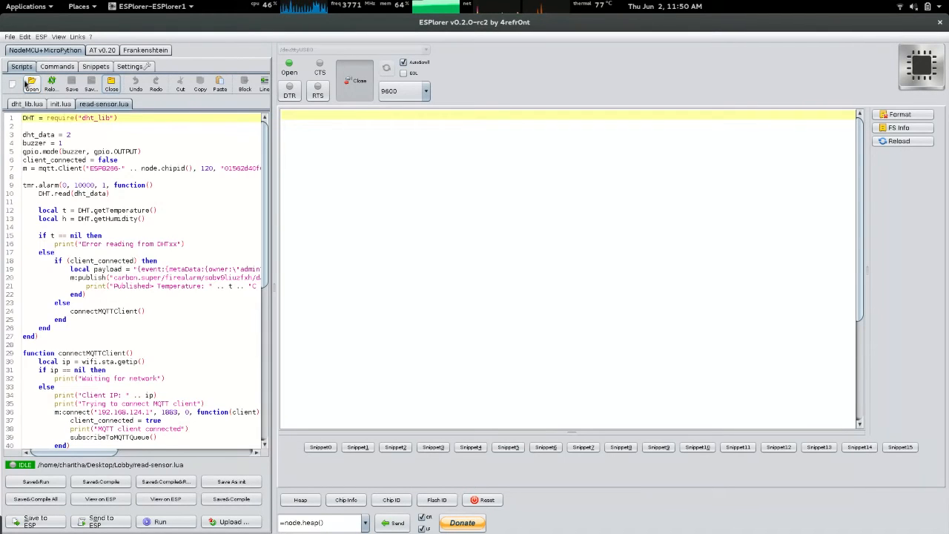
{"action": "left_click", "coordinate": [31, 84]}
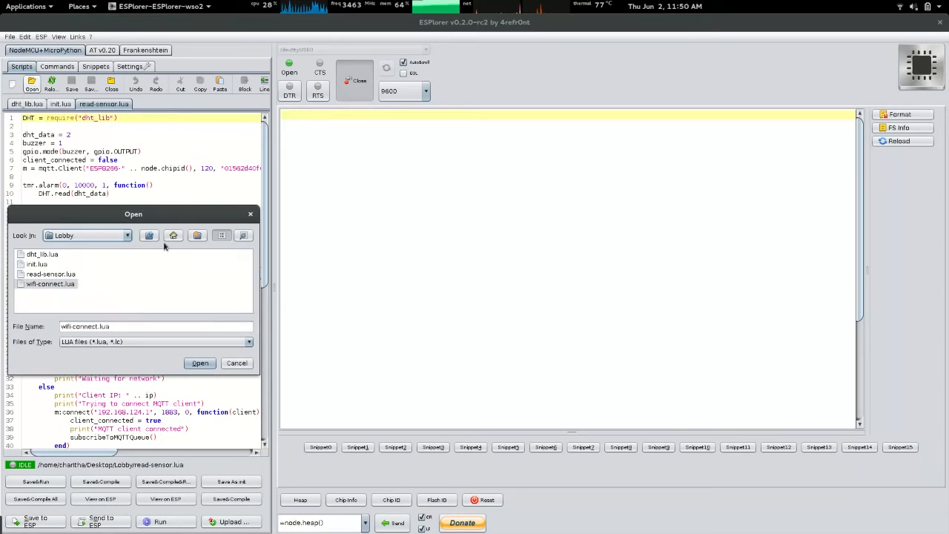
{"action": "left_click", "coordinate": [173, 235]}
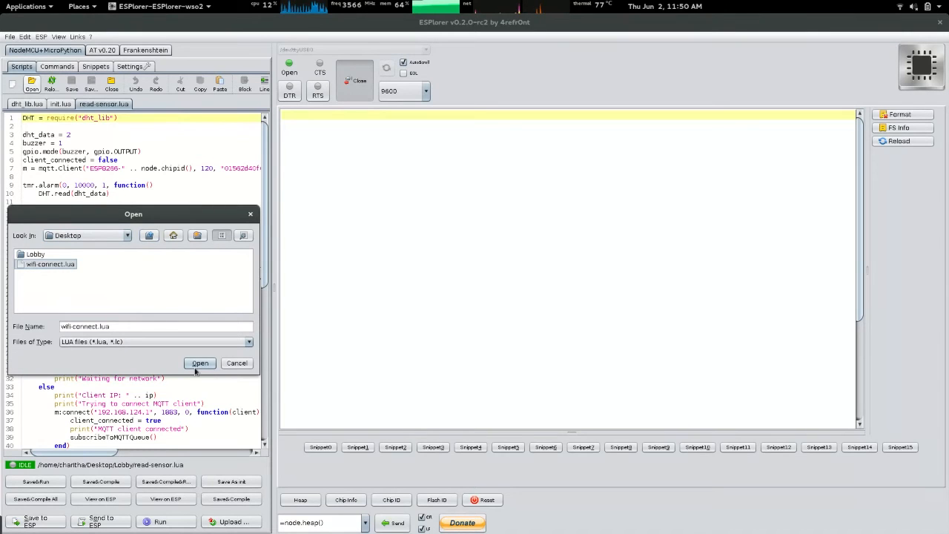
{"action": "left_click", "coordinate": [199, 363]}
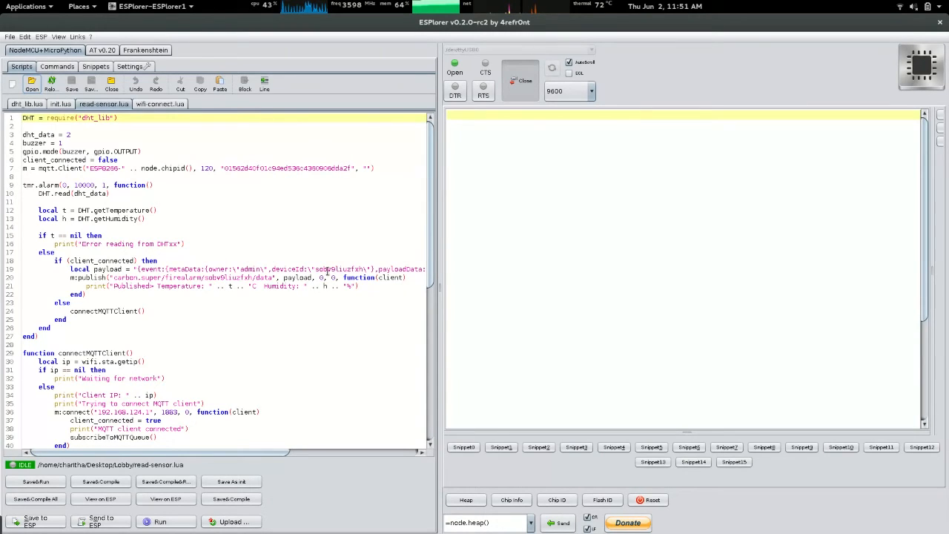
{"action": "mouse_move", "coordinate": [233, 359]}
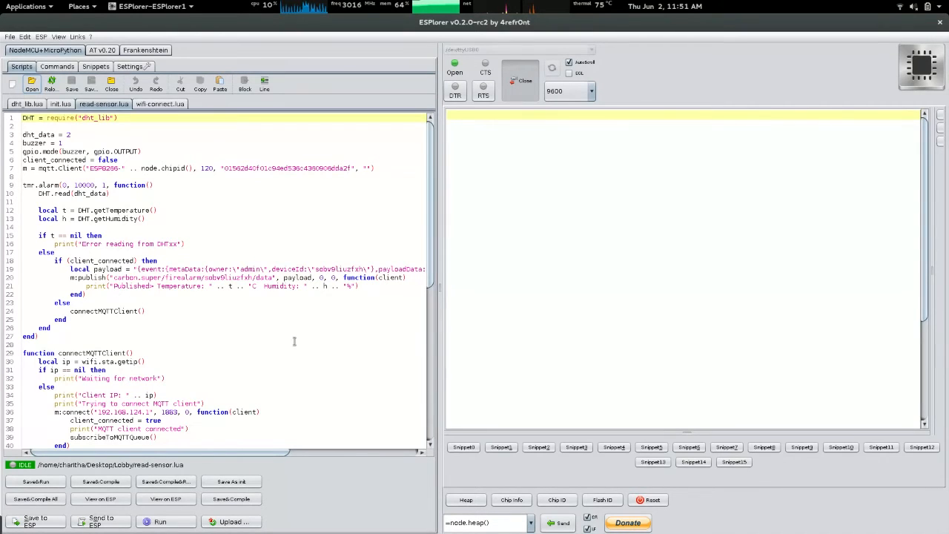
- Change the m:connect broker address at line 36 of read-sensor.lua to 10.100.5.115
{"action": "scroll", "scroll_direction": "down", "scroll_amount": 3}
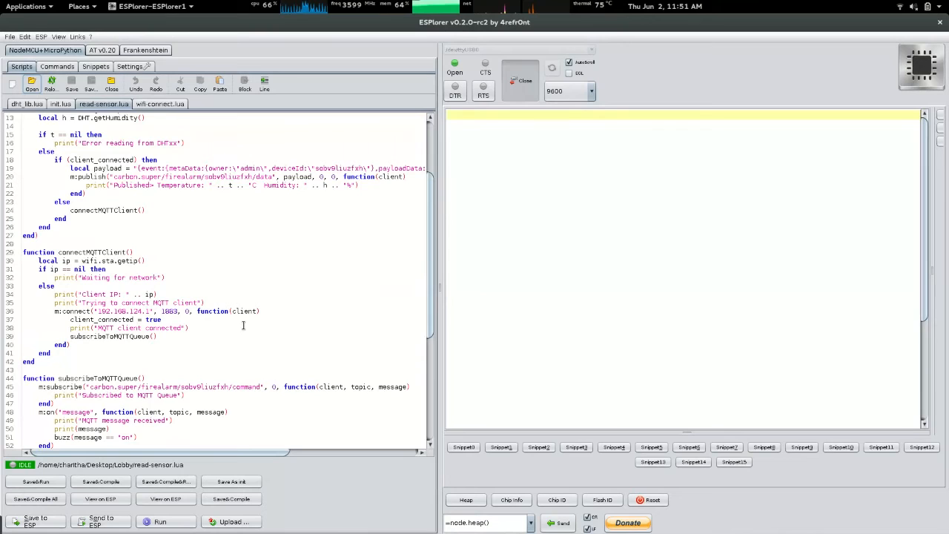
{"action": "scroll", "scroll_direction": "down", "scroll_amount": 3}
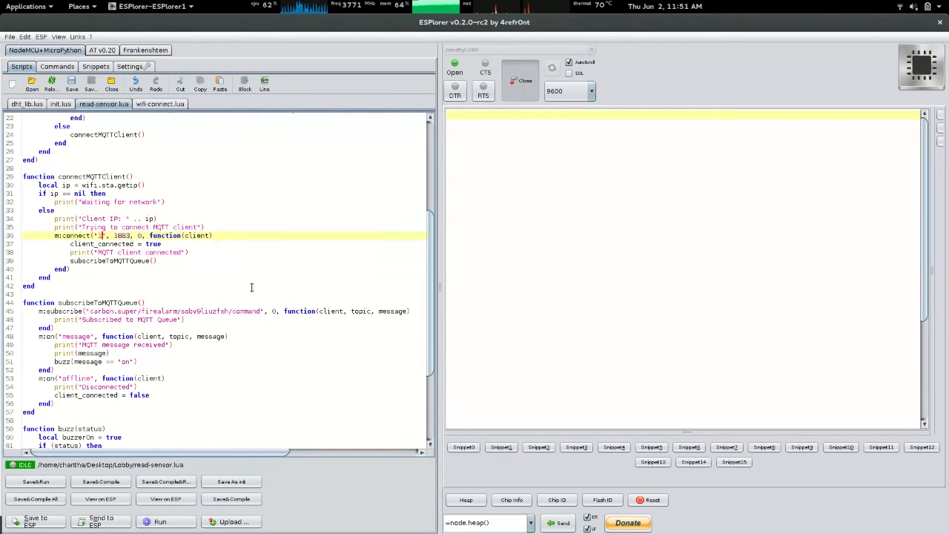
{"action": "type", "text": "10.100.5.115"}
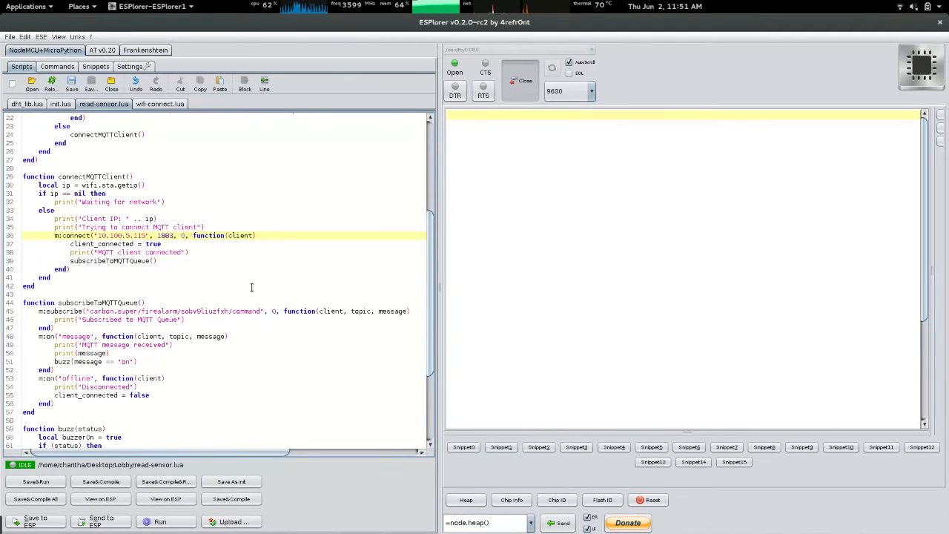
{"action": "mouse_move", "coordinate": [350, 344]}
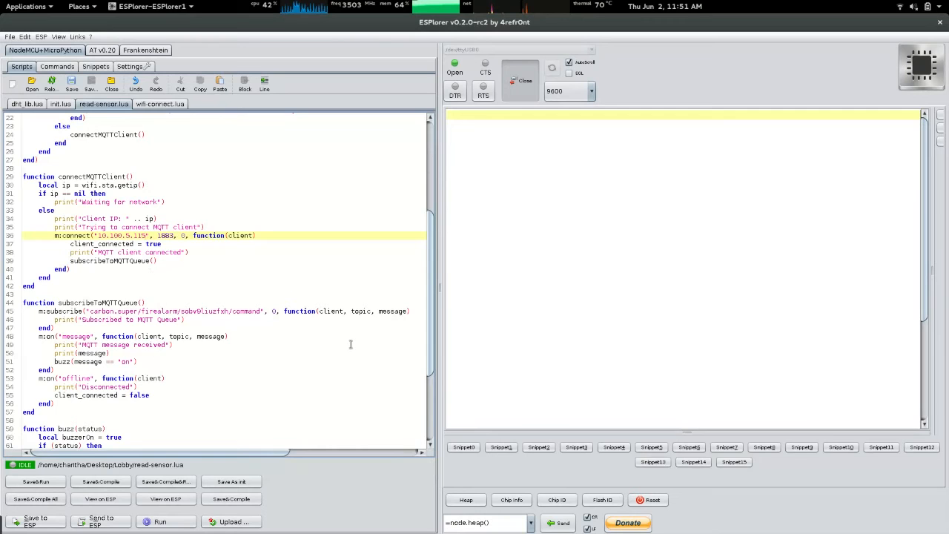
{"action": "scroll", "scroll_direction": "up", "scroll_amount": 3}
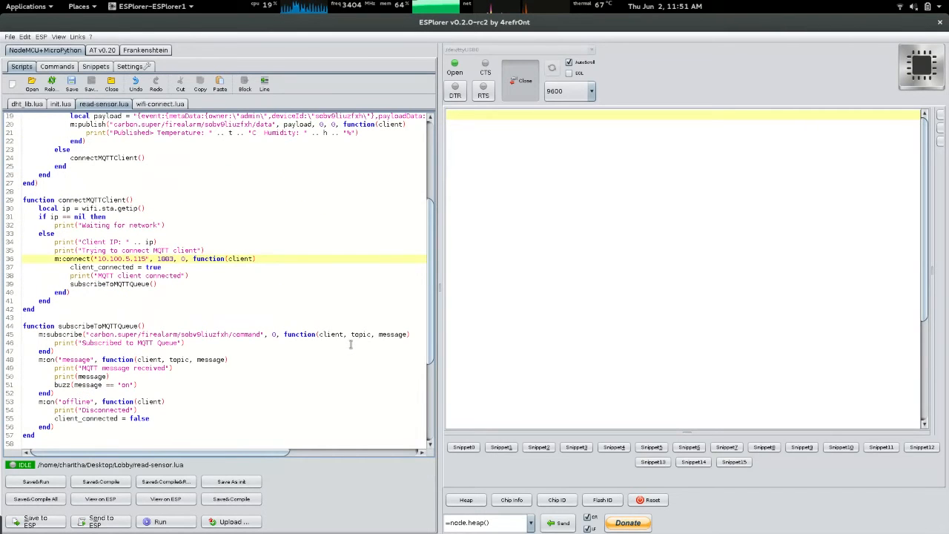
{"action": "scroll", "scroll_direction": "down", "scroll_amount": 3}
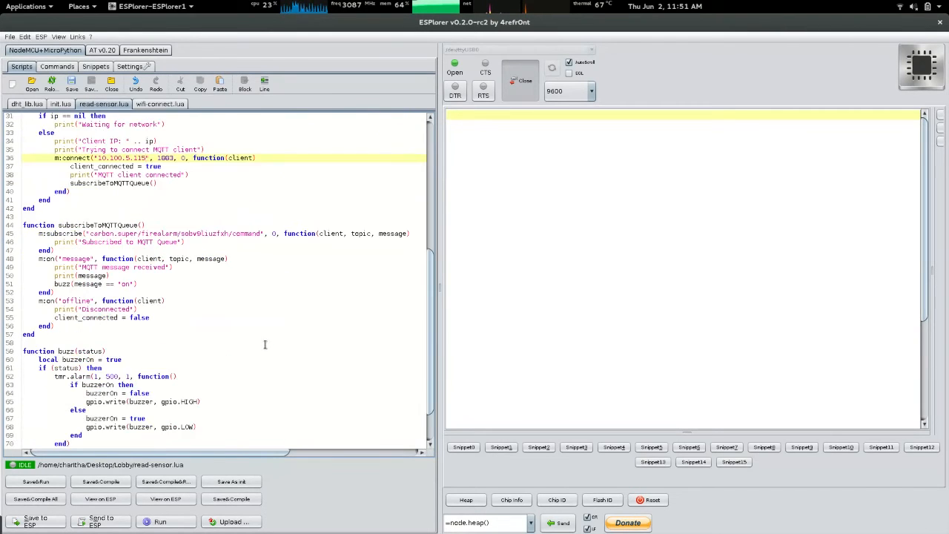
{"action": "scroll", "scroll_direction": "up", "scroll_amount": 3}
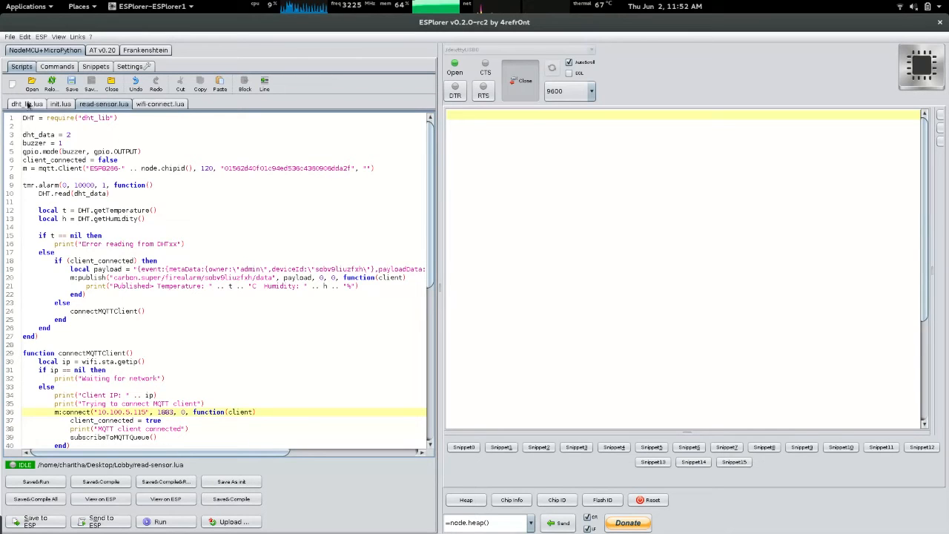
- Save dht_lib.lua, wifi-connect.lua, read-sensor.lua and init.lua to the ESP board in turn
{"action": "left_click", "coordinate": [26, 104]}
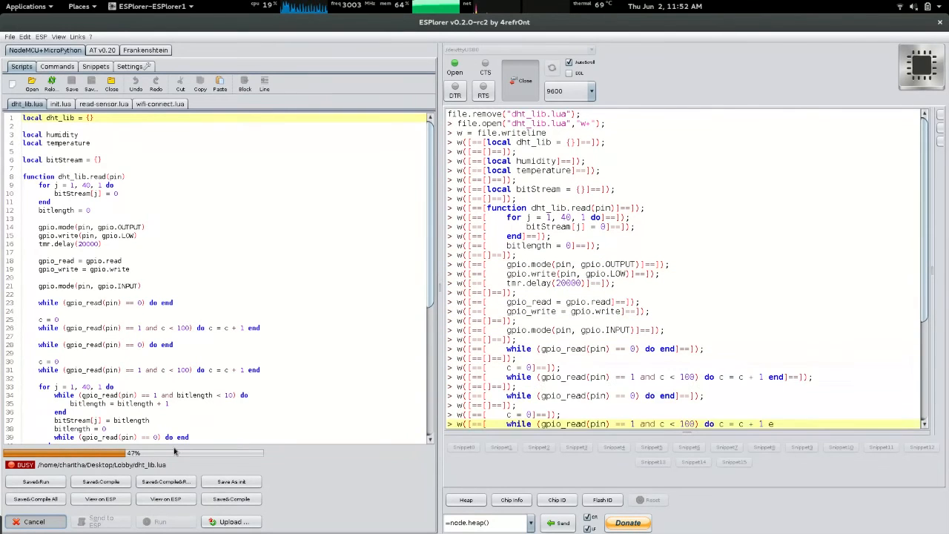
{"action": "scroll", "scroll_direction": "down", "scroll_amount": 3}
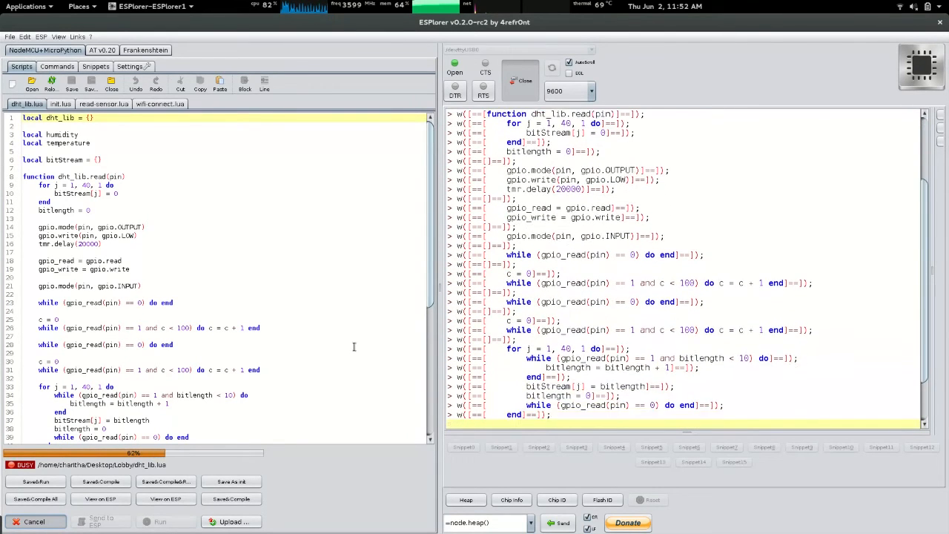
{"action": "scroll", "scroll_direction": "down", "scroll_amount": 3}
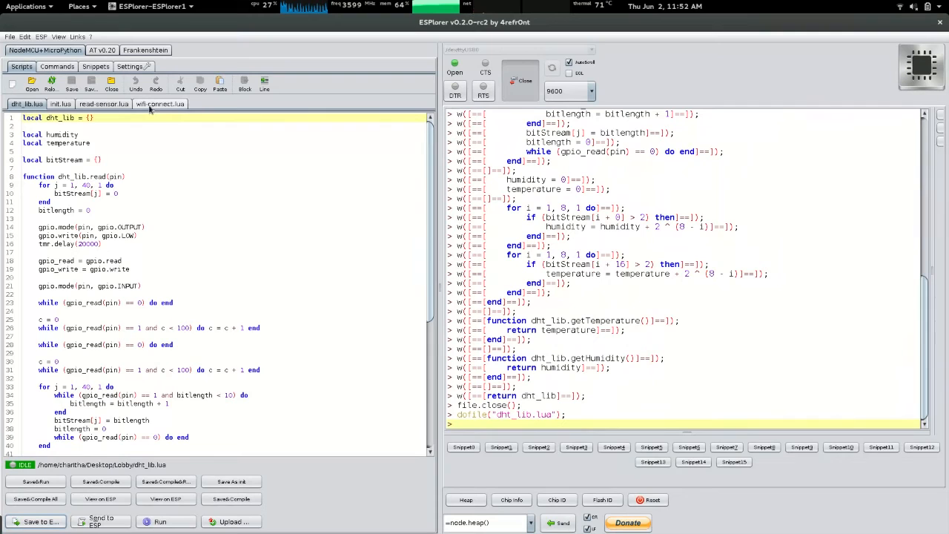
{"action": "left_click", "coordinate": [161, 103]}
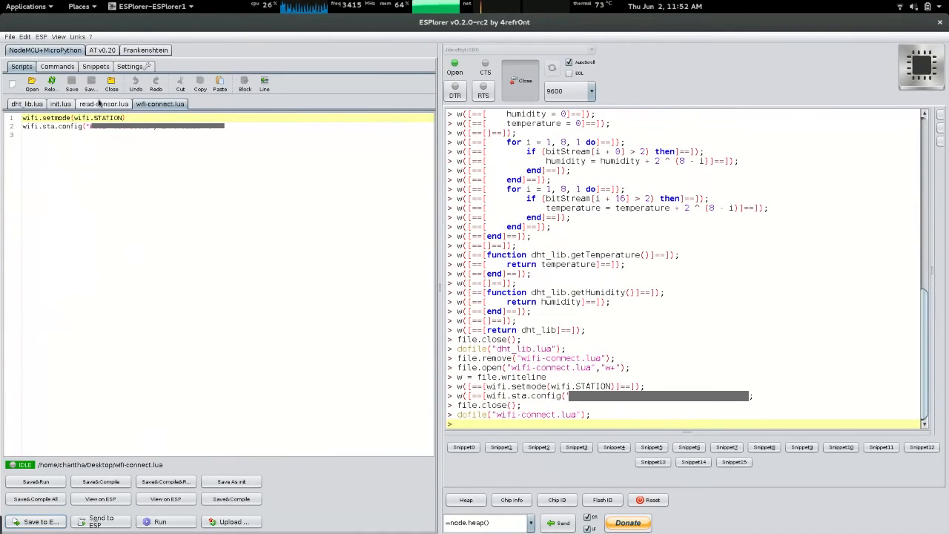
{"action": "left_click", "coordinate": [103, 104]}
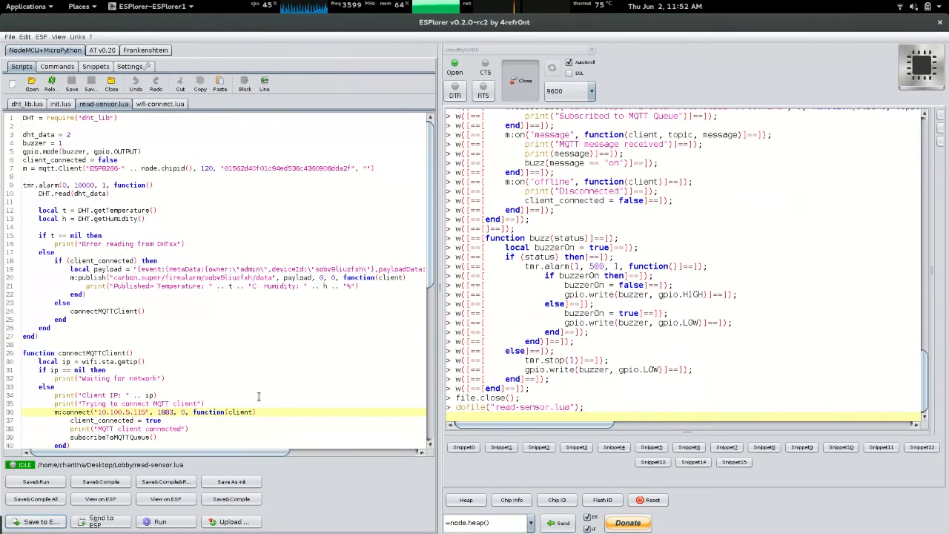
{"action": "left_click", "coordinate": [60, 104]}
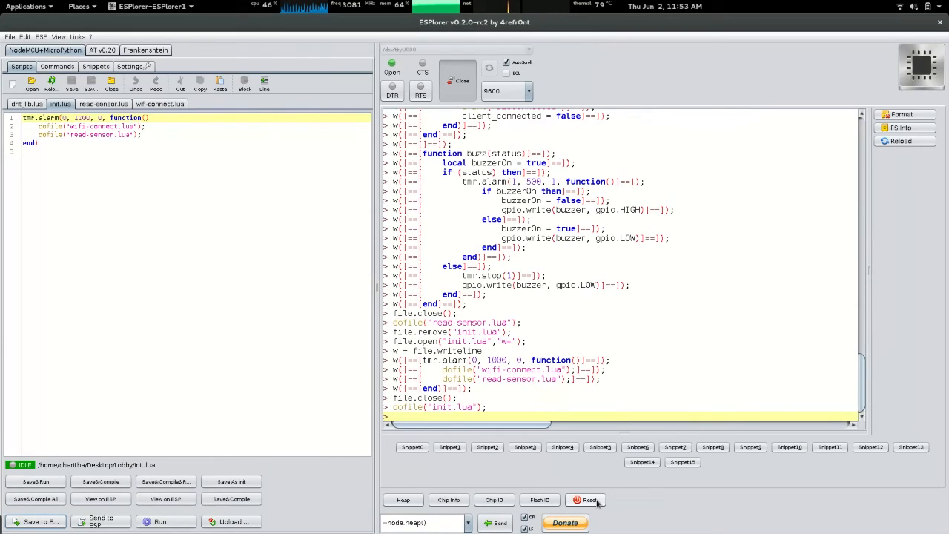
{"action": "mouse_move", "coordinate": [590, 499]}
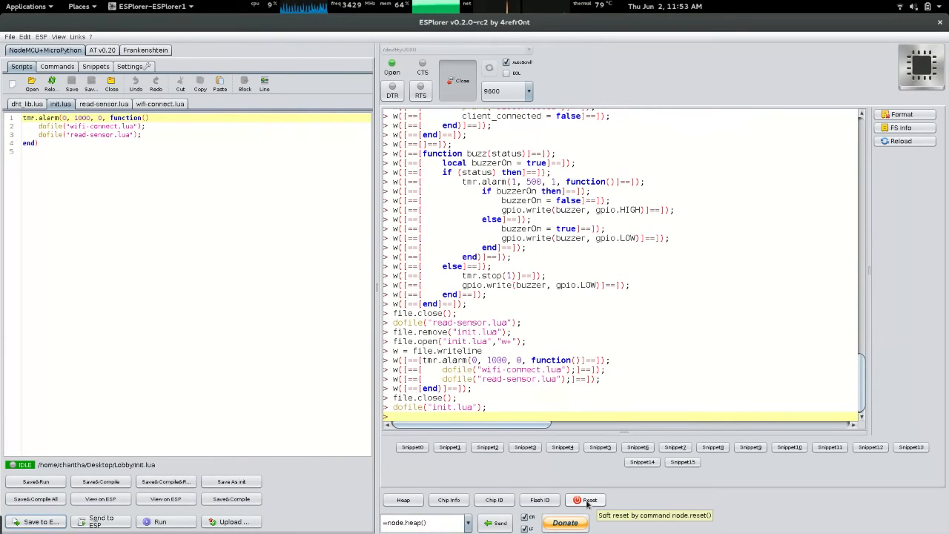
- Reset the board and widen the console to watch it join the network and connect MQTT
{"action": "left_click", "coordinate": [586, 499]}
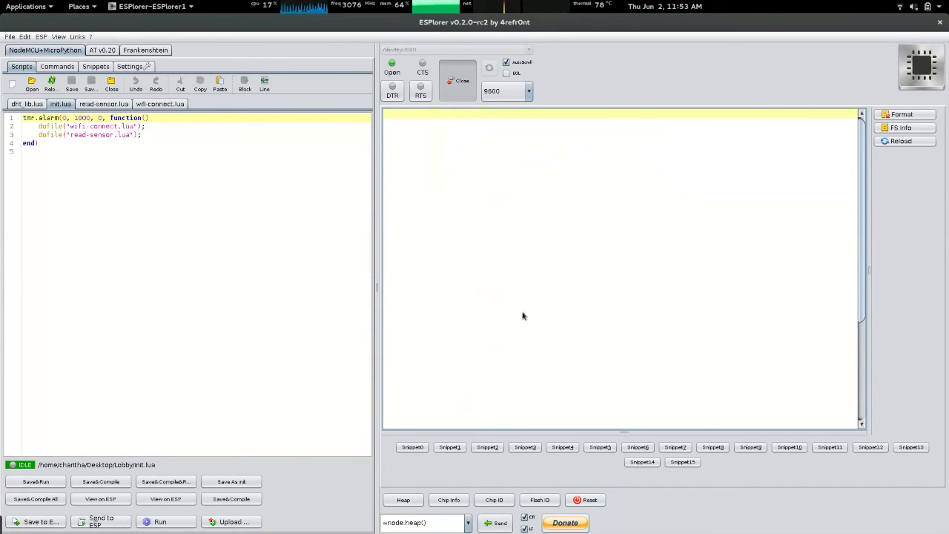
{"action": "left_click_drag", "start_coordinate": [375, 292], "coordinate": [285, 293]}
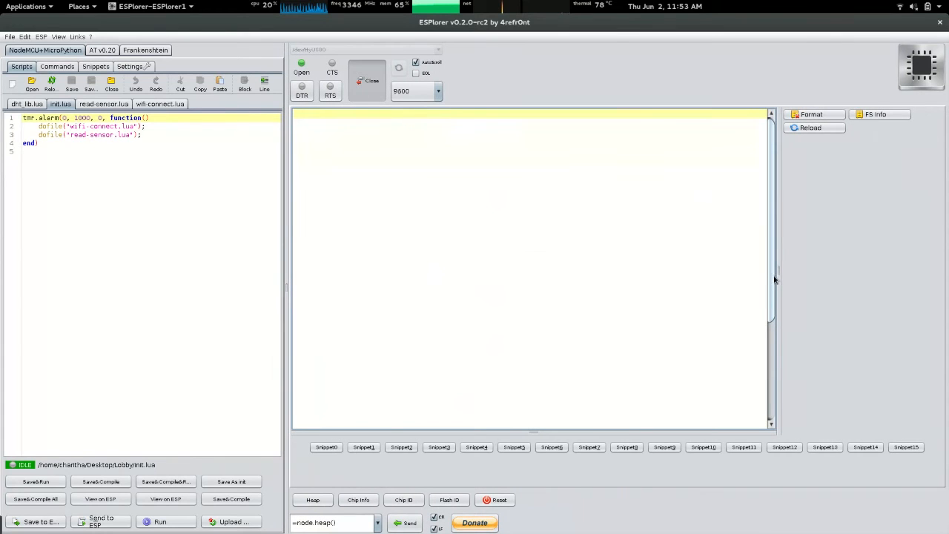
{"action": "left_click_drag", "start_coordinate": [774, 278], "coordinate": [862, 275]}
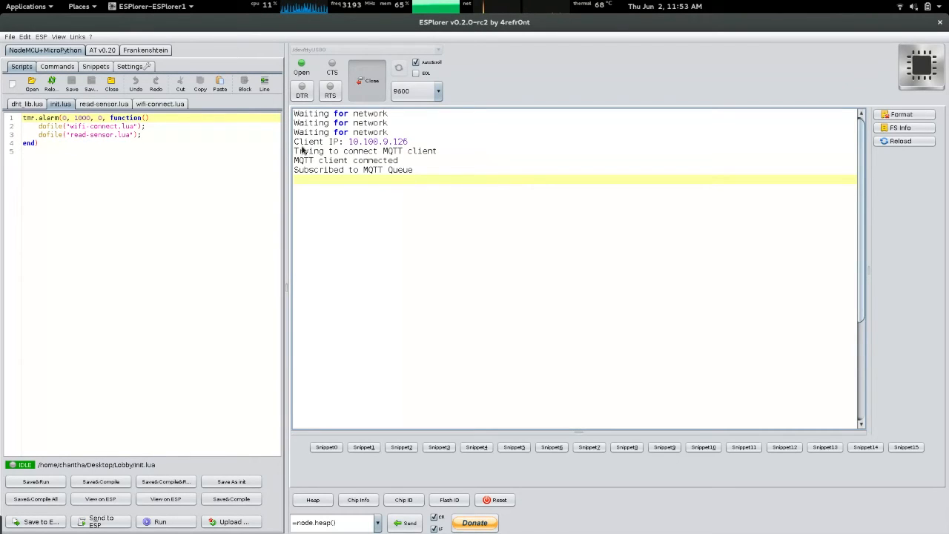
{"action": "mouse_move", "coordinate": [435, 156]}
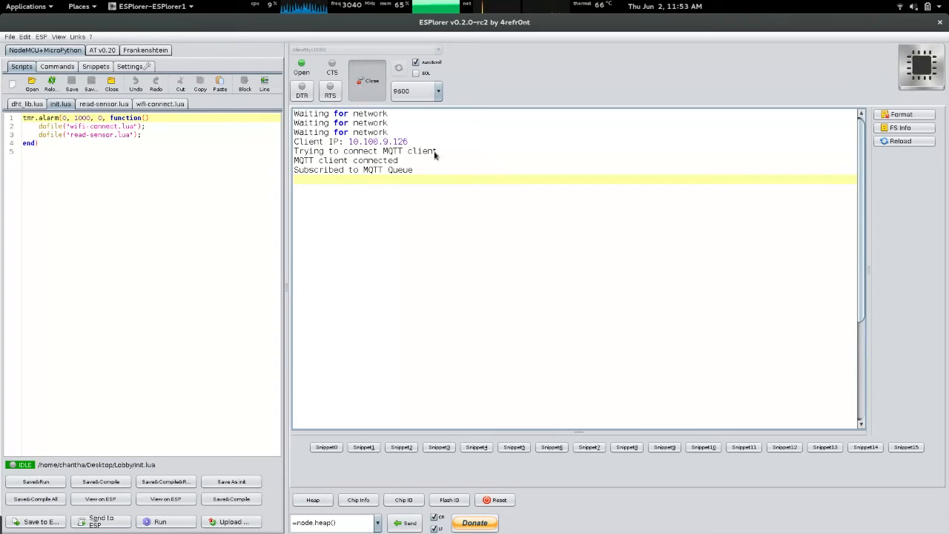
{"action": "mouse_move", "coordinate": [331, 171]}
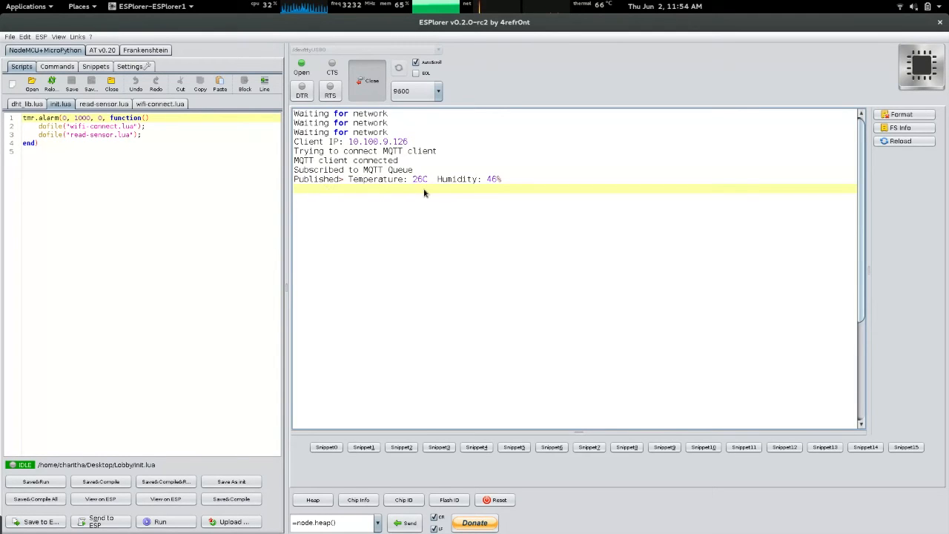
{"action": "mouse_move", "coordinate": [464, 190]}
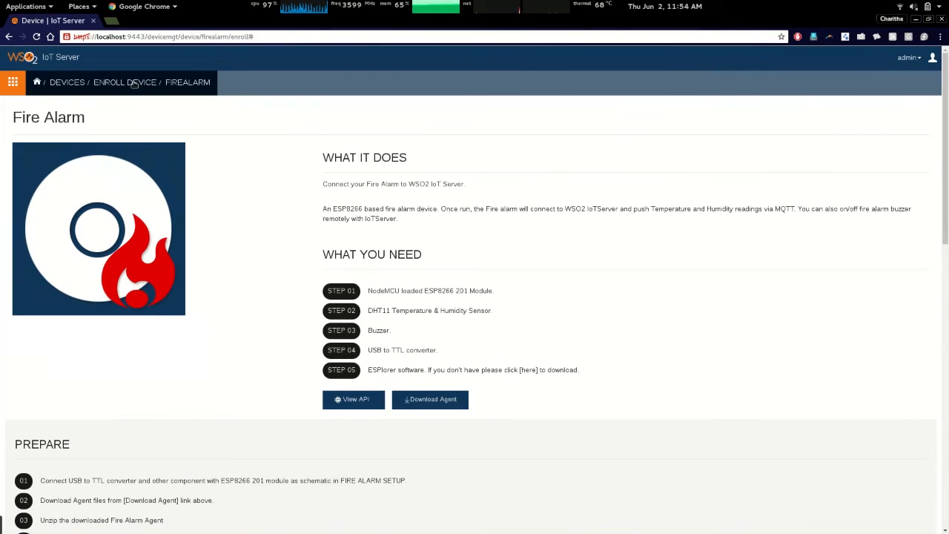
{"action": "mouse_move", "coordinate": [111, 77]}
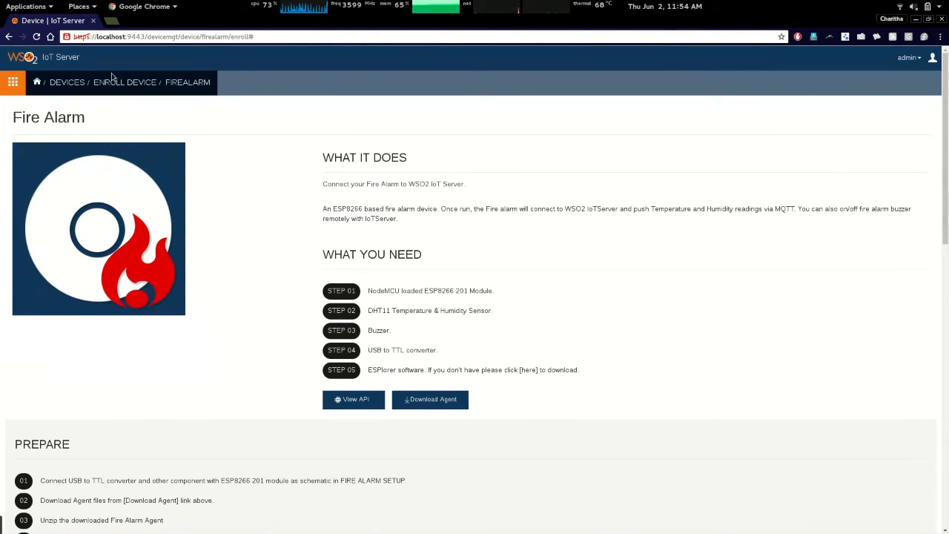
{"action": "mouse_move", "coordinate": [155, 128]}
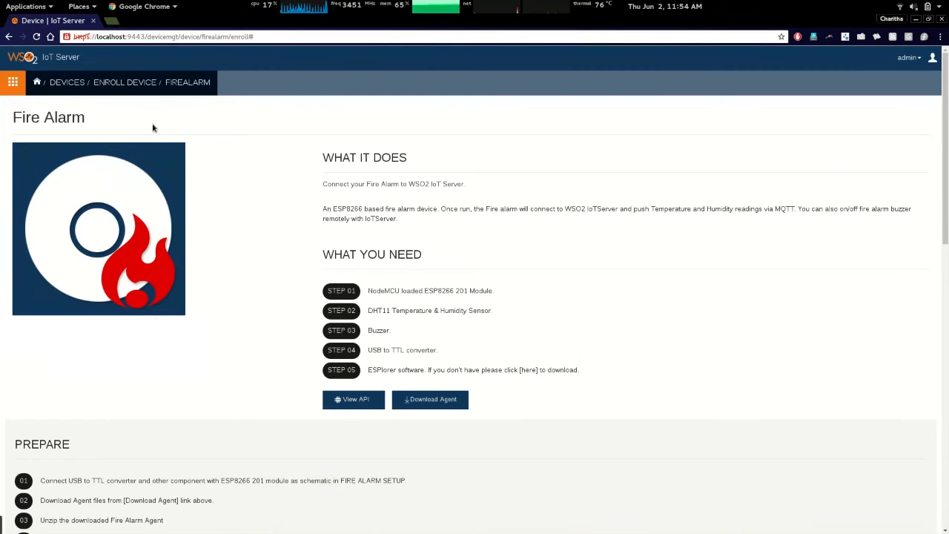
{"action": "mouse_move", "coordinate": [72, 90]}
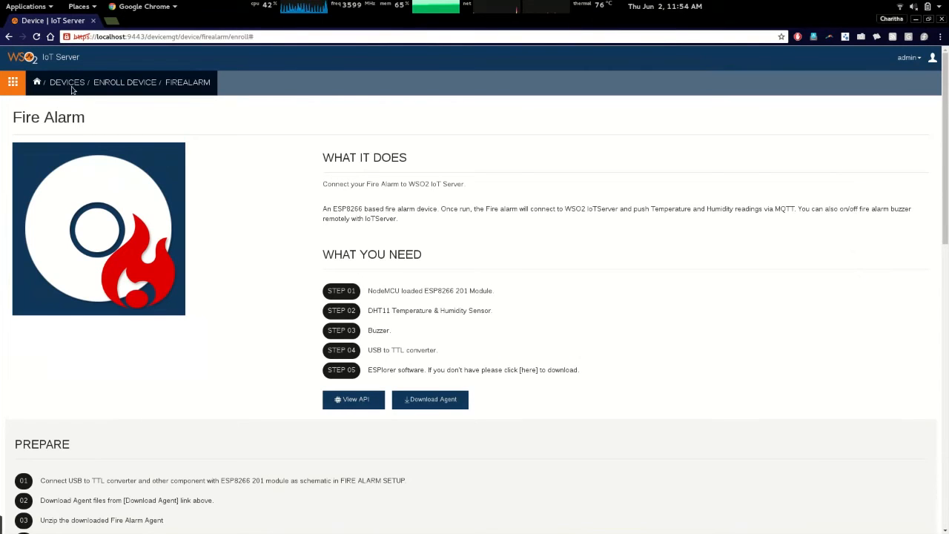
{"action": "mouse_move", "coordinate": [67, 82]}
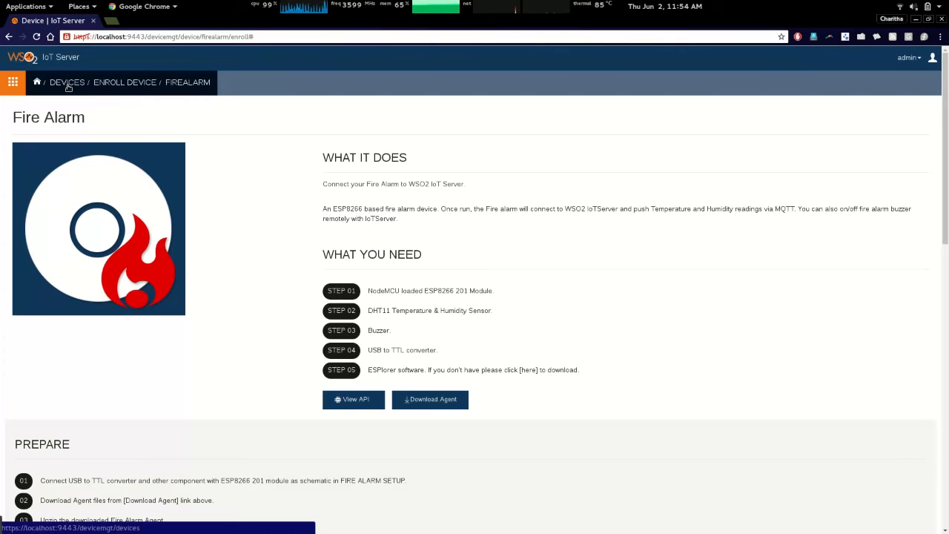
- Go to the enrolled devices list showing the Lobby fire alarm as Active
{"action": "left_click", "coordinate": [66, 82]}
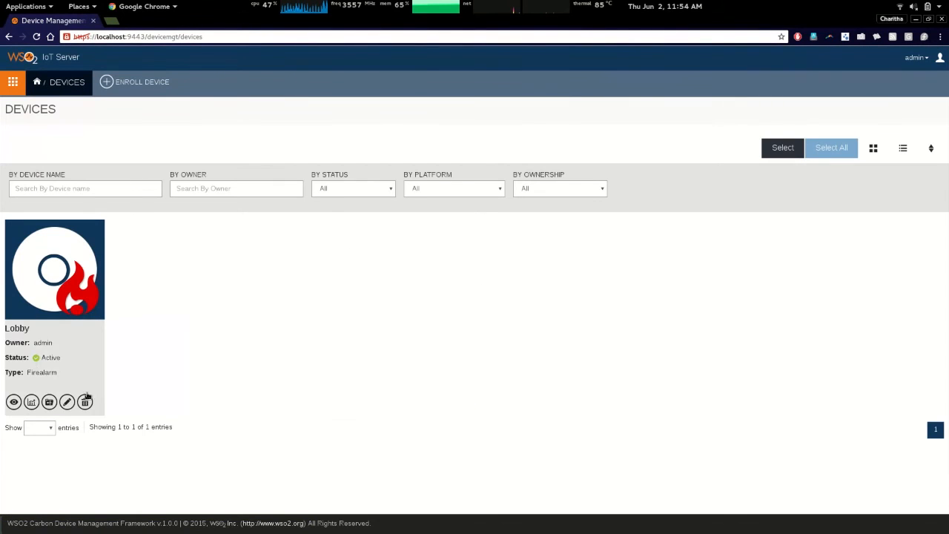
{"action": "mouse_move", "coordinate": [50, 247]}
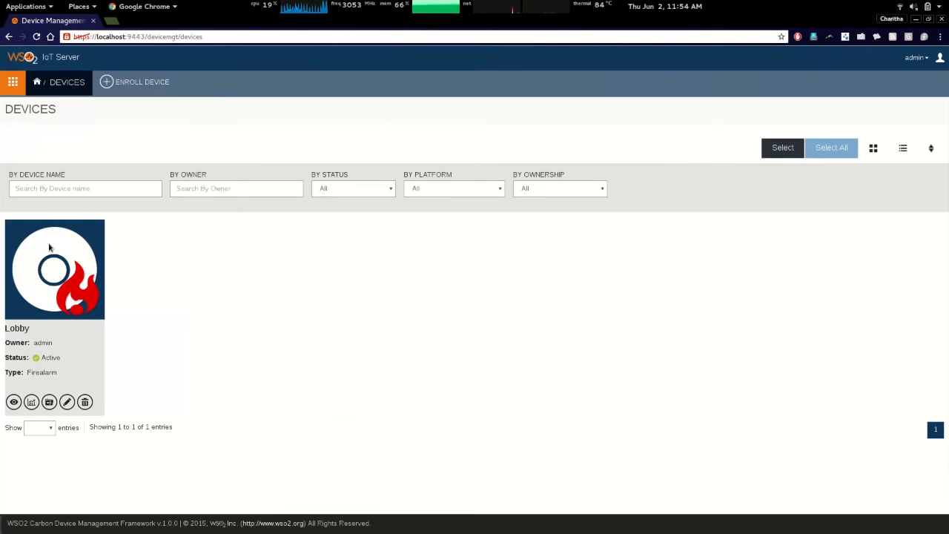
{"action": "mouse_move", "coordinate": [40, 359]}
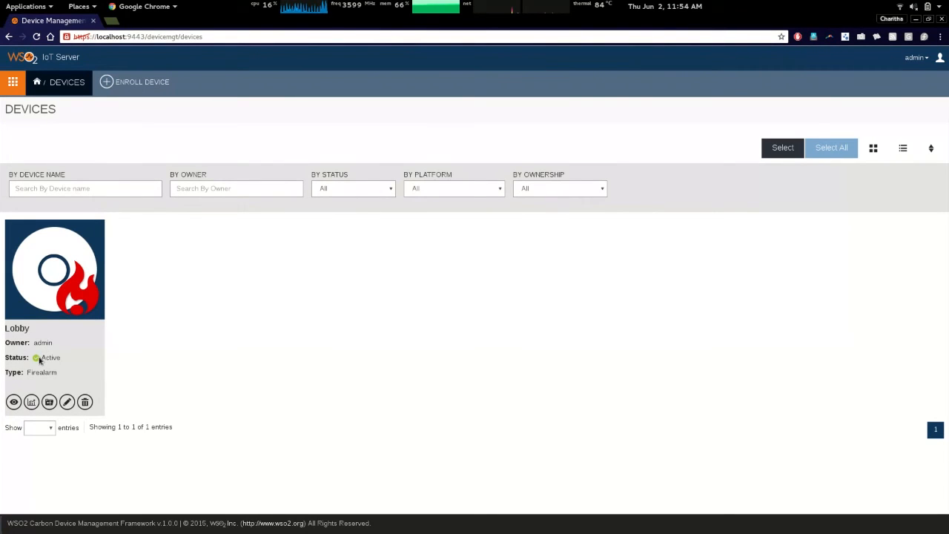
{"action": "mouse_move", "coordinate": [13, 402]}
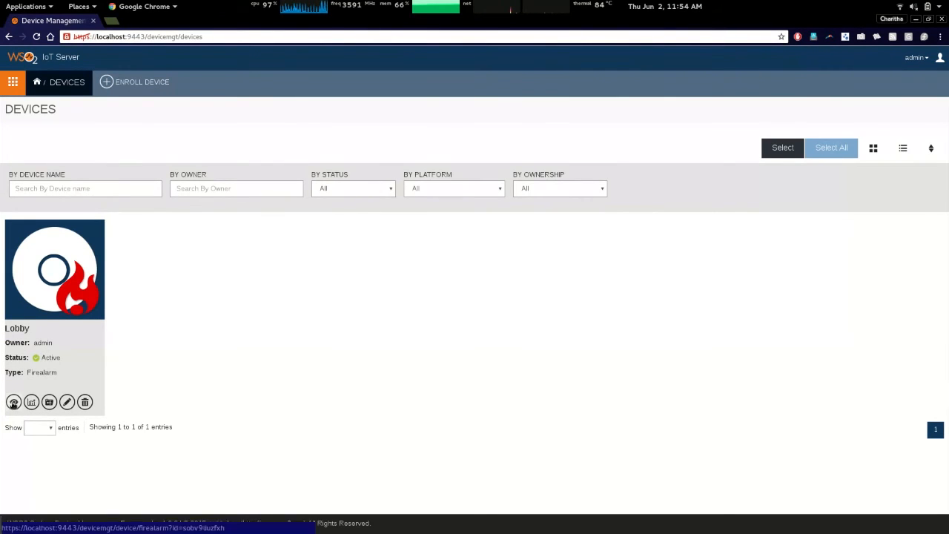
- View the Lobby Firealarm details page and its live temperature and humidity charts
{"action": "left_click", "coordinate": [55, 269]}
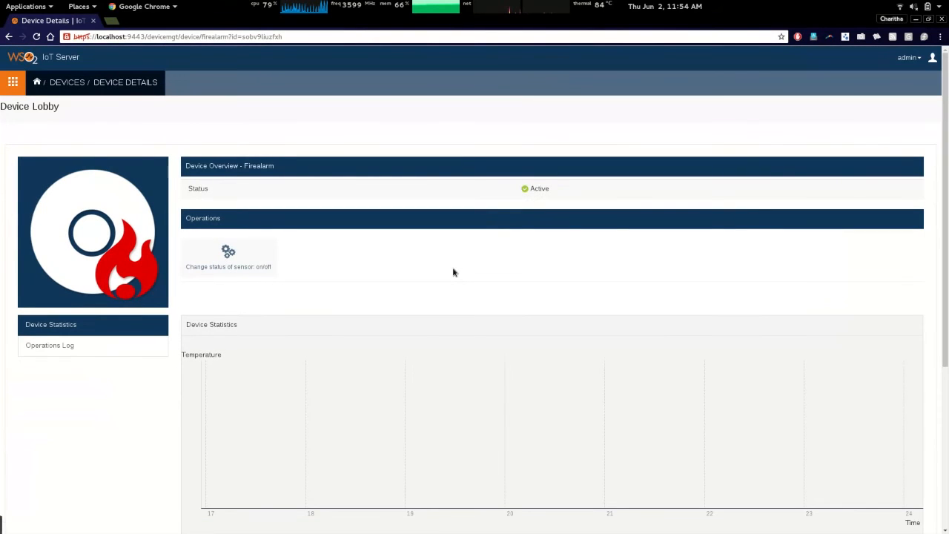
{"action": "mouse_move", "coordinate": [530, 235]}
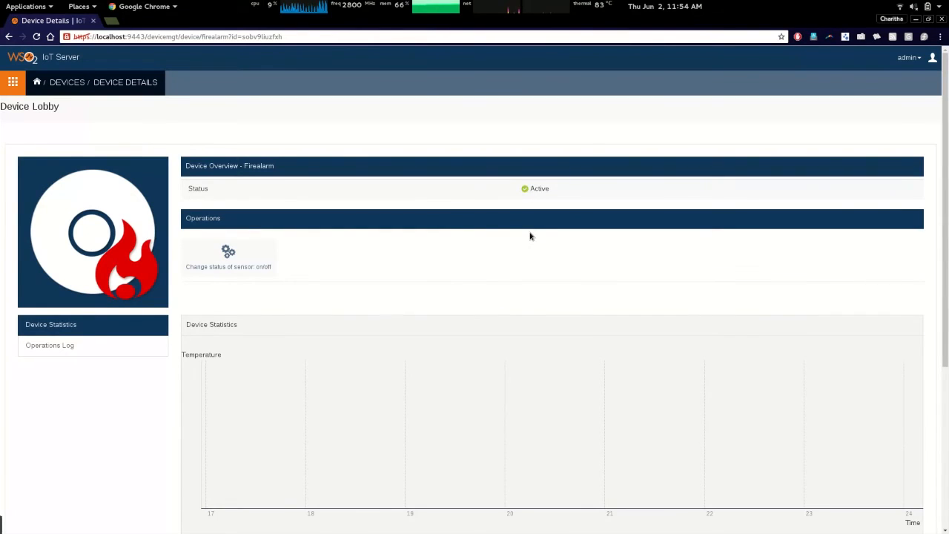
{"action": "scroll", "scroll_direction": "down", "scroll_amount": 3}
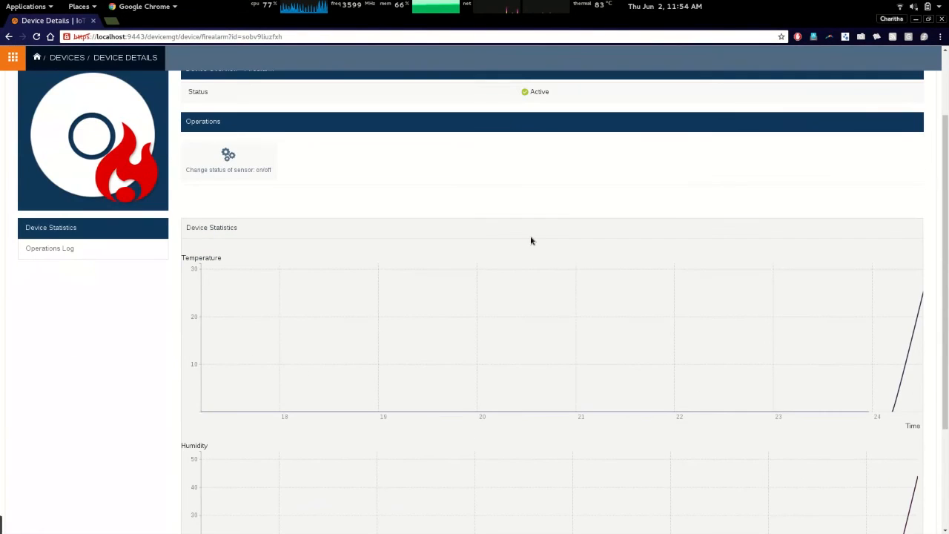
{"action": "scroll", "scroll_direction": "down", "scroll_amount": 3}
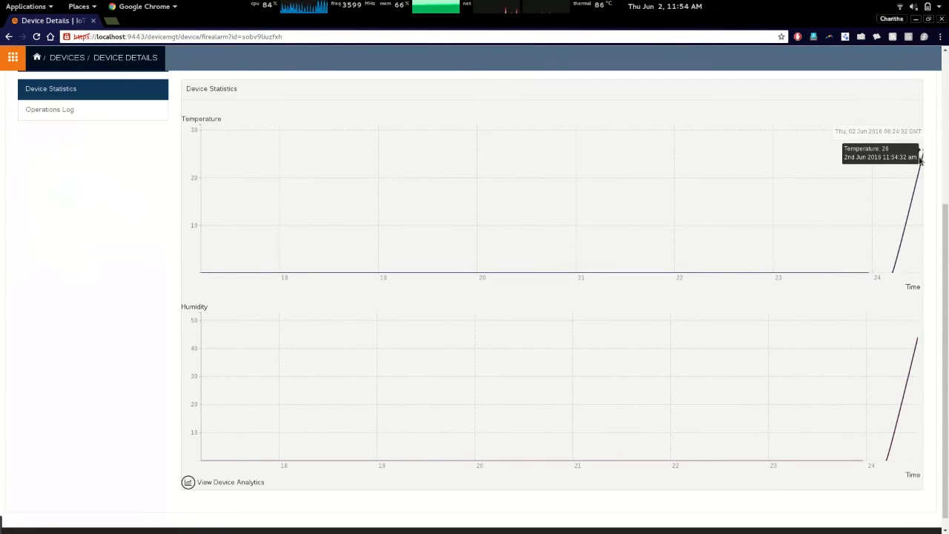
{"action": "mouse_move", "coordinate": [913, 197]}
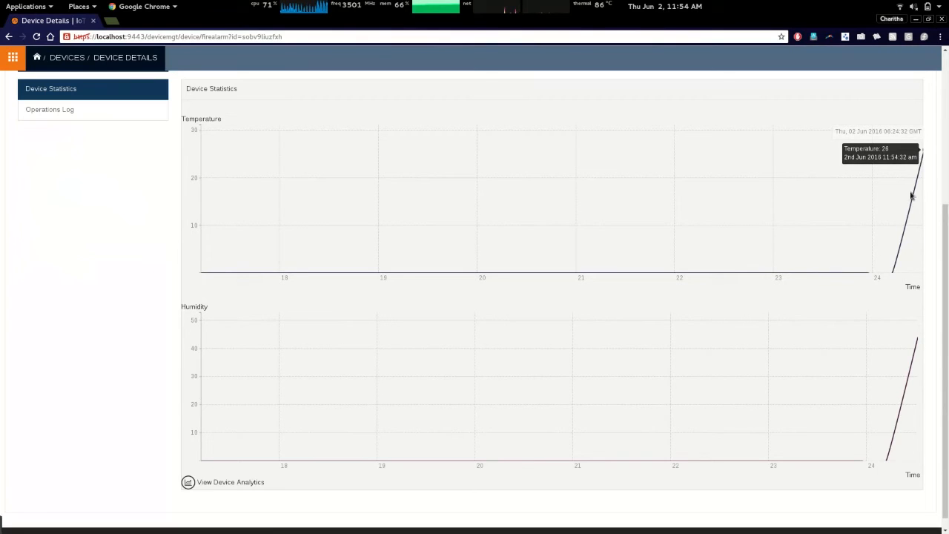
{"action": "mouse_move", "coordinate": [924, 164]}
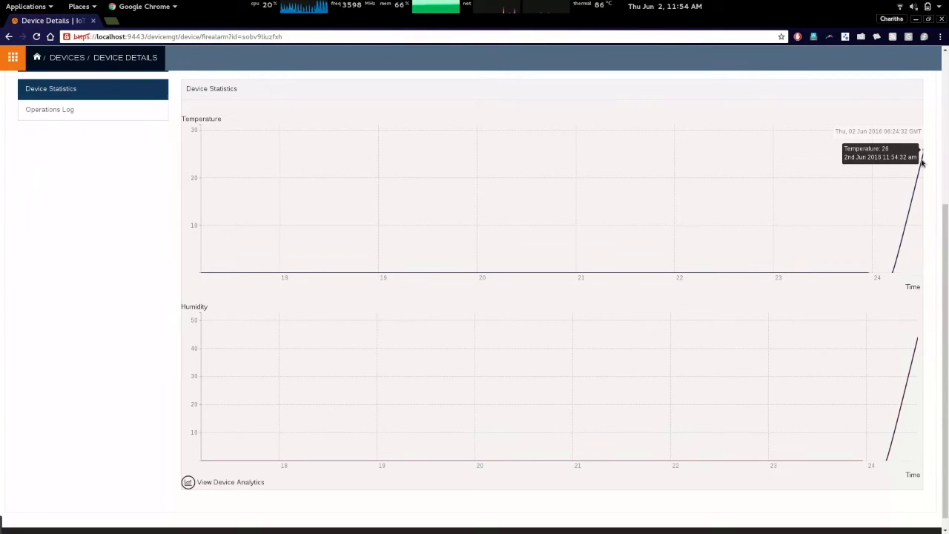
{"action": "mouse_move", "coordinate": [916, 355]}
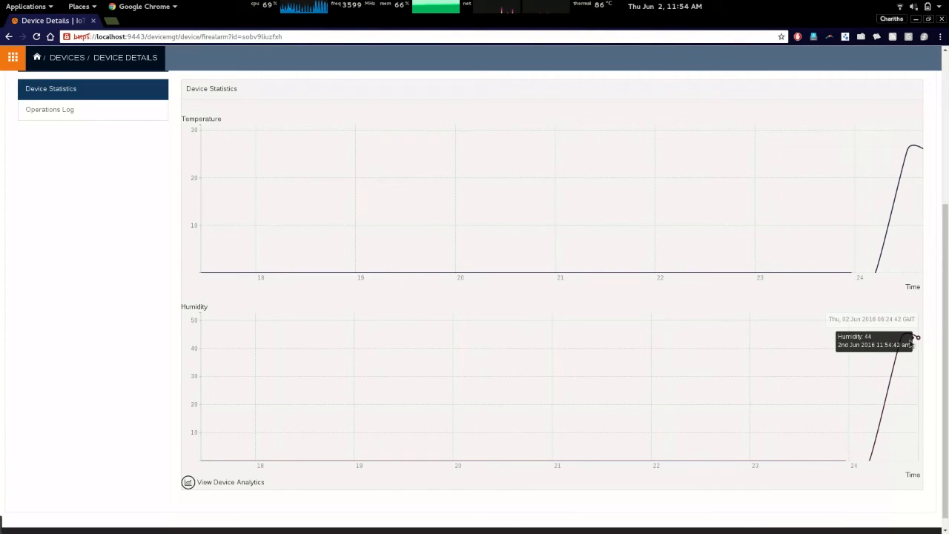
{"action": "mouse_move", "coordinate": [902, 190]}
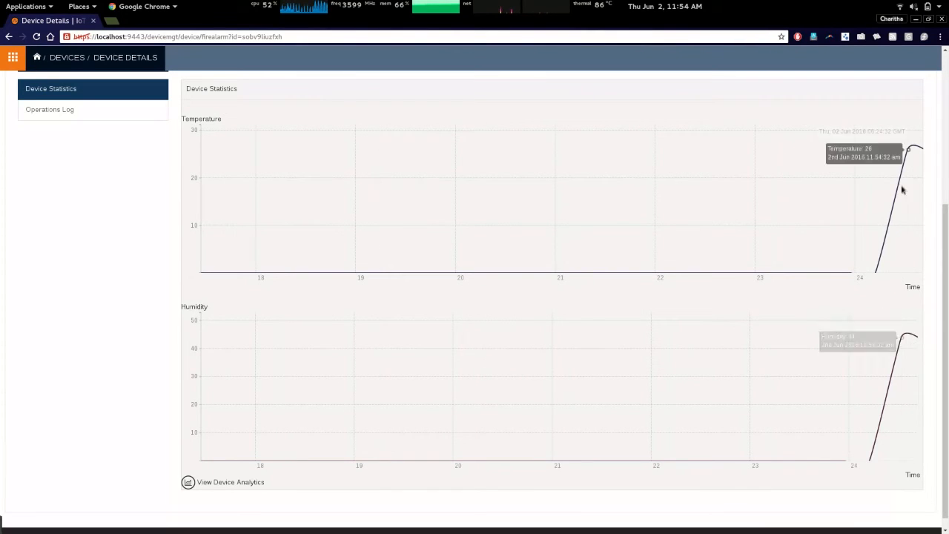
{"action": "scroll", "scroll_direction": "up", "scroll_amount": 3}
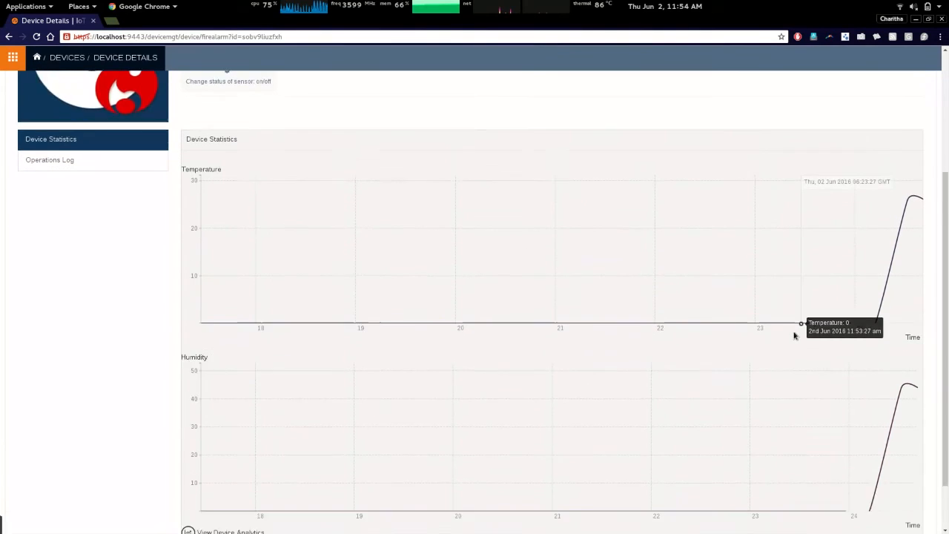
{"action": "scroll", "scroll_direction": "down", "scroll_amount": 3}
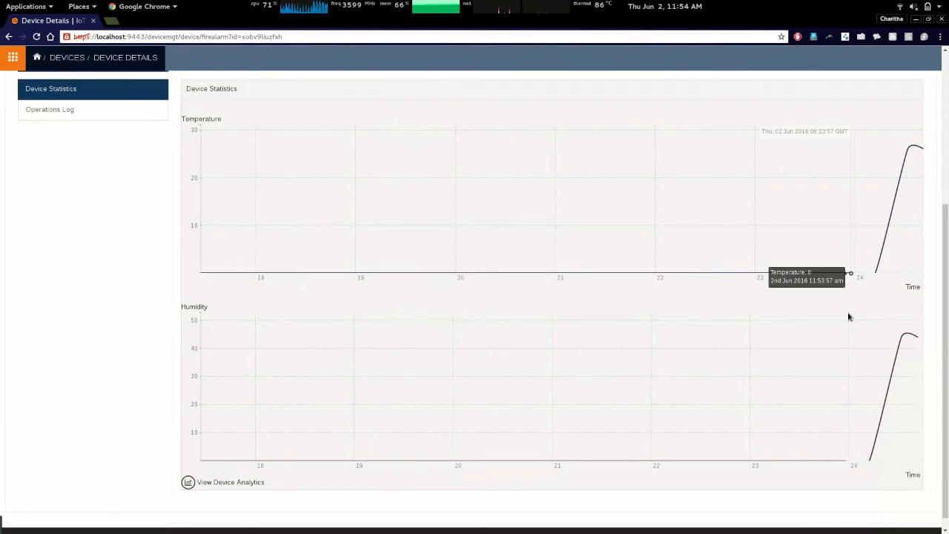
{"action": "scroll", "scroll_direction": "up", "scroll_amount": 3}
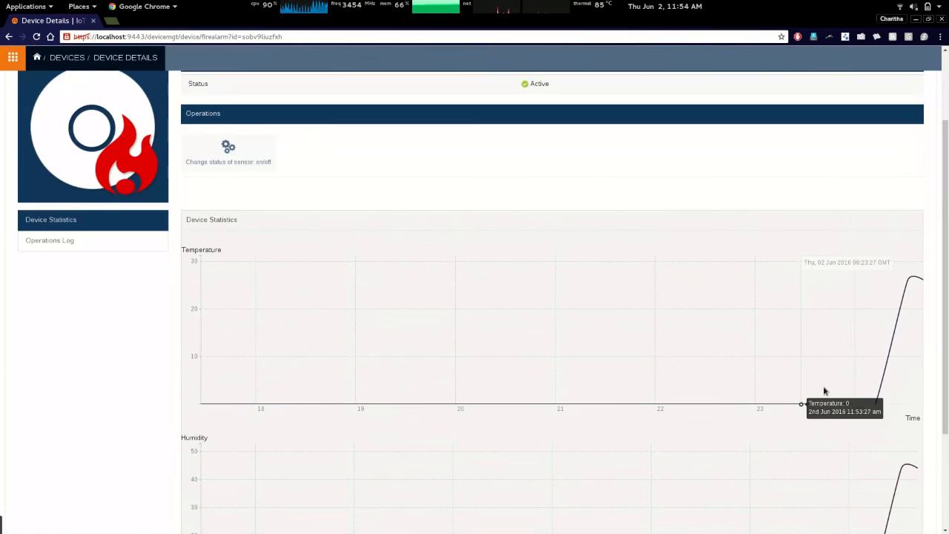
{"action": "scroll", "scroll_direction": "up", "scroll_amount": 3}
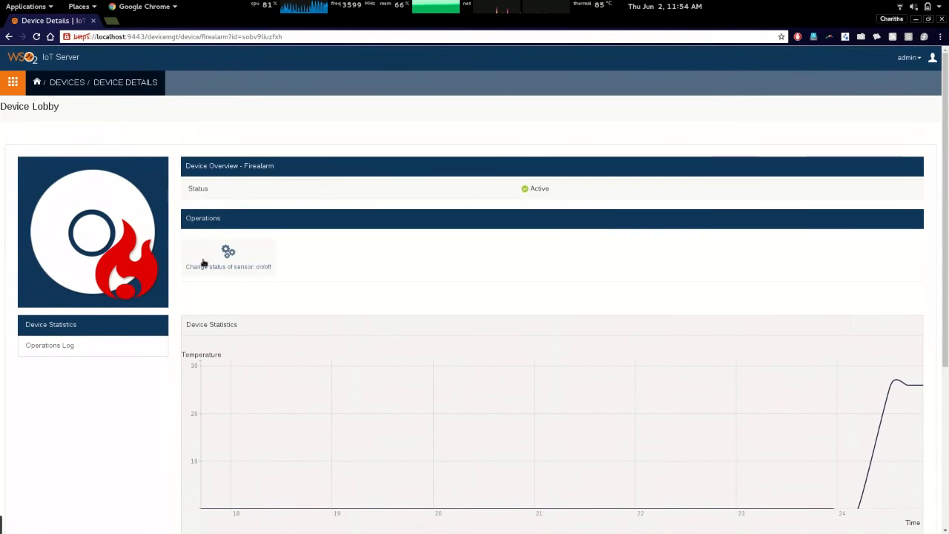
{"action": "mouse_move", "coordinate": [319, 264]}
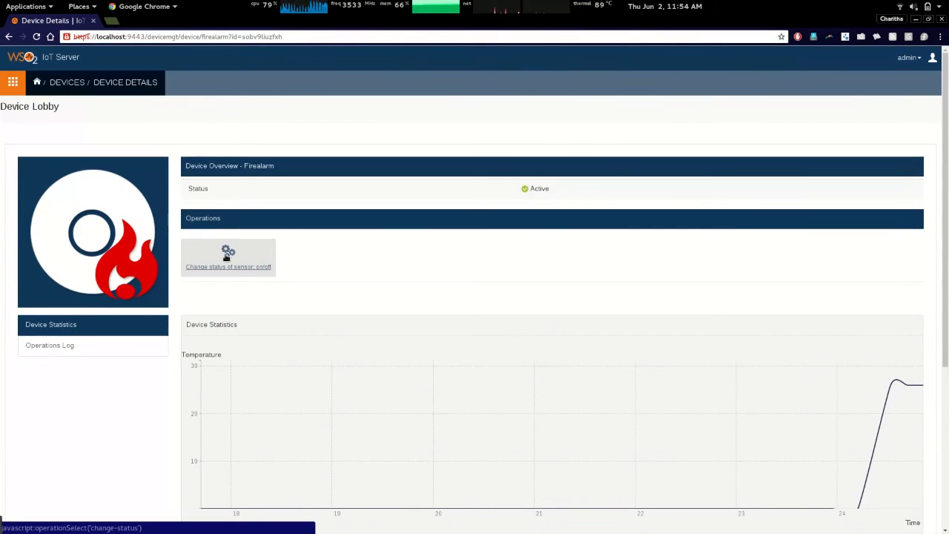
{"action": "mouse_move", "coordinate": [228, 258]}
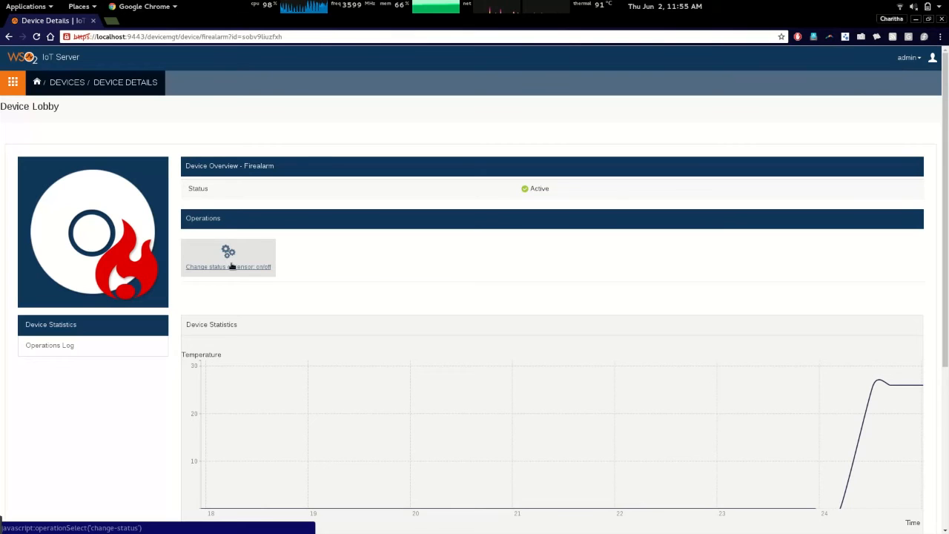
- Send an 'on' sensor status command to the Lobby fire alarm
{"action": "left_click", "coordinate": [227, 267]}
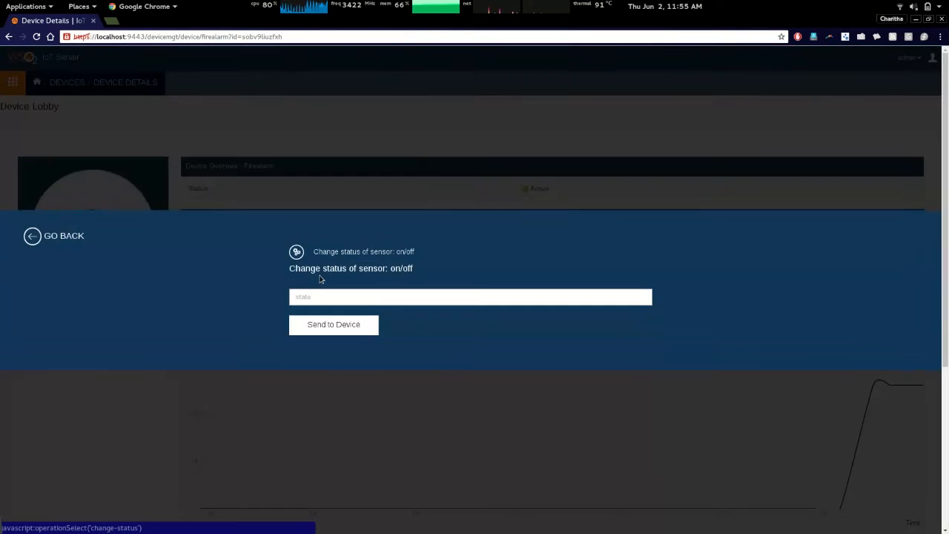
{"action": "type", "text": "o"}
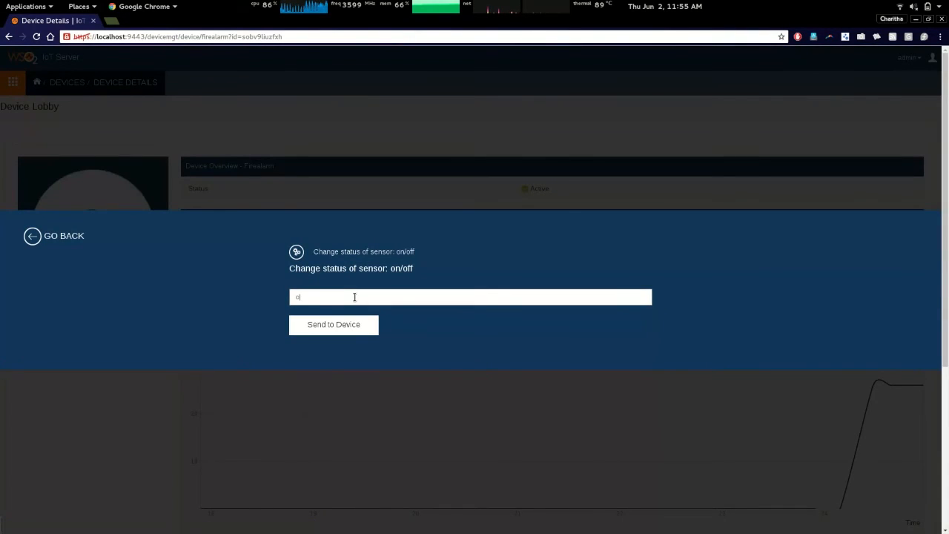
{"action": "type", "text": "n"}
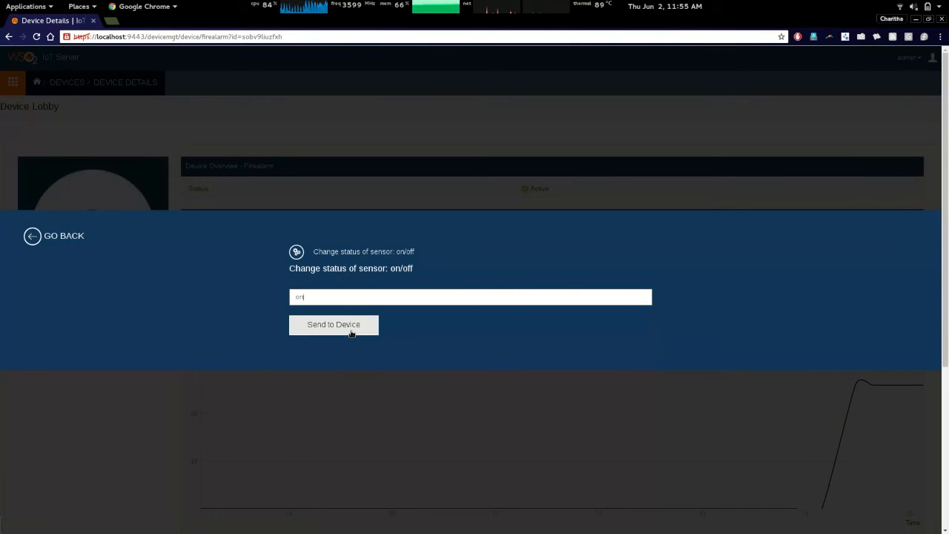
{"action": "left_click", "coordinate": [333, 324]}
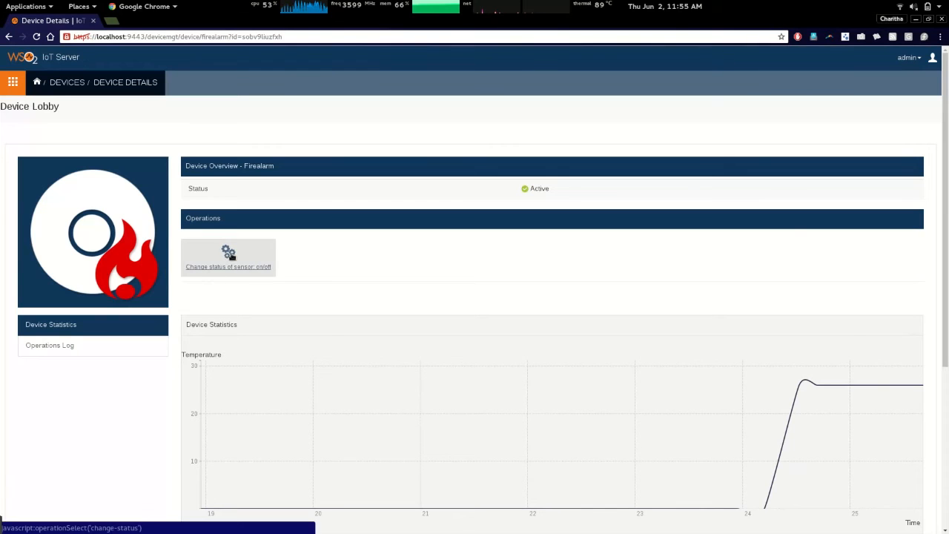
- Send an 'off' sensor status command to the Lobby fire alarm
{"action": "left_click", "coordinate": [228, 266]}
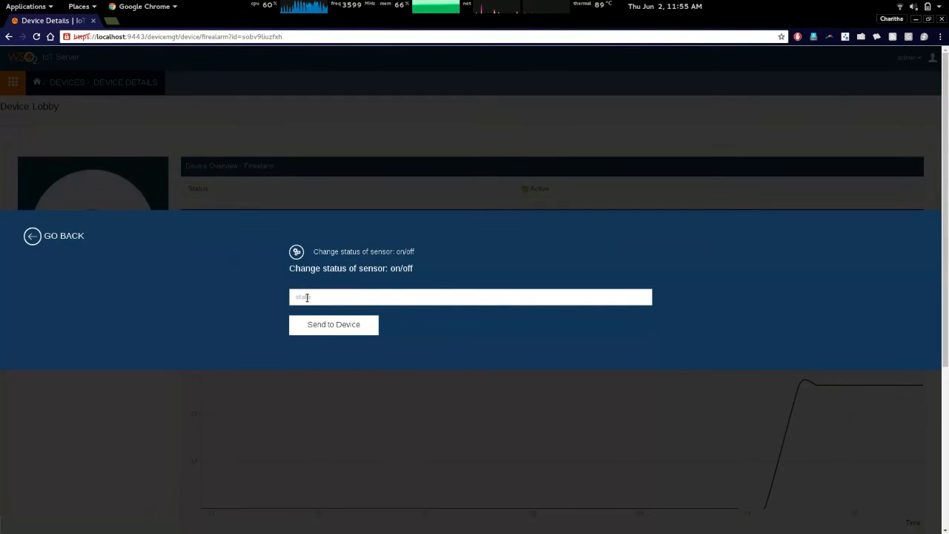
{"action": "type", "text": "off"}
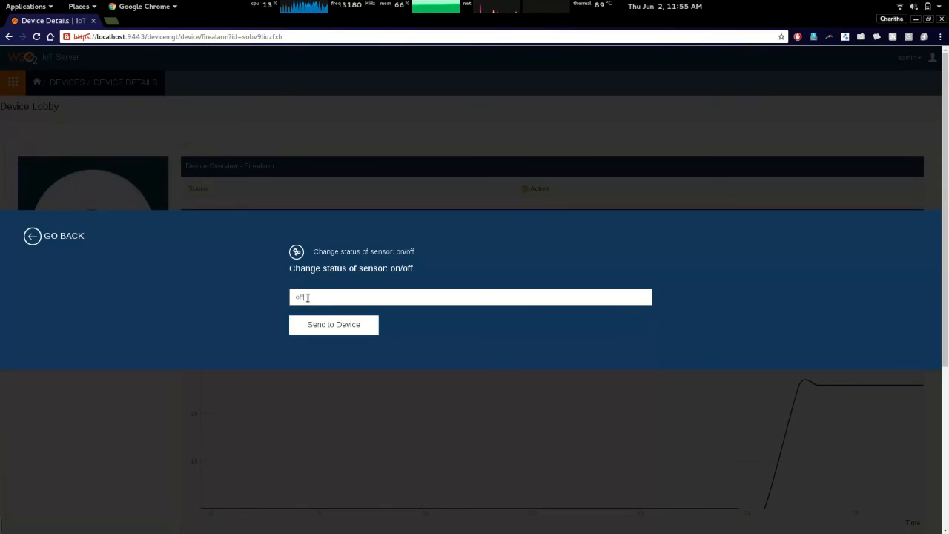
{"action": "left_click", "coordinate": [333, 324]}
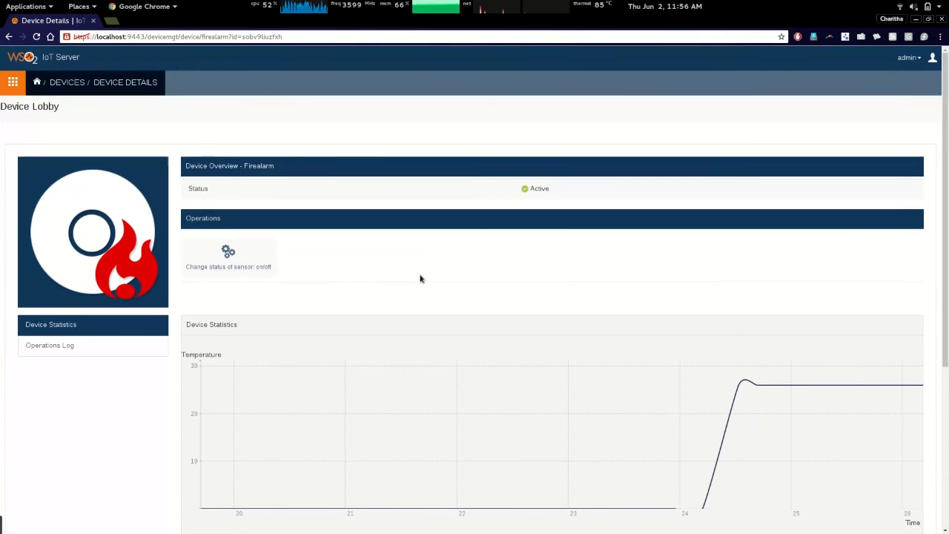
- Scroll the Lobby details page to the temperature (~27) and humidity (~44) charts
{"action": "scroll", "scroll_direction": "down", "scroll_amount": 3}
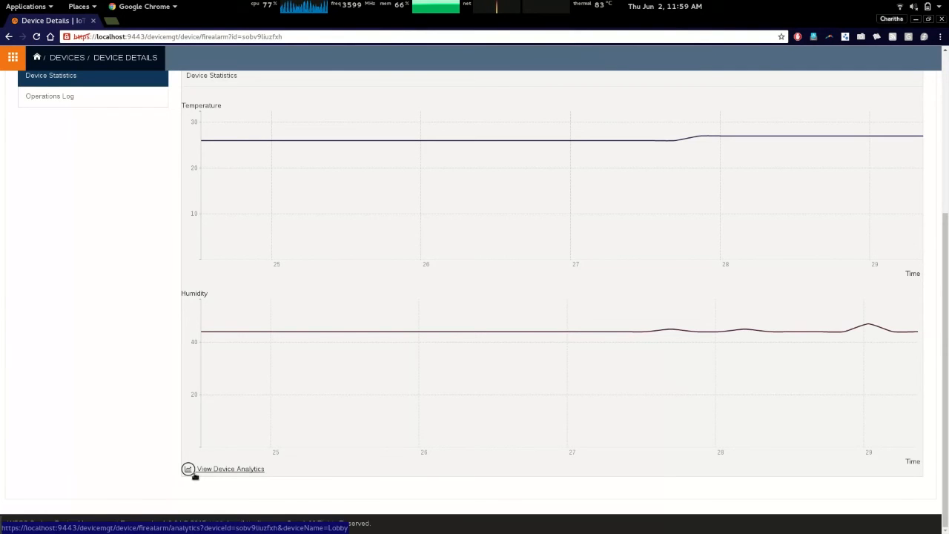
{"action": "mouse_move", "coordinate": [399, 478]}
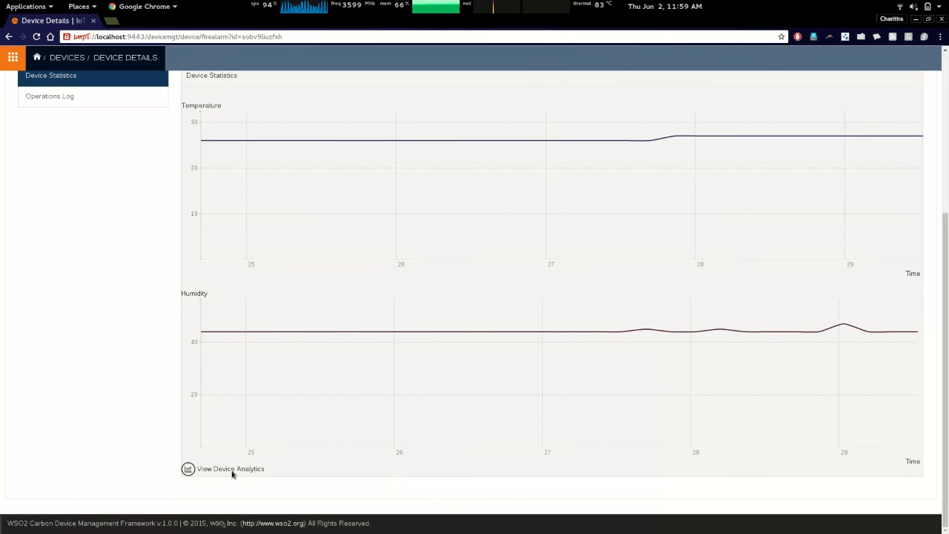
{"action": "mouse_move", "coordinate": [221, 474]}
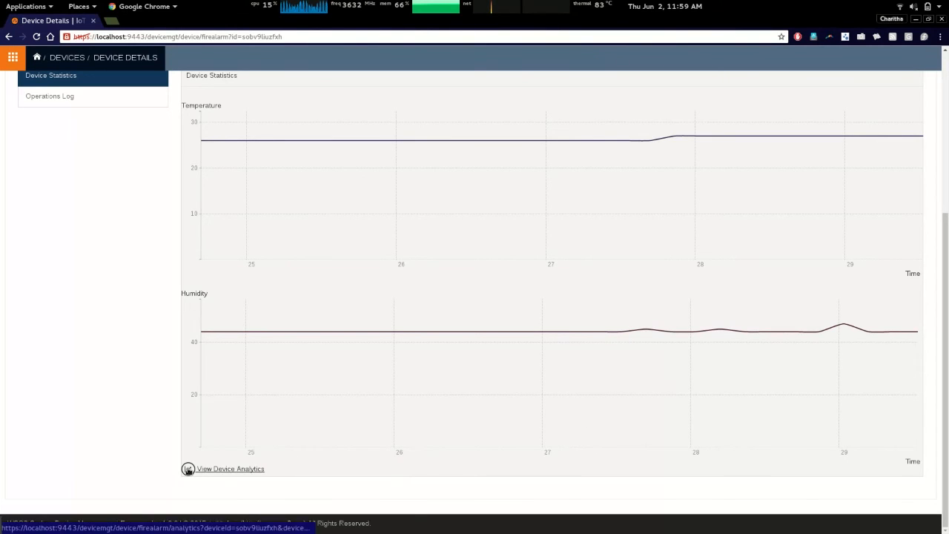
{"action": "mouse_move", "coordinate": [230, 469]}
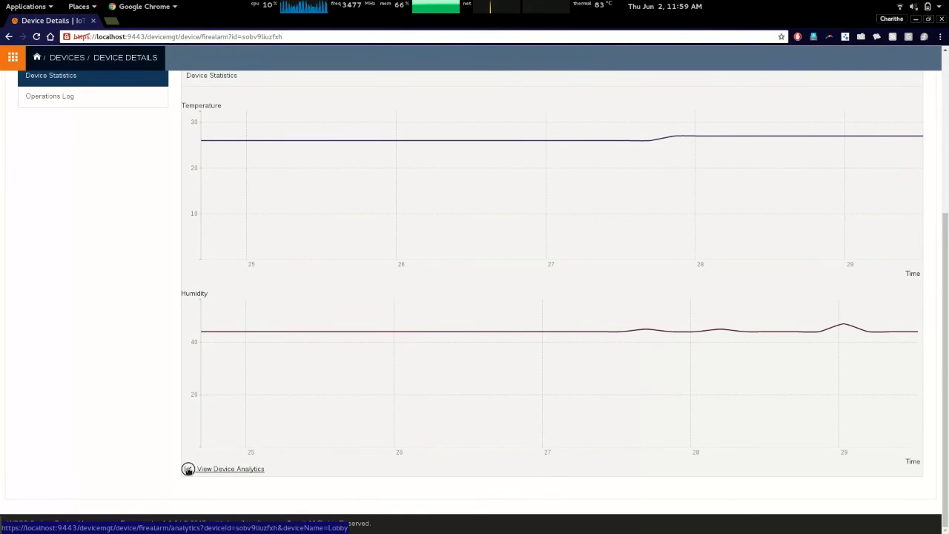
- View the Lobby Analytics page's hour-range temperature (~26) and humidity (~44) charts
{"action": "left_click", "coordinate": [230, 469]}
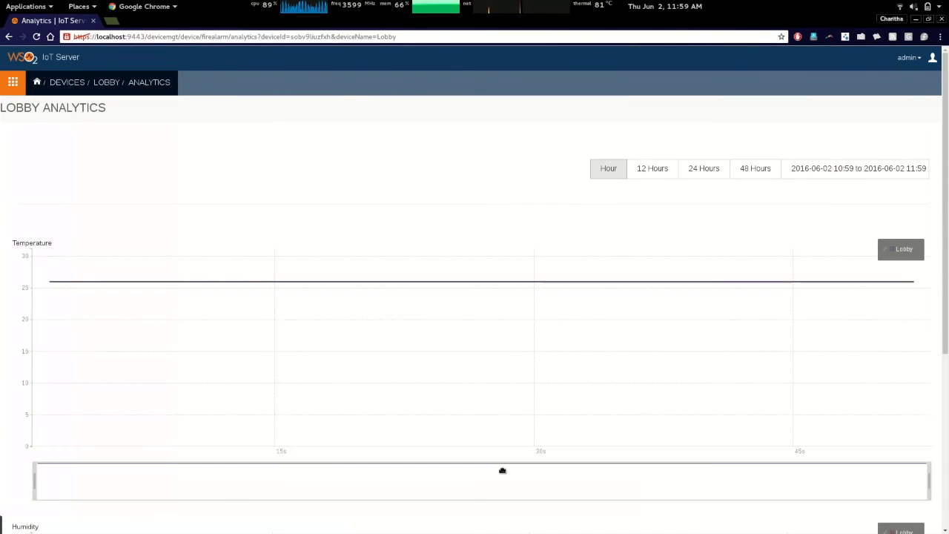
{"action": "mouse_move", "coordinate": [396, 281]}
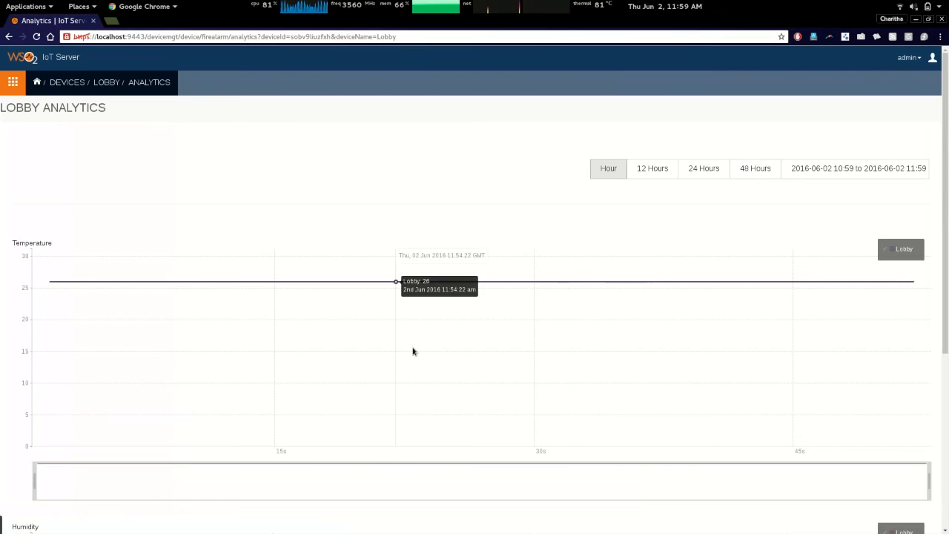
{"action": "mouse_move", "coordinate": [626, 377]}
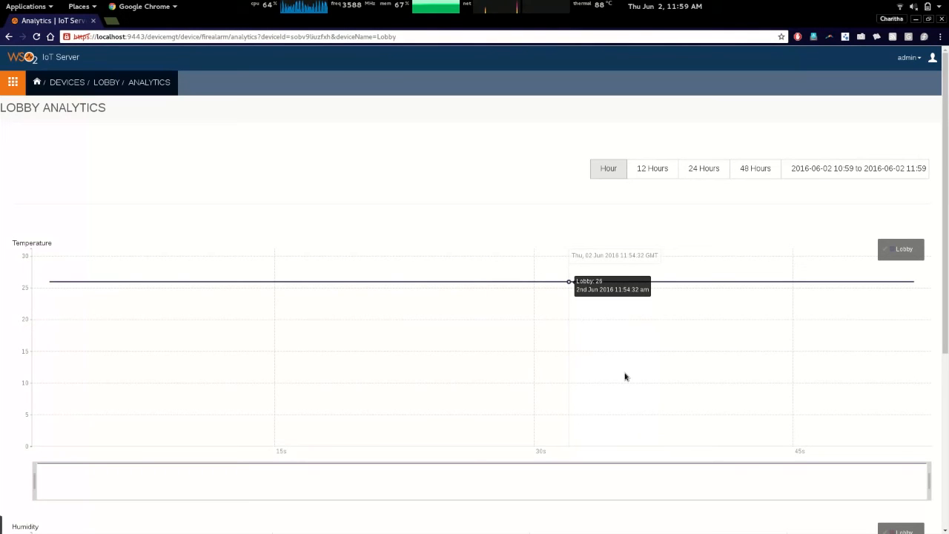
{"action": "mouse_move", "coordinate": [118, 339]}
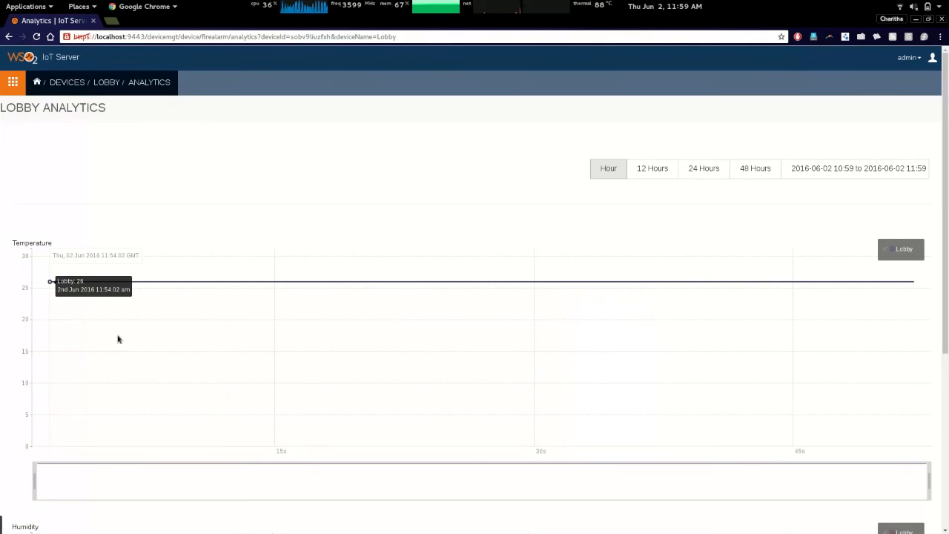
{"action": "mouse_move", "coordinate": [900, 384]}
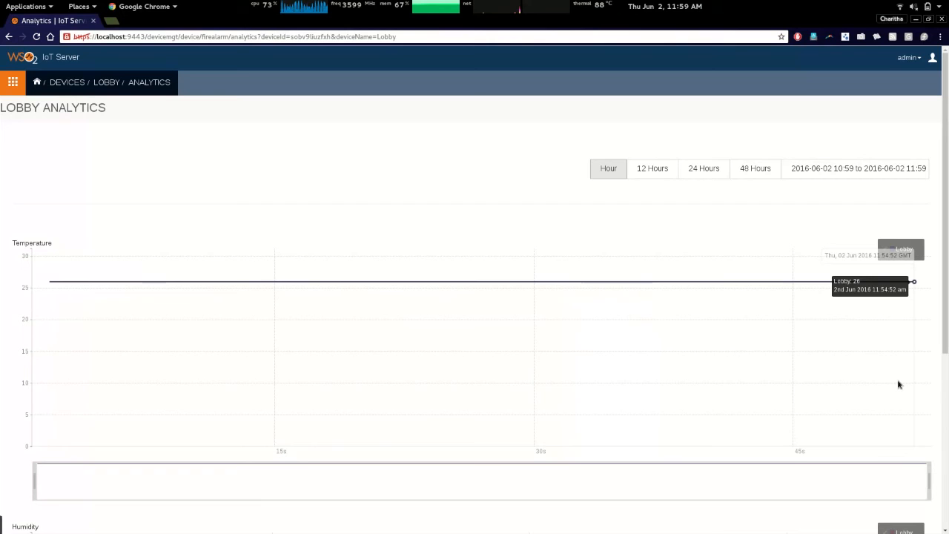
{"action": "mouse_move", "coordinate": [404, 360]}
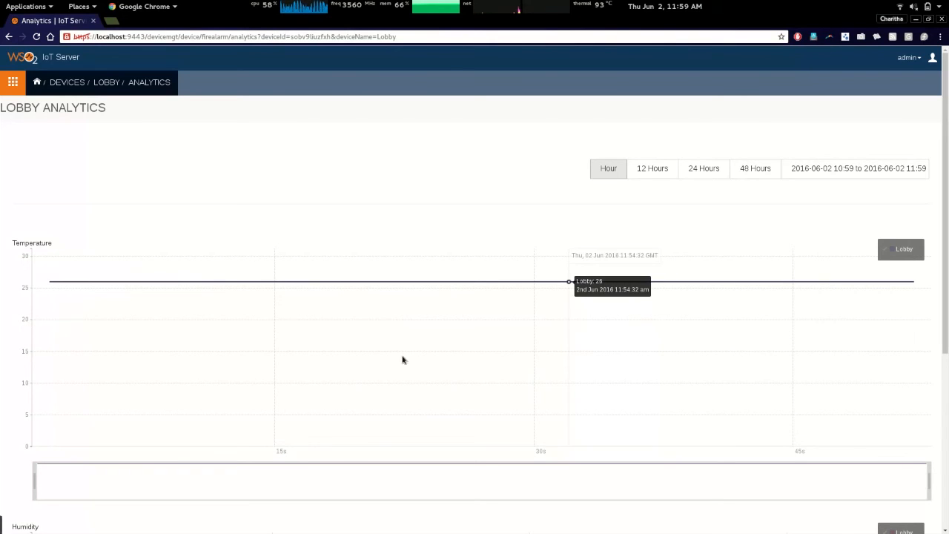
{"action": "mouse_move", "coordinate": [412, 426]}
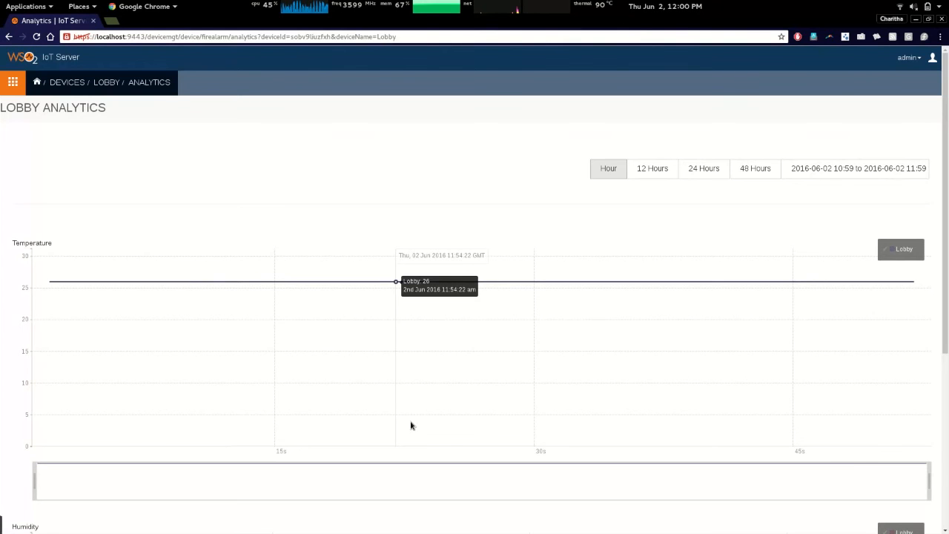
{"action": "scroll", "scroll_direction": "down", "scroll_amount": 3}
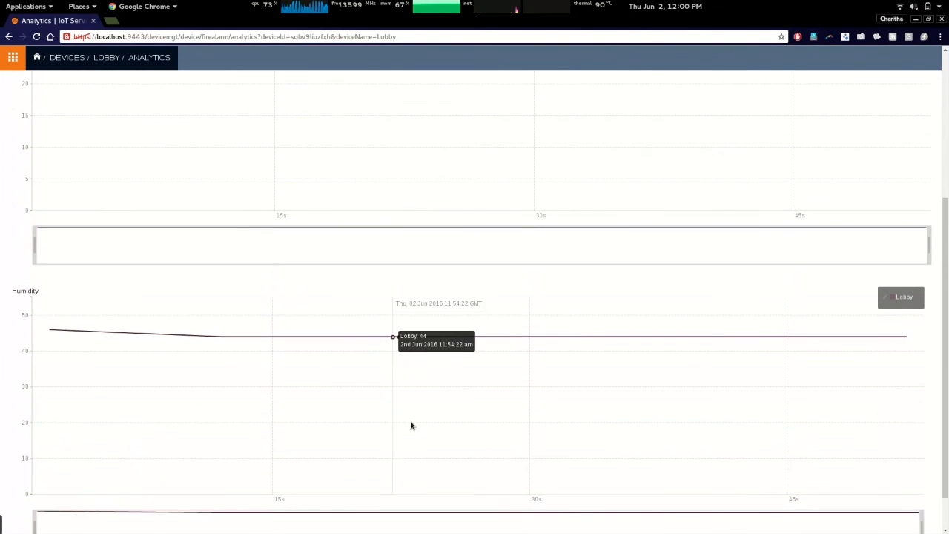
{"action": "scroll", "scroll_direction": "up", "scroll_amount": 3}
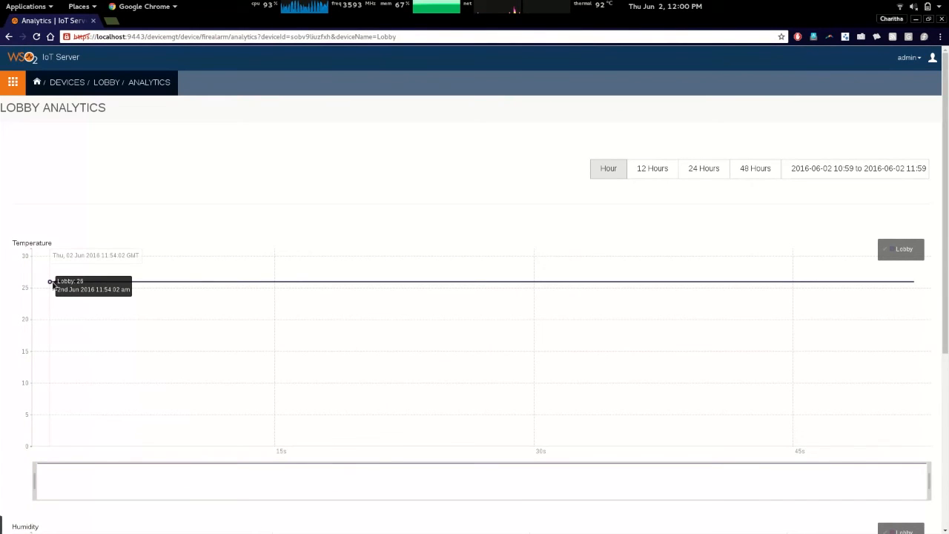
{"action": "mouse_move", "coordinate": [222, 281]}
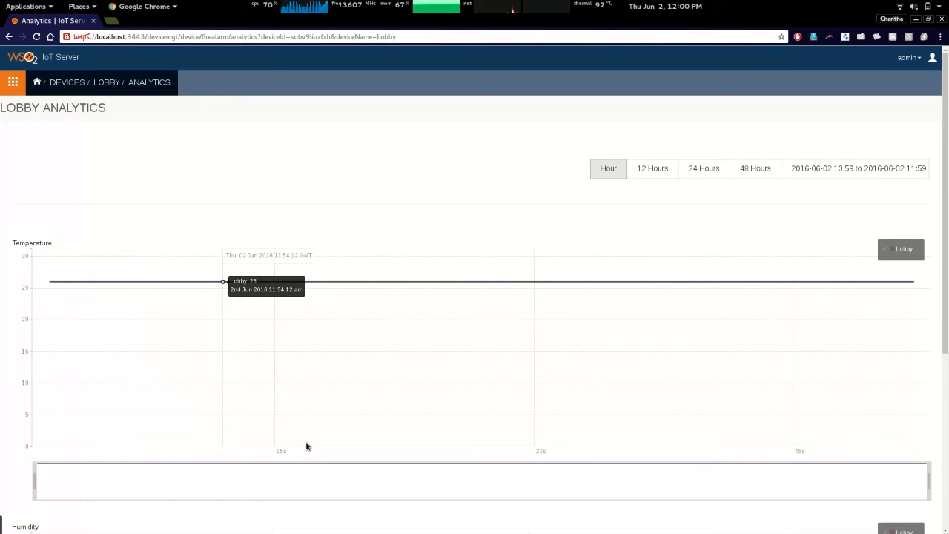
{"action": "mouse_move", "coordinate": [82, 340]}
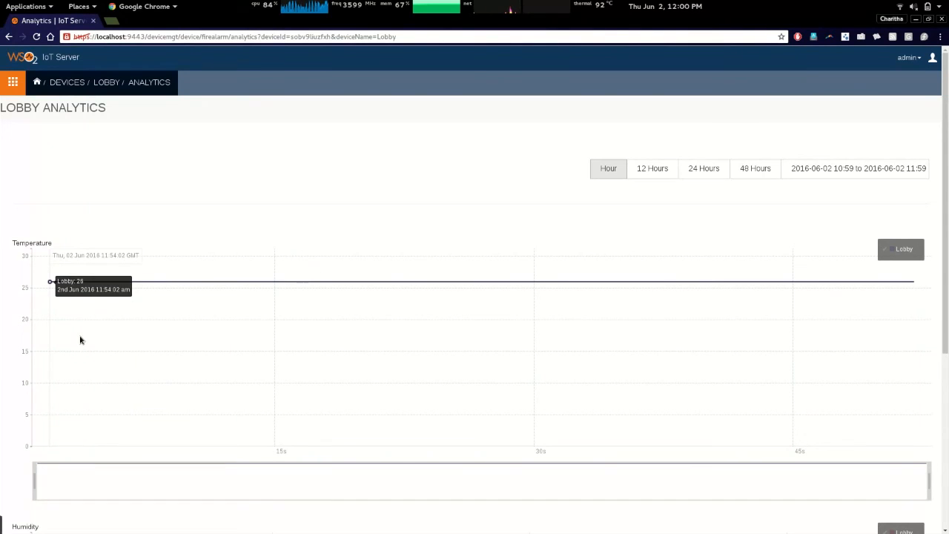
{"action": "mouse_move", "coordinate": [281, 338]}
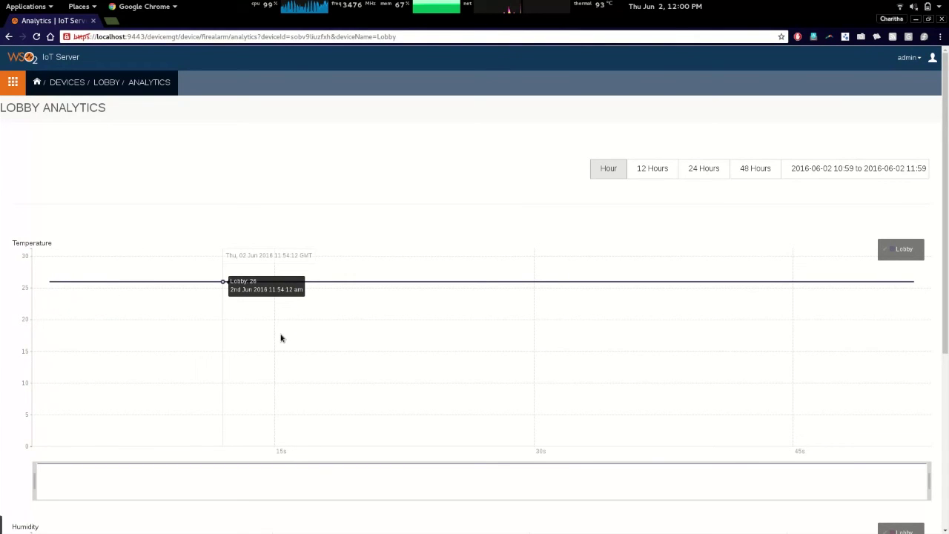
{"action": "mouse_move", "coordinate": [448, 336]}
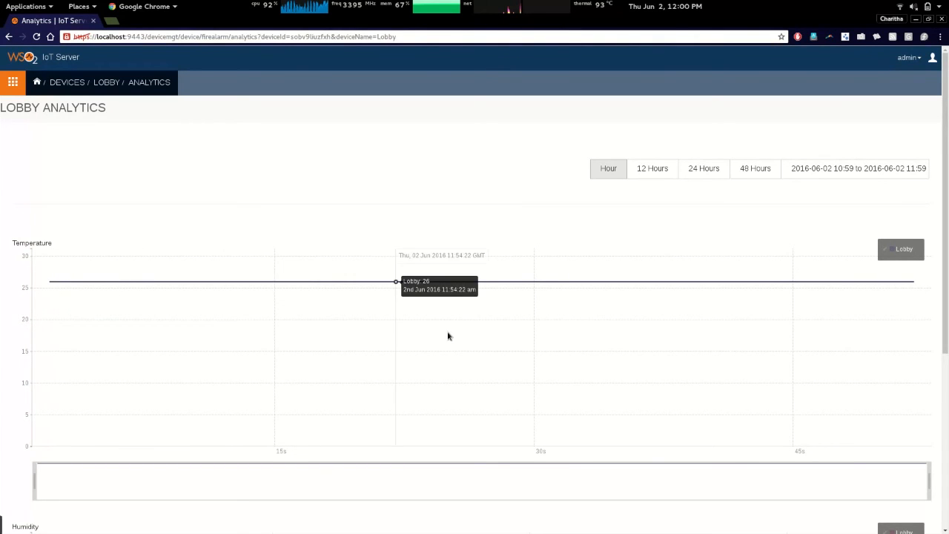
{"action": "mouse_move", "coordinate": [879, 333]}
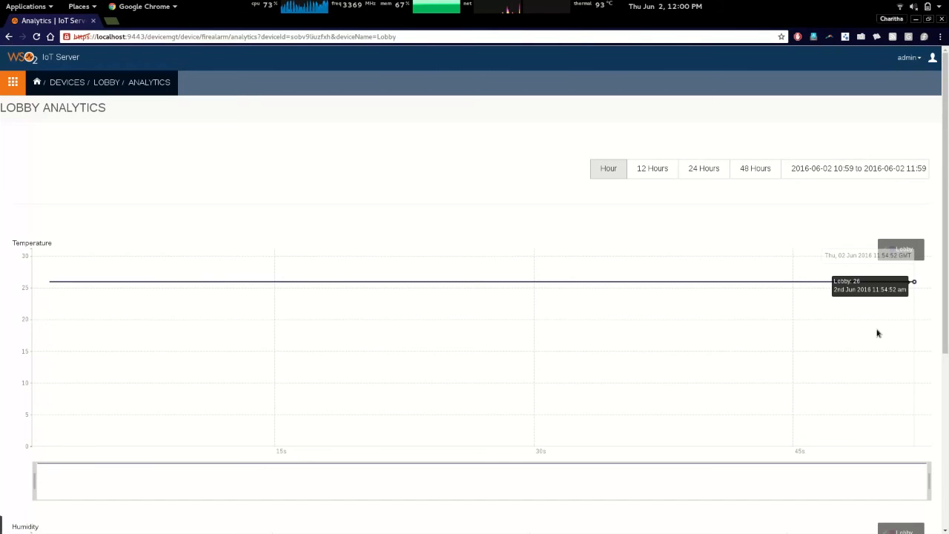
{"action": "mouse_move", "coordinate": [452, 341]}
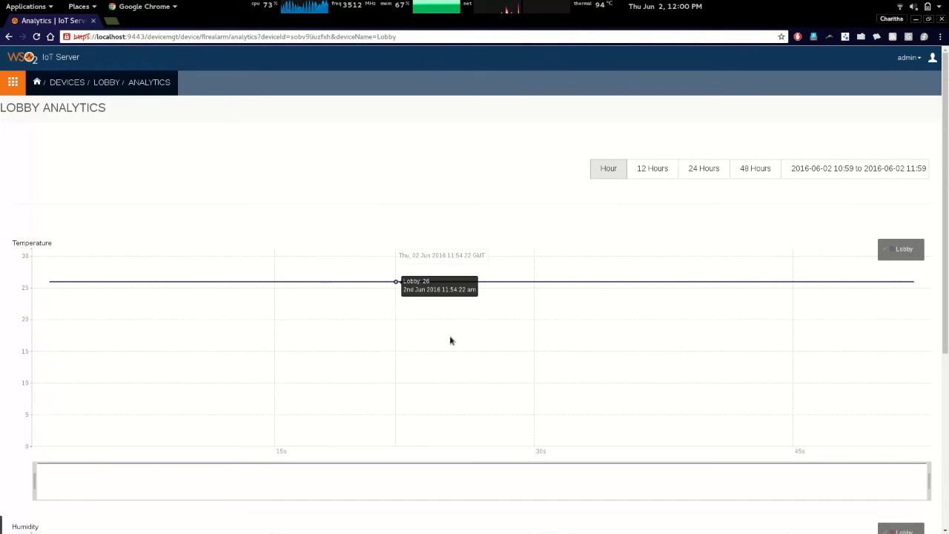